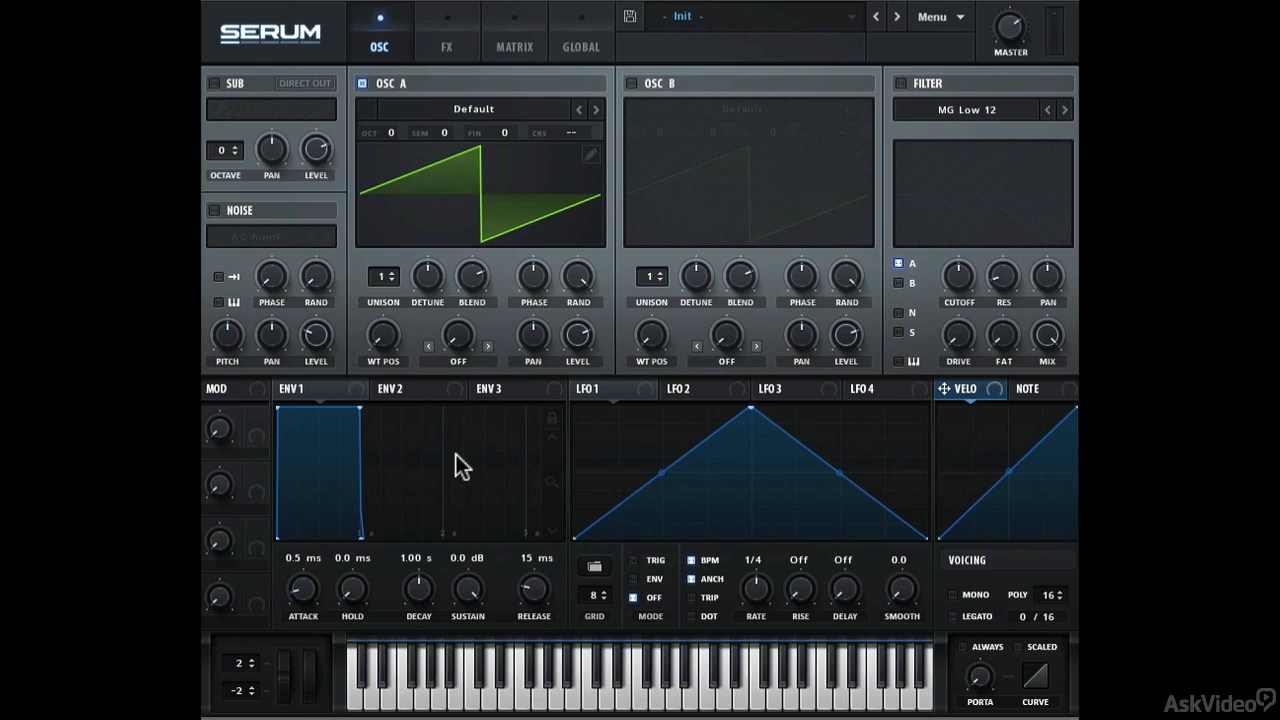
{"action": "mouse_move", "coordinate": [480, 258]}
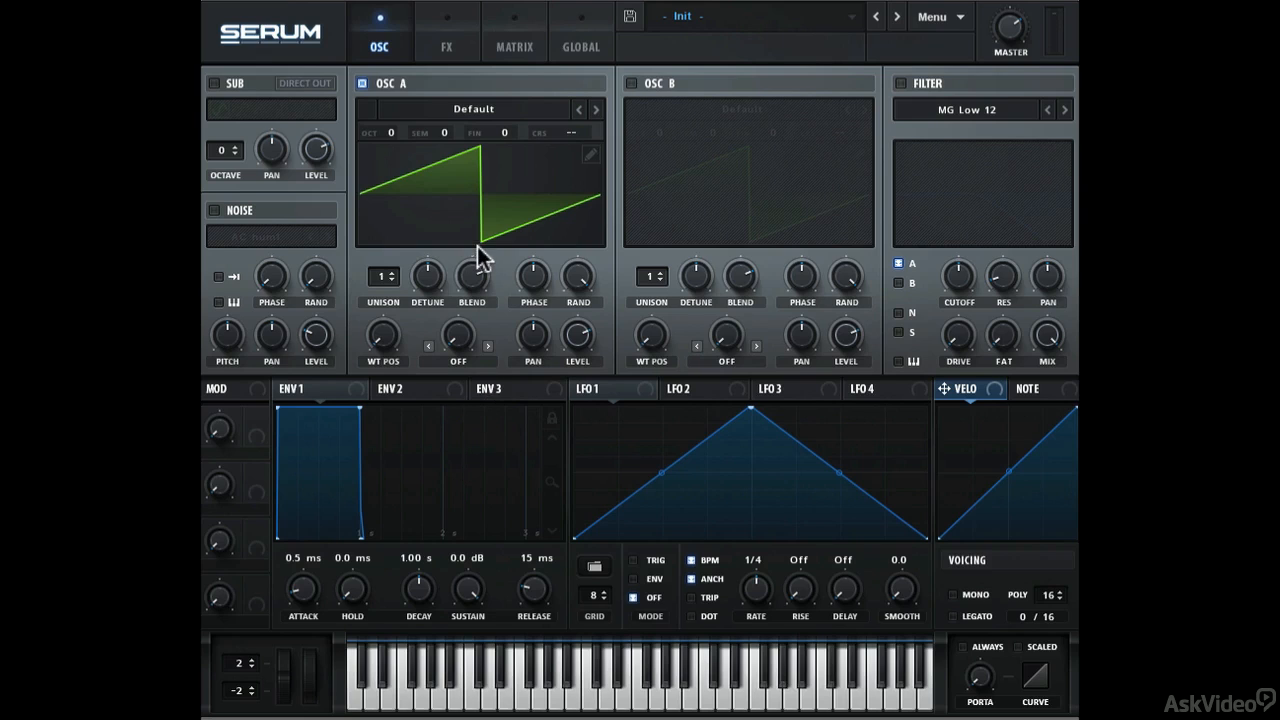
- Assign LFO 1 to the filter CUTOFF knob and enable the FILTER section
{"action": "left_click", "coordinate": [514, 47]}
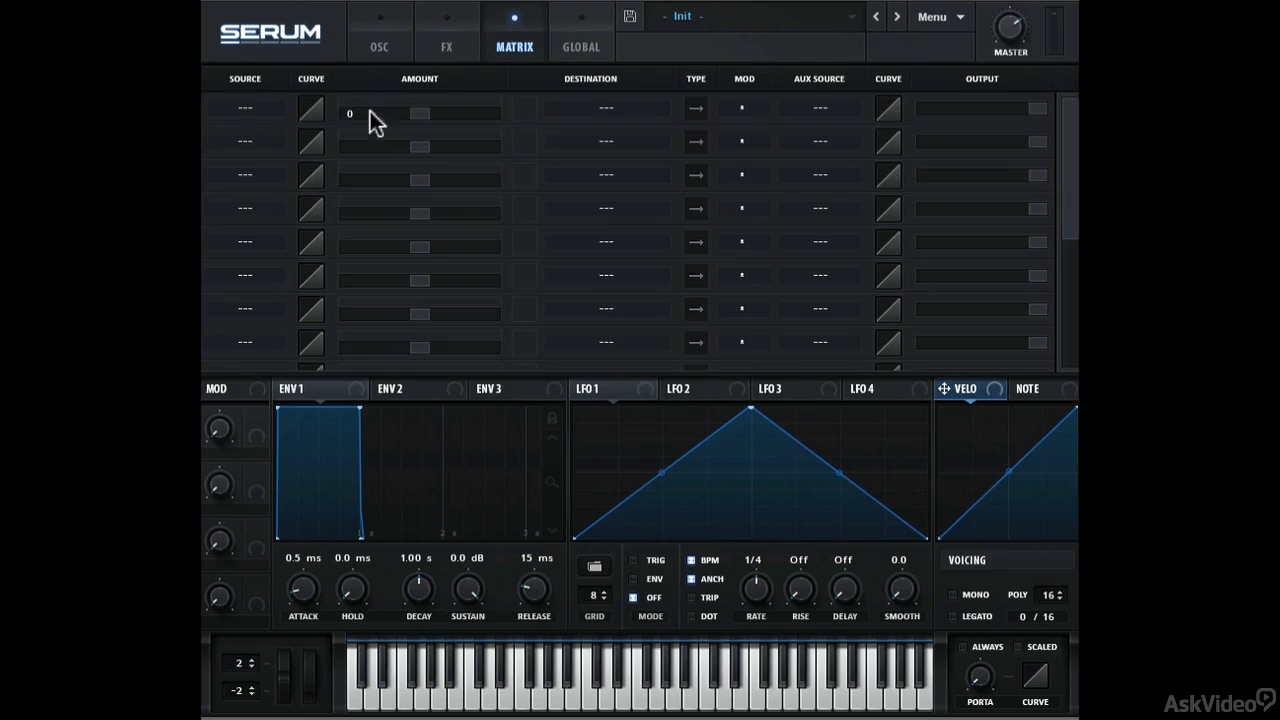
{"action": "mouse_move", "coordinate": [545, 90]}
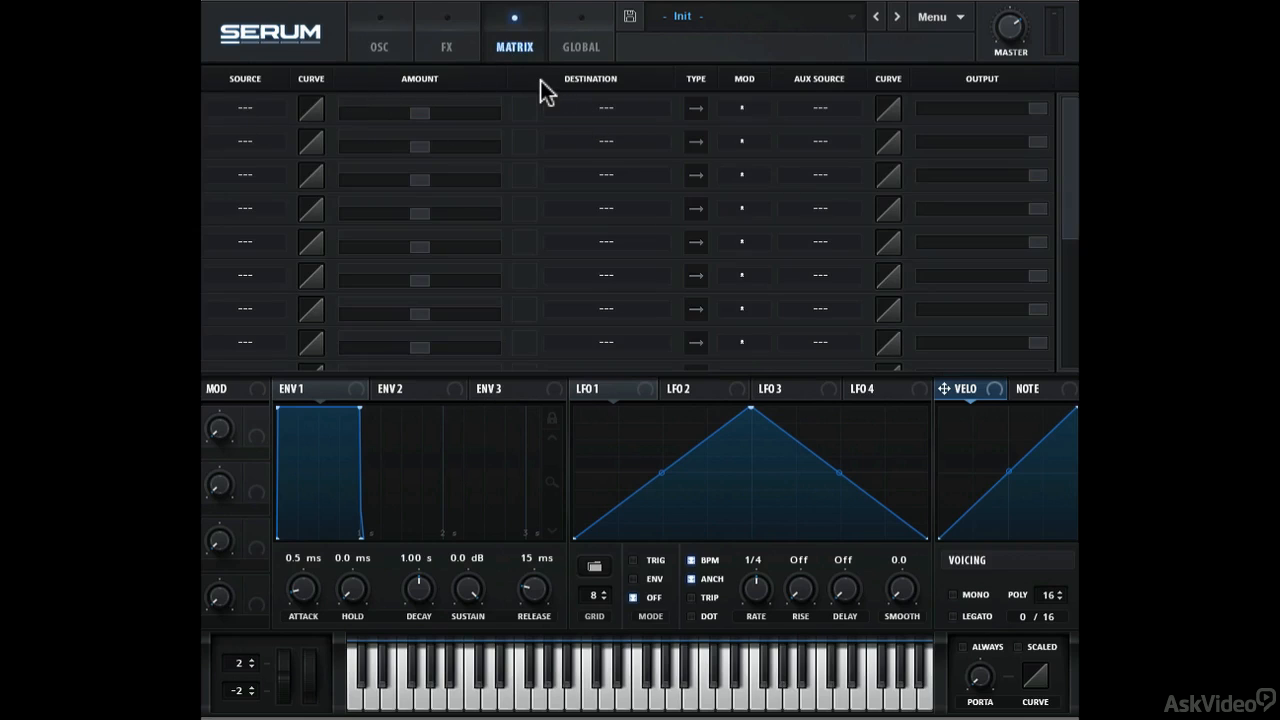
{"action": "left_click", "coordinate": [379, 47]}
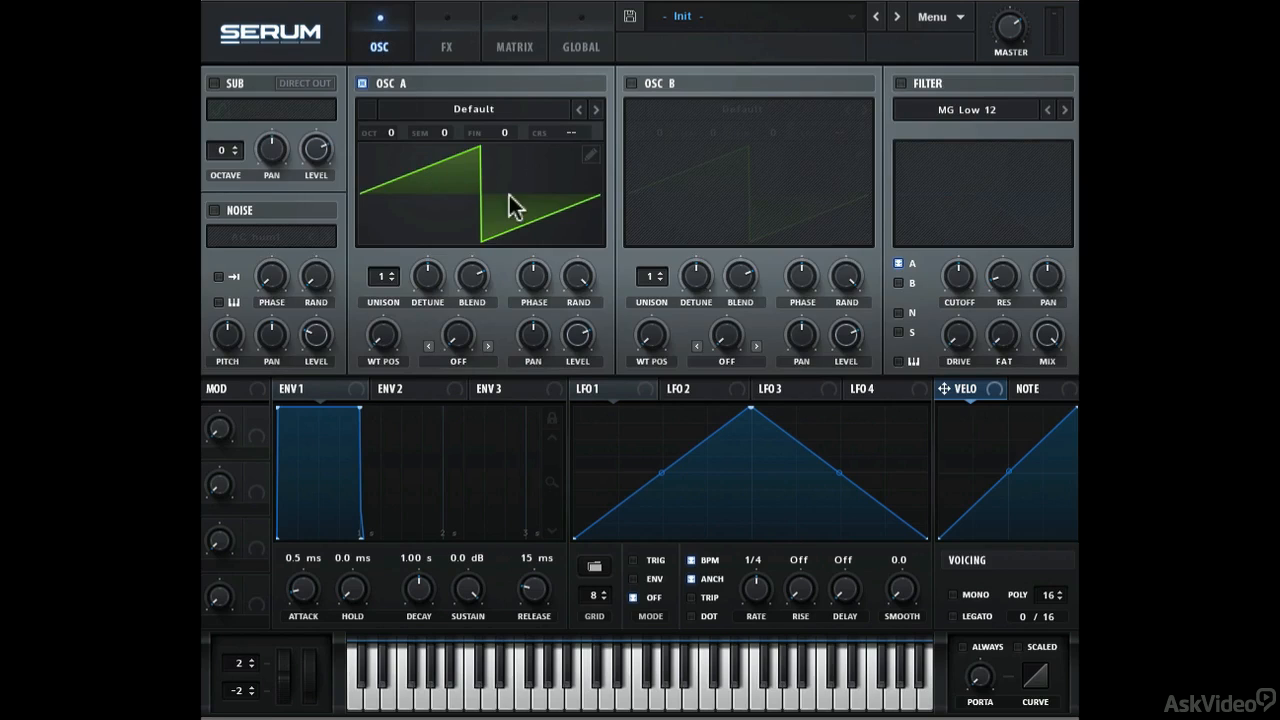
{"action": "left_click", "coordinate": [595, 389]}
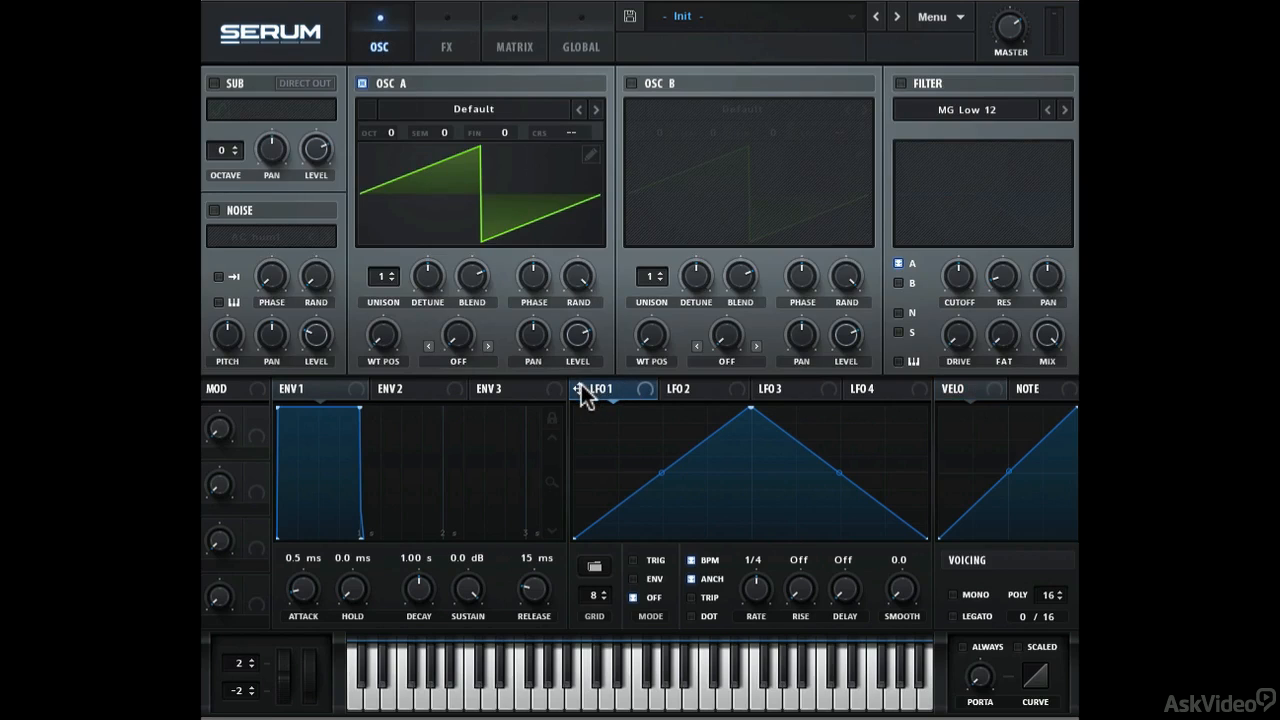
{"action": "mouse_move", "coordinate": [930, 320]}
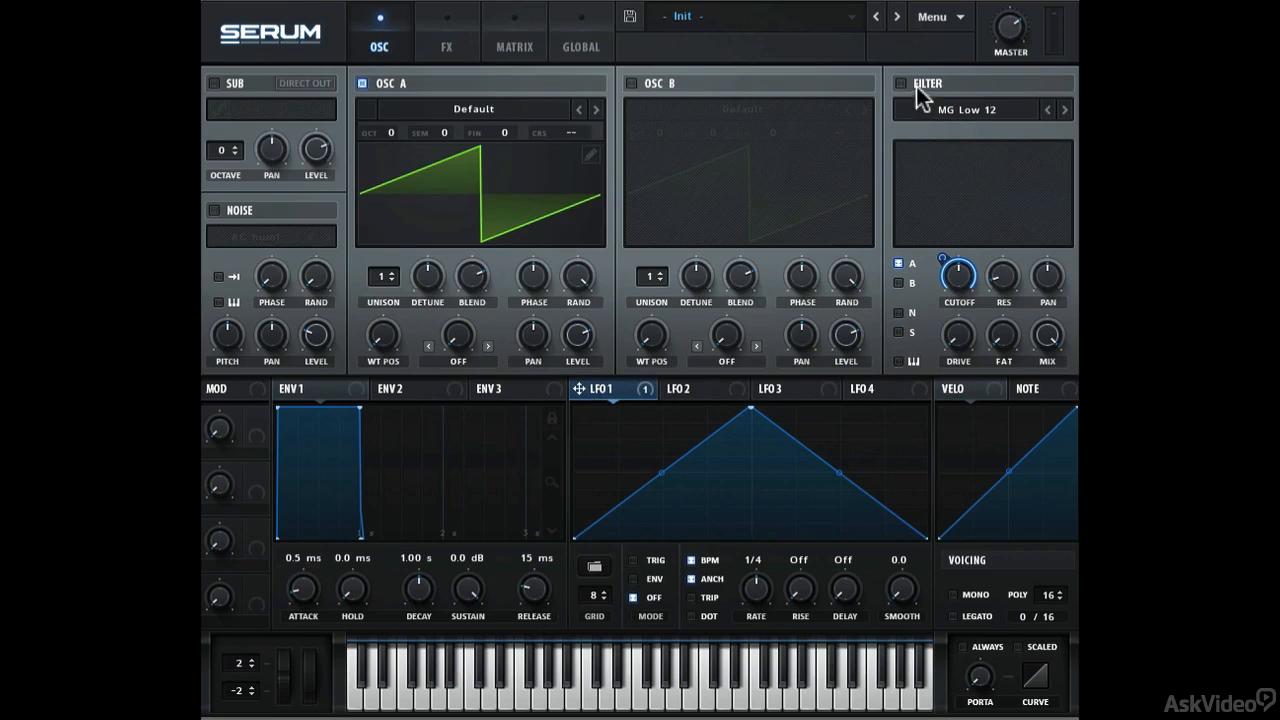
{"action": "left_click", "coordinate": [901, 83]}
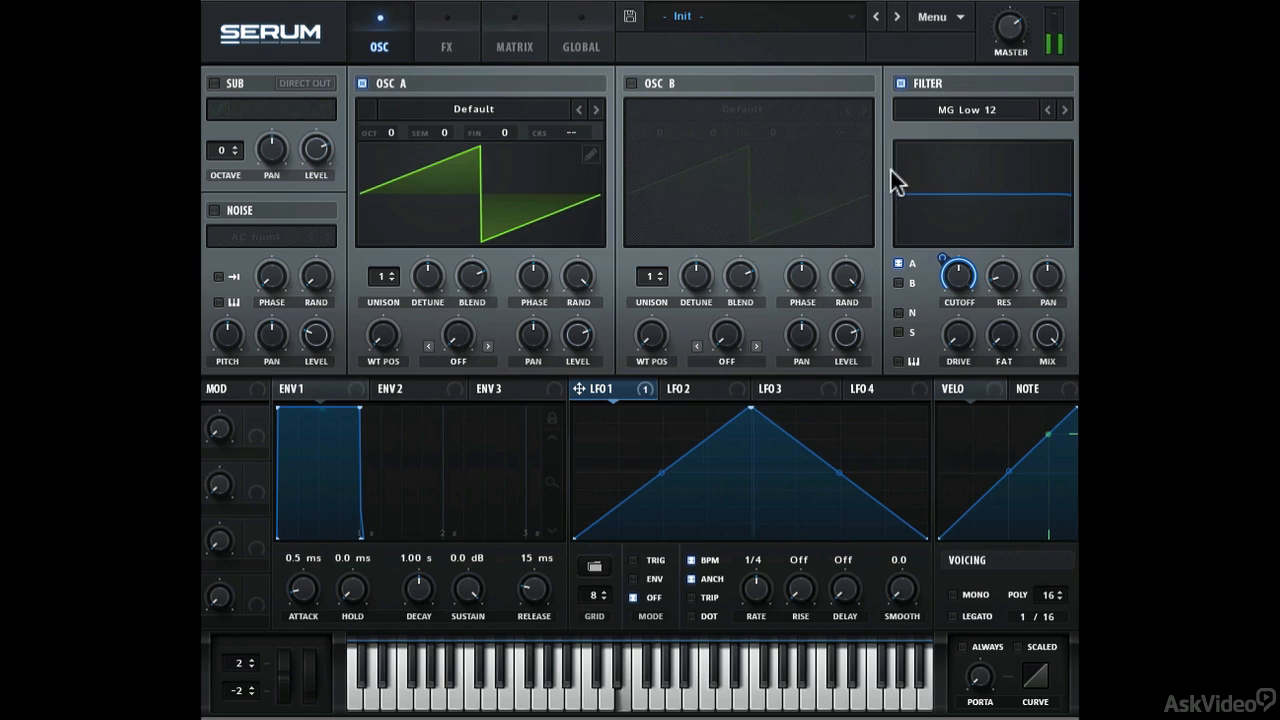
{"action": "mouse_move", "coordinate": [883, 232]}
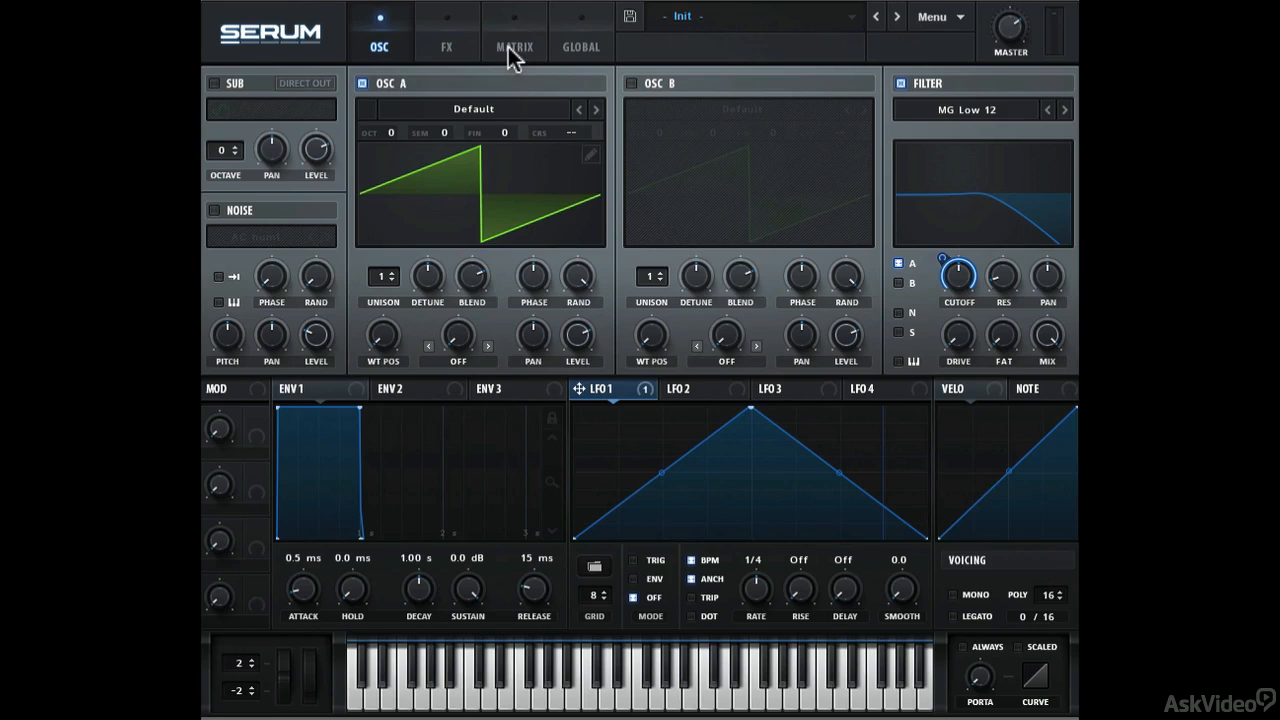
- Show the Matrix page with the LFO 1 → Fil Cutoff slot at amount 100
{"action": "left_click", "coordinate": [514, 47]}
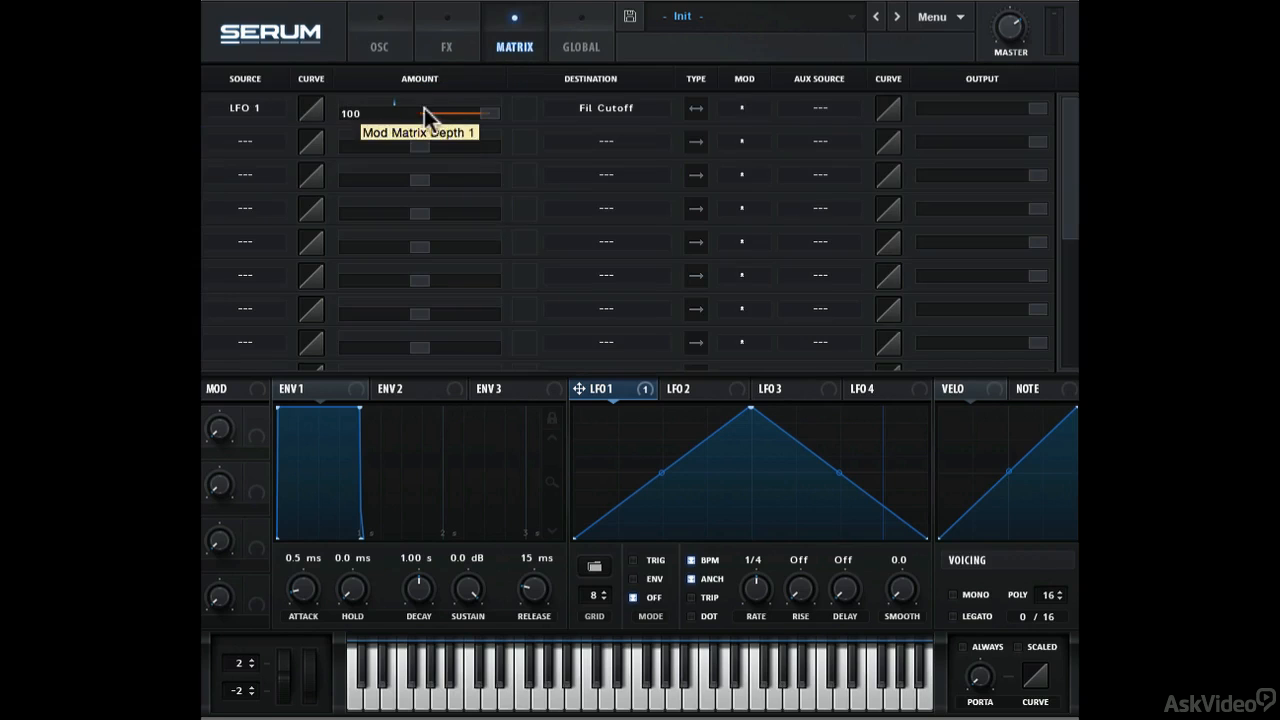
{"action": "mouse_move", "coordinate": [623, 117]}
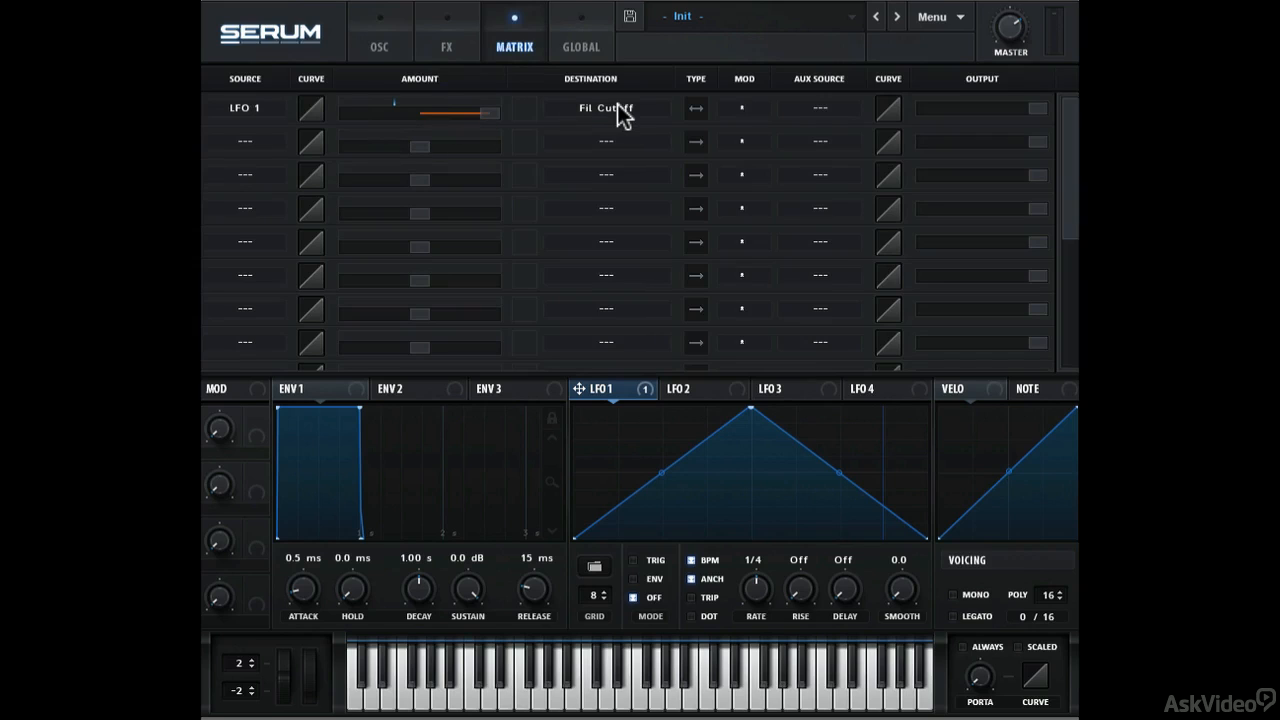
{"action": "mouse_move", "coordinate": [700, 118]}
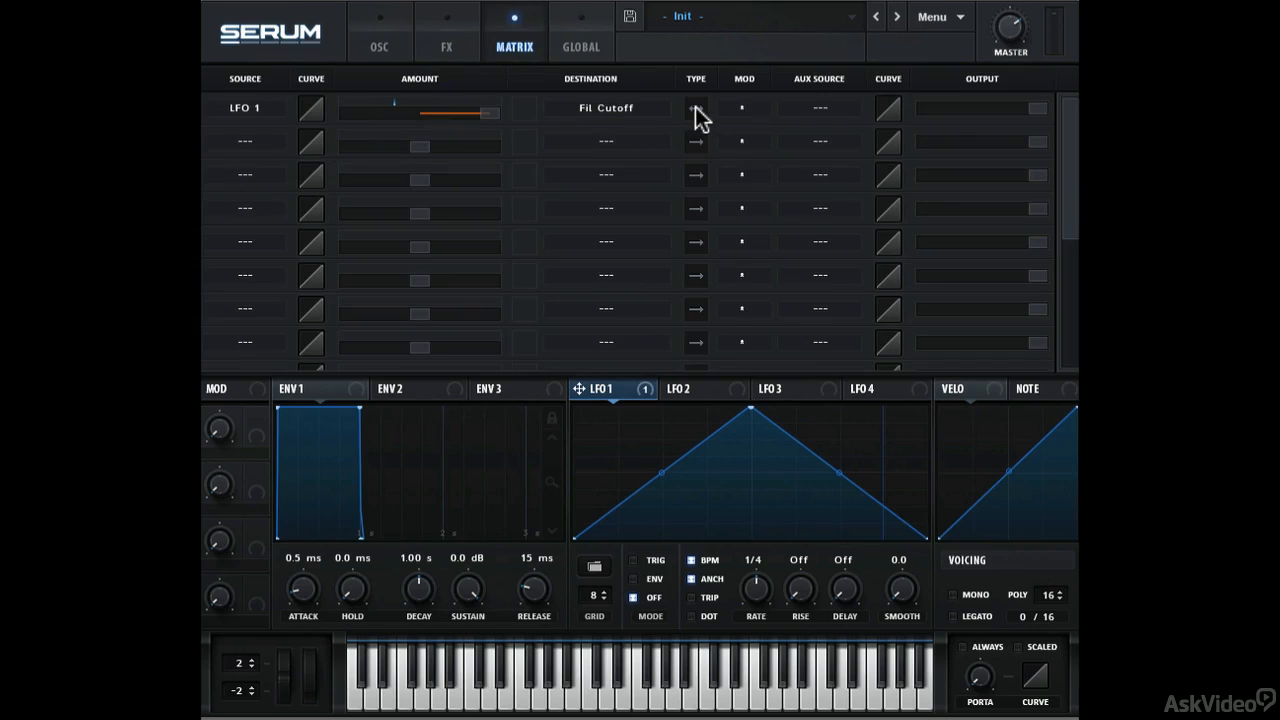
{"action": "mouse_move", "coordinate": [695, 107]}
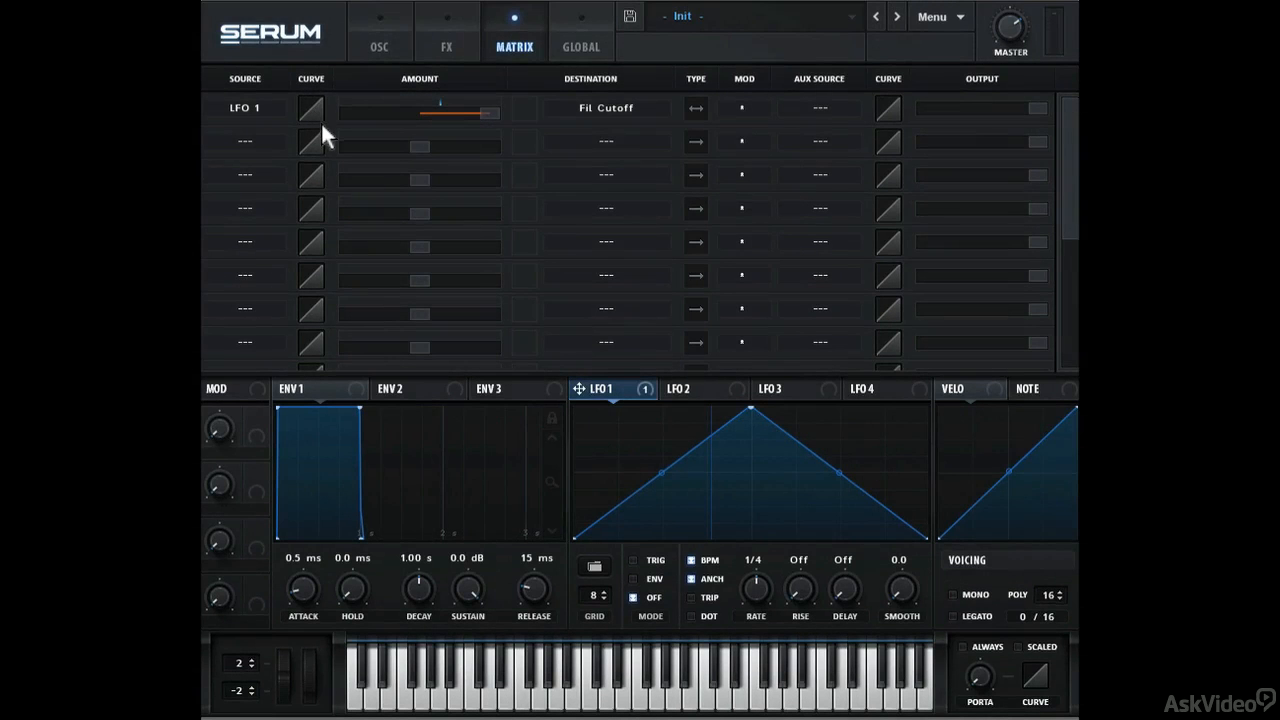
{"action": "mouse_move", "coordinate": [318, 118]}
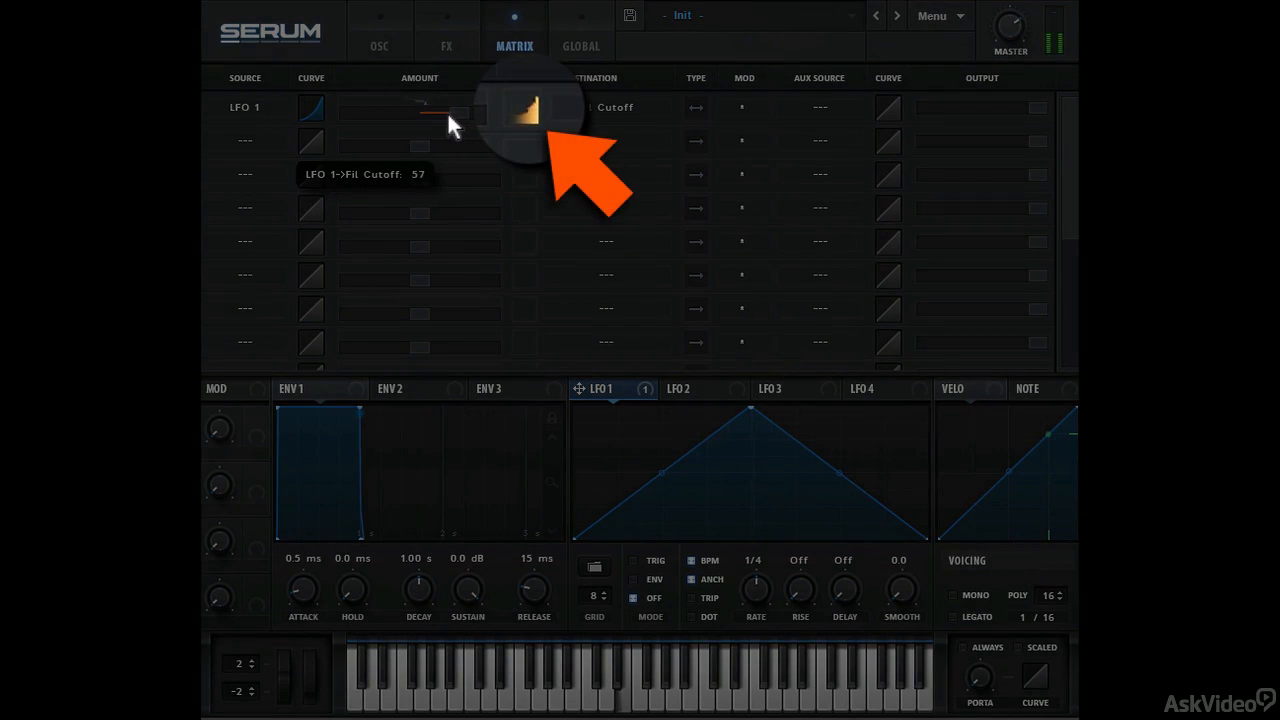
- Bend slot 1's source curve, flattening it and then bending it the other way
{"action": "left_click_drag", "start_coordinate": [450, 120], "coordinate": [425, 120]}
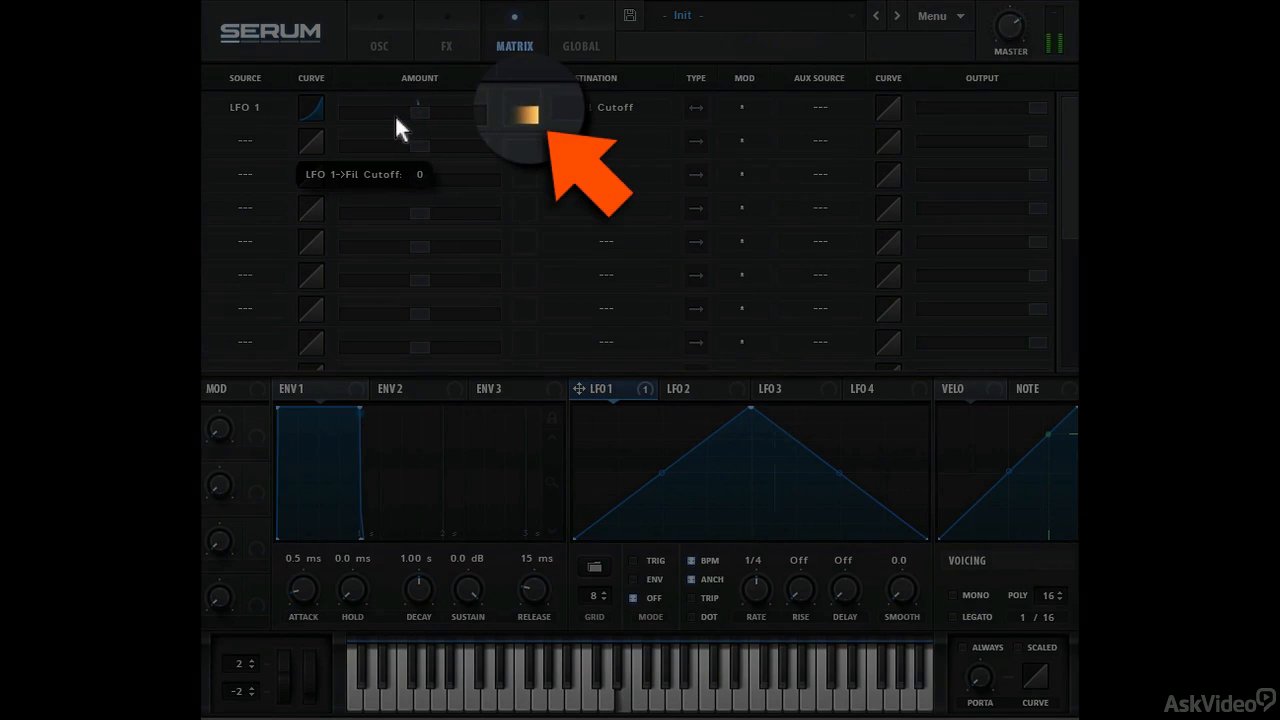
{"action": "left_click_drag", "start_coordinate": [417, 113], "coordinate": [370, 113]}
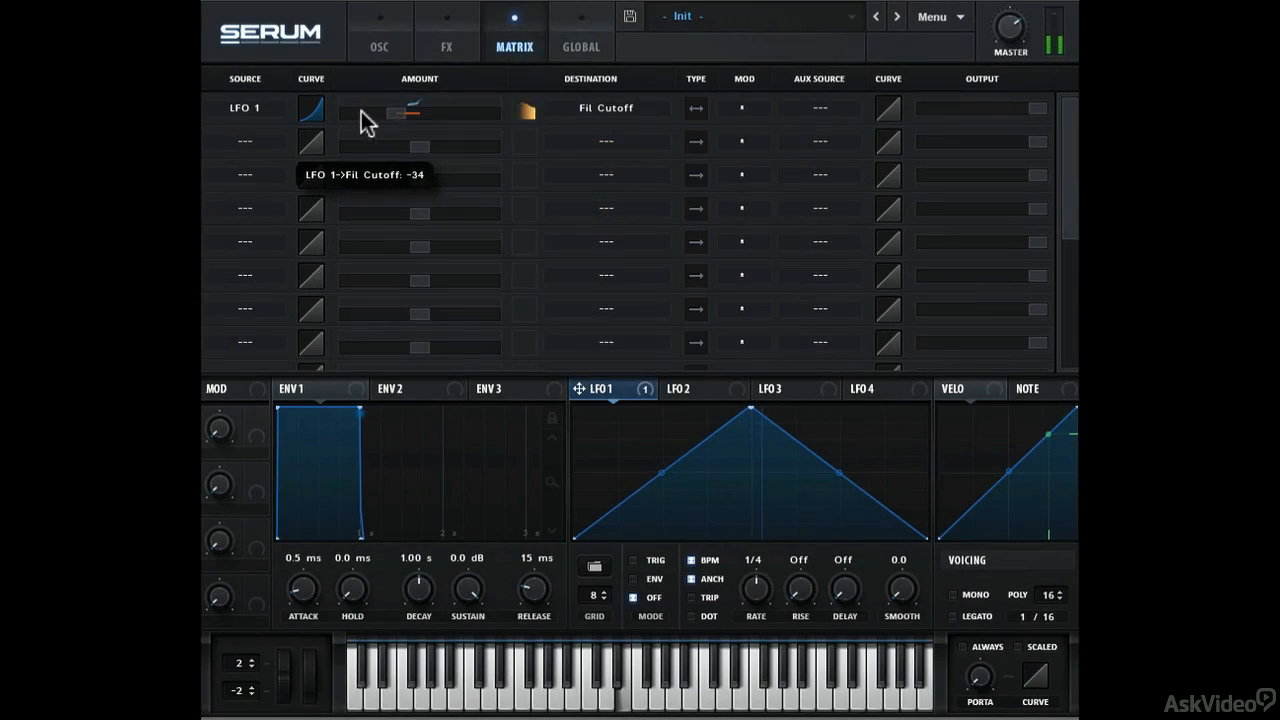
{"action": "left_click_drag", "start_coordinate": [400, 113], "coordinate": [490, 113]}
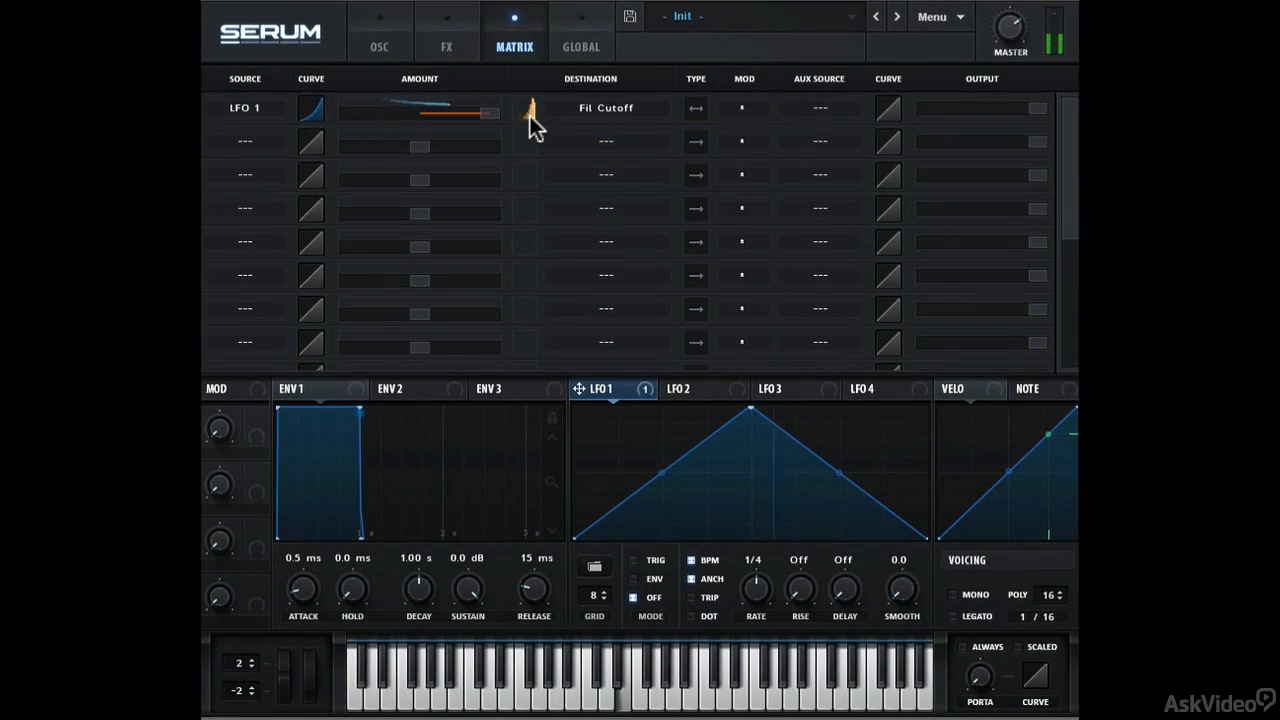
{"action": "mouse_move", "coordinate": [540, 115]}
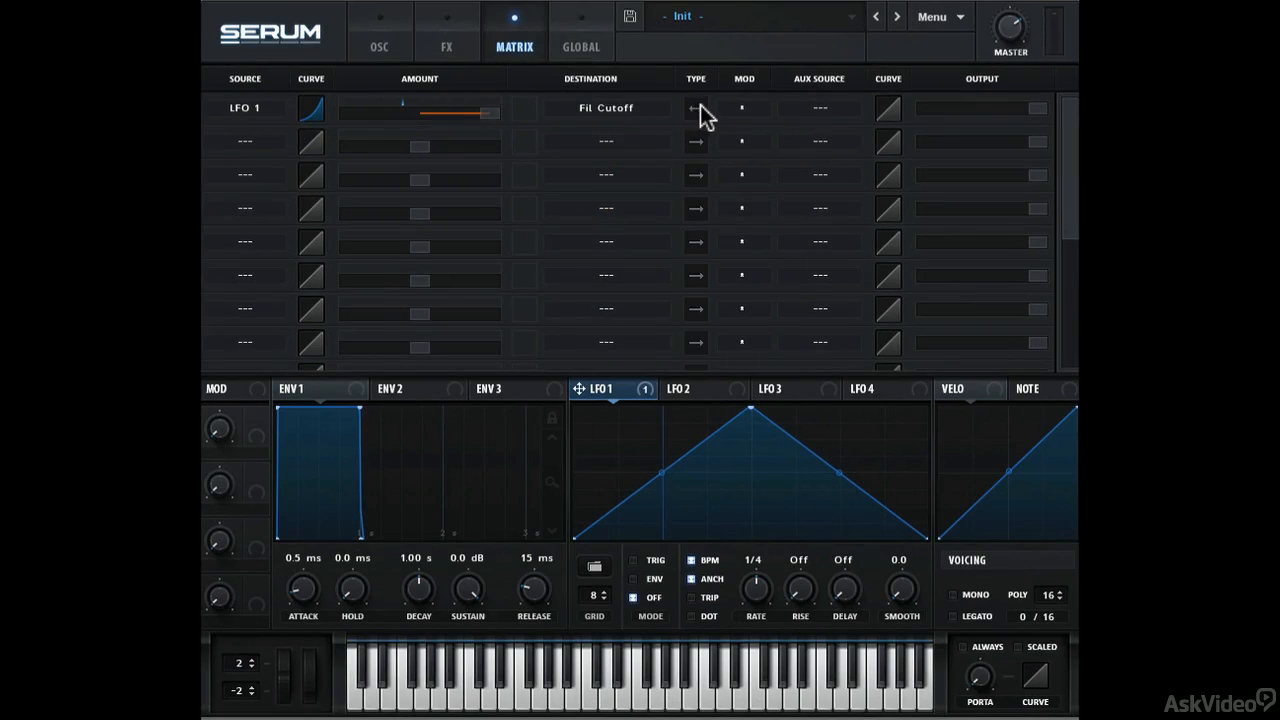
{"action": "mouse_move", "coordinate": [820, 108]}
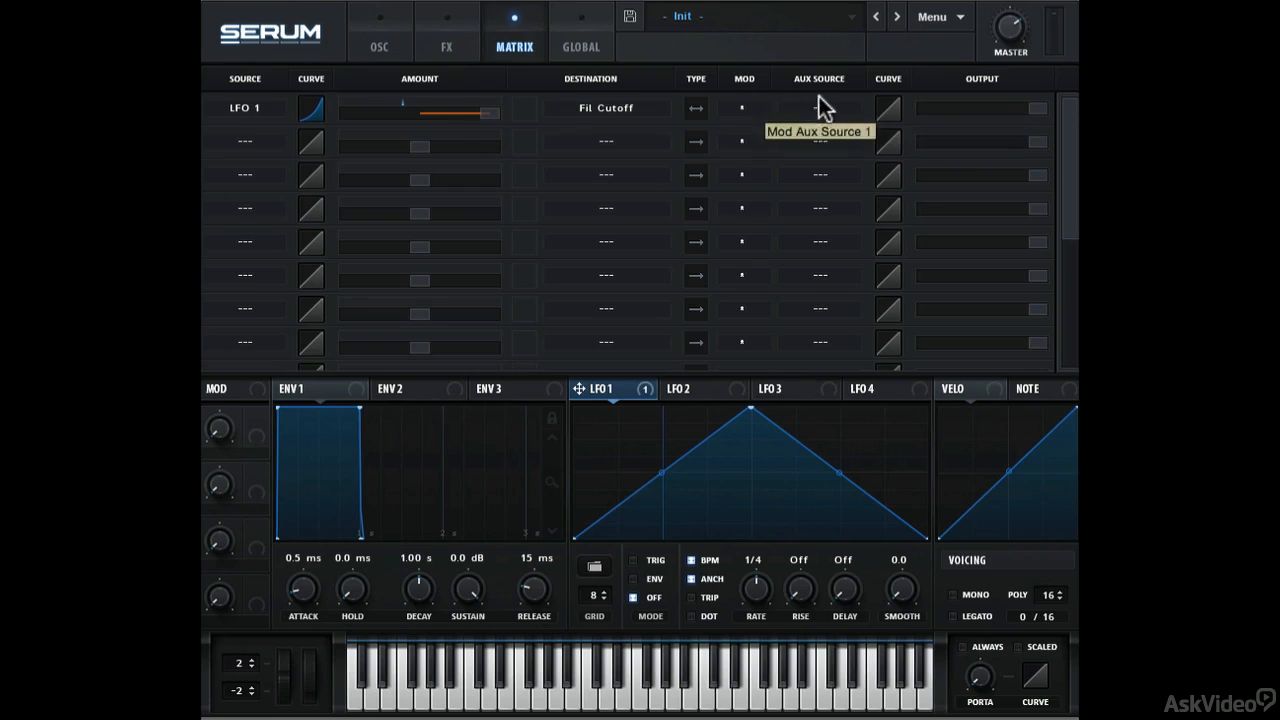
{"action": "mouse_move", "coordinate": [935, 110]}
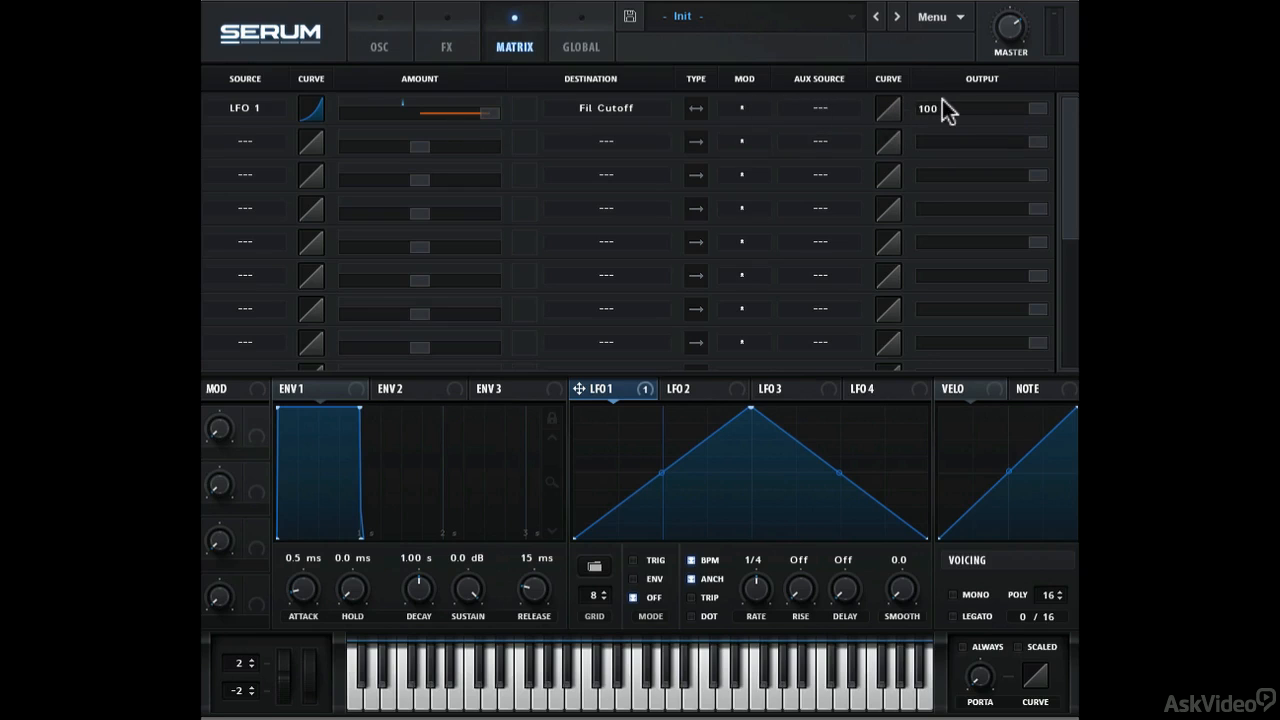
- Choose Chaos1 from the first slot's Aux Source dropdown
{"action": "left_click", "coordinate": [818, 107]}
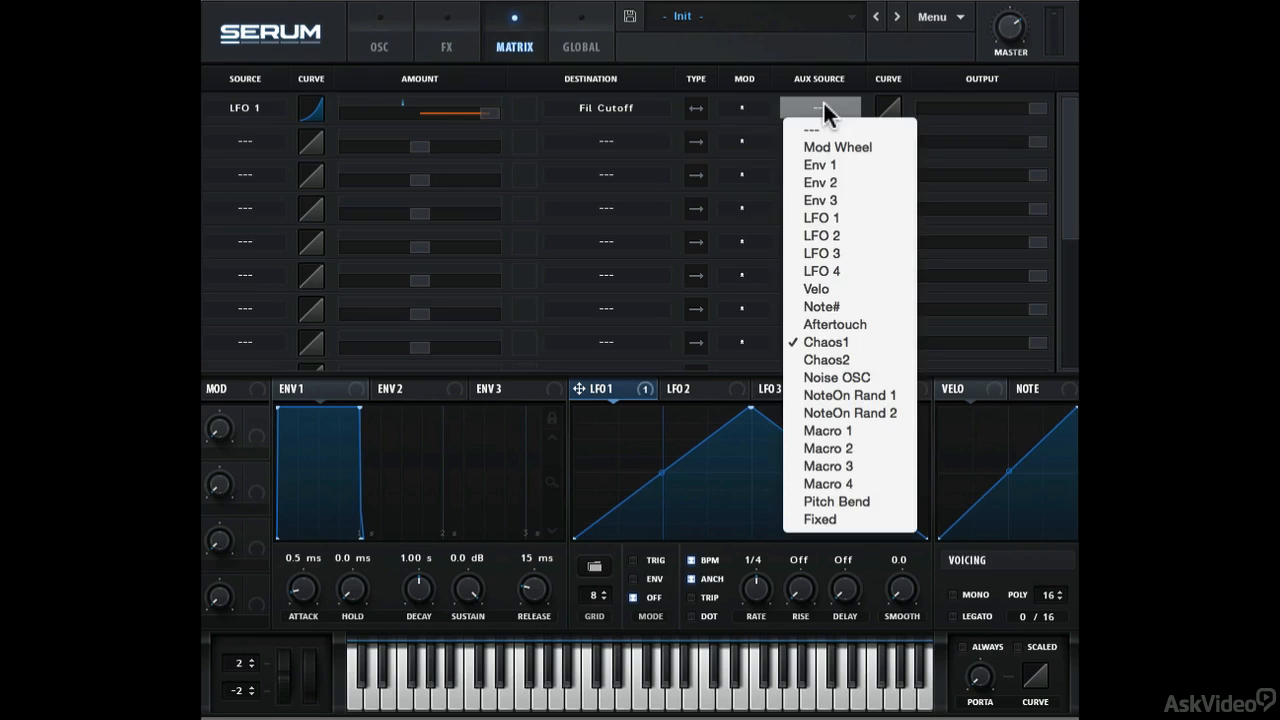
{"action": "mouse_move", "coordinate": [847, 289]}
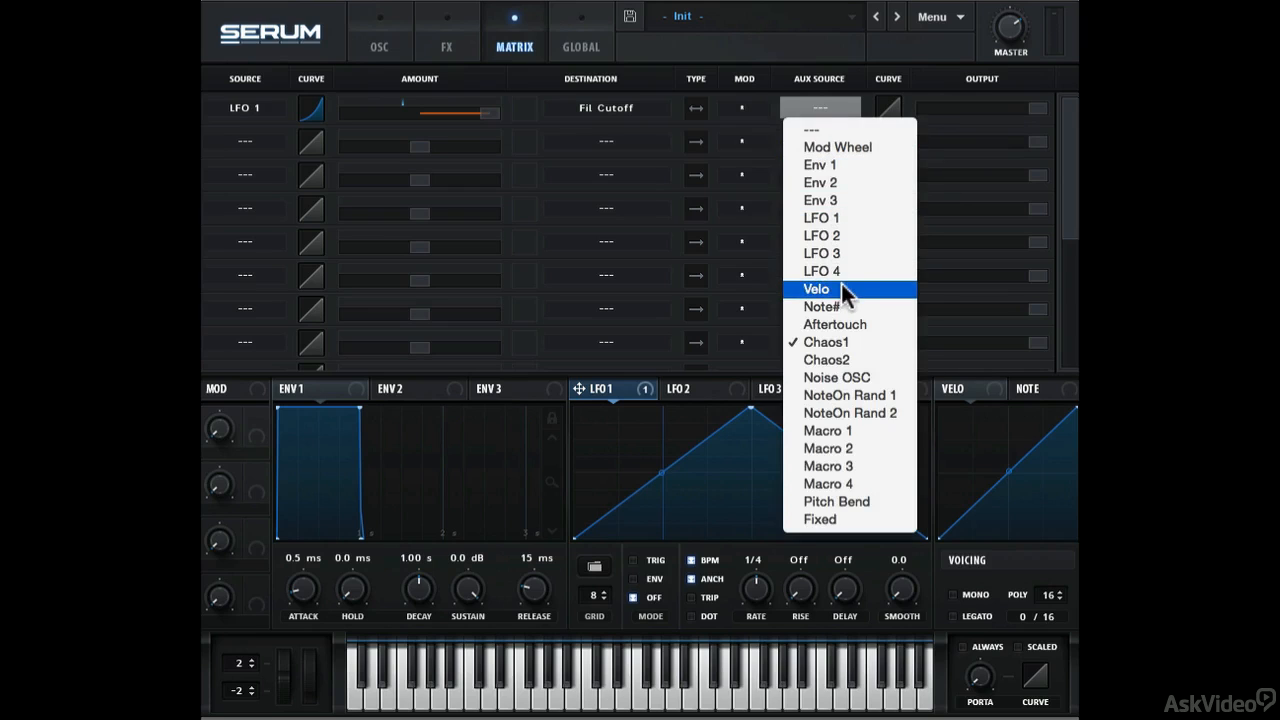
{"action": "mouse_move", "coordinate": [836, 377]}
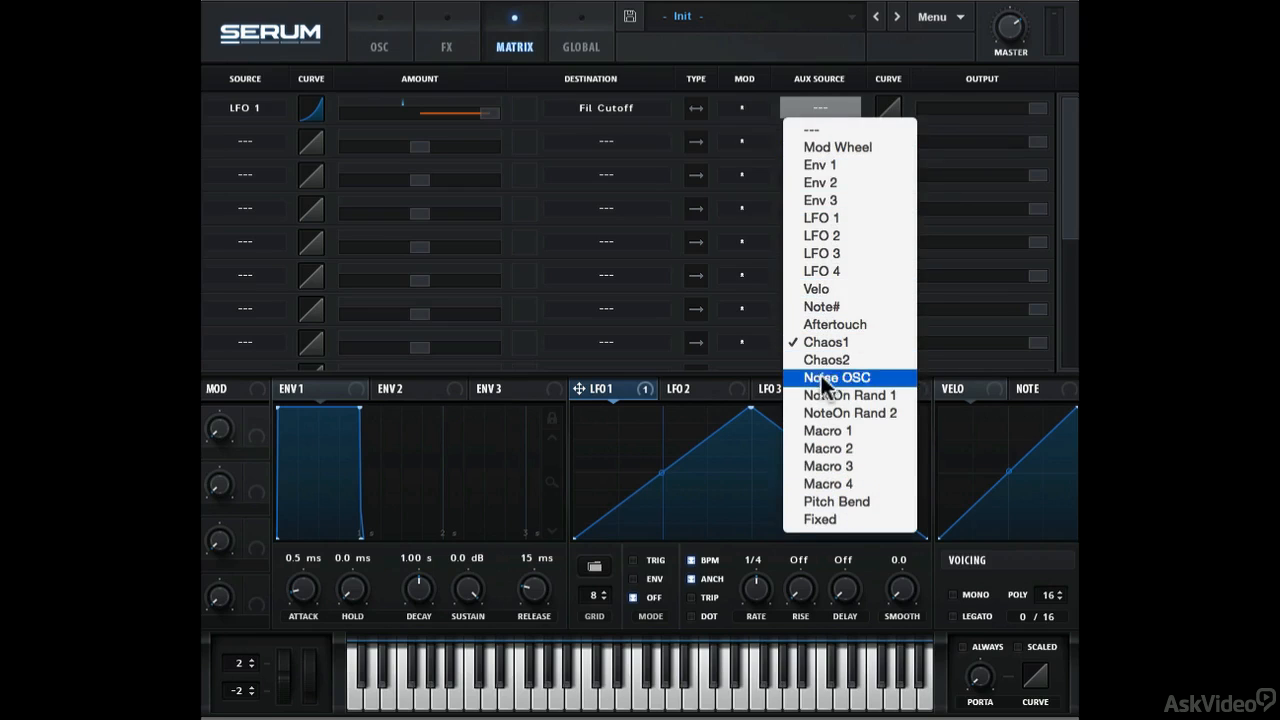
{"action": "left_click", "coordinate": [824, 342]}
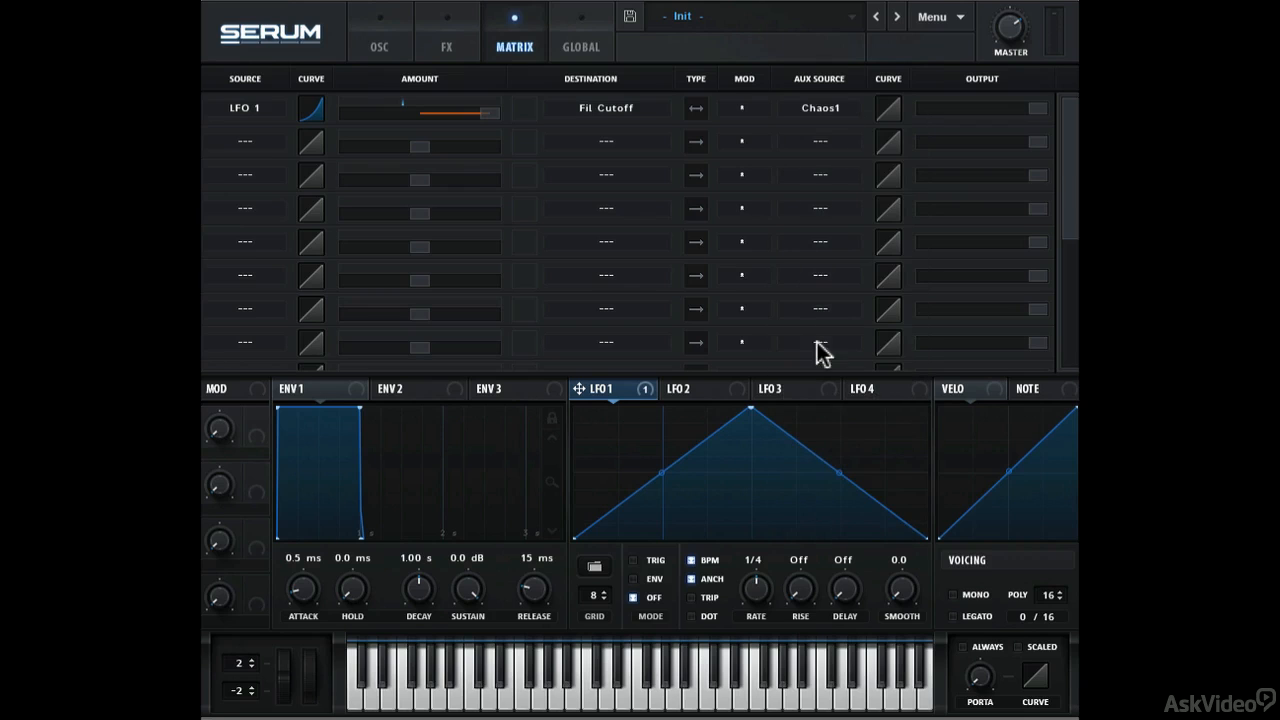
{"action": "mouse_move", "coordinate": [888, 108]}
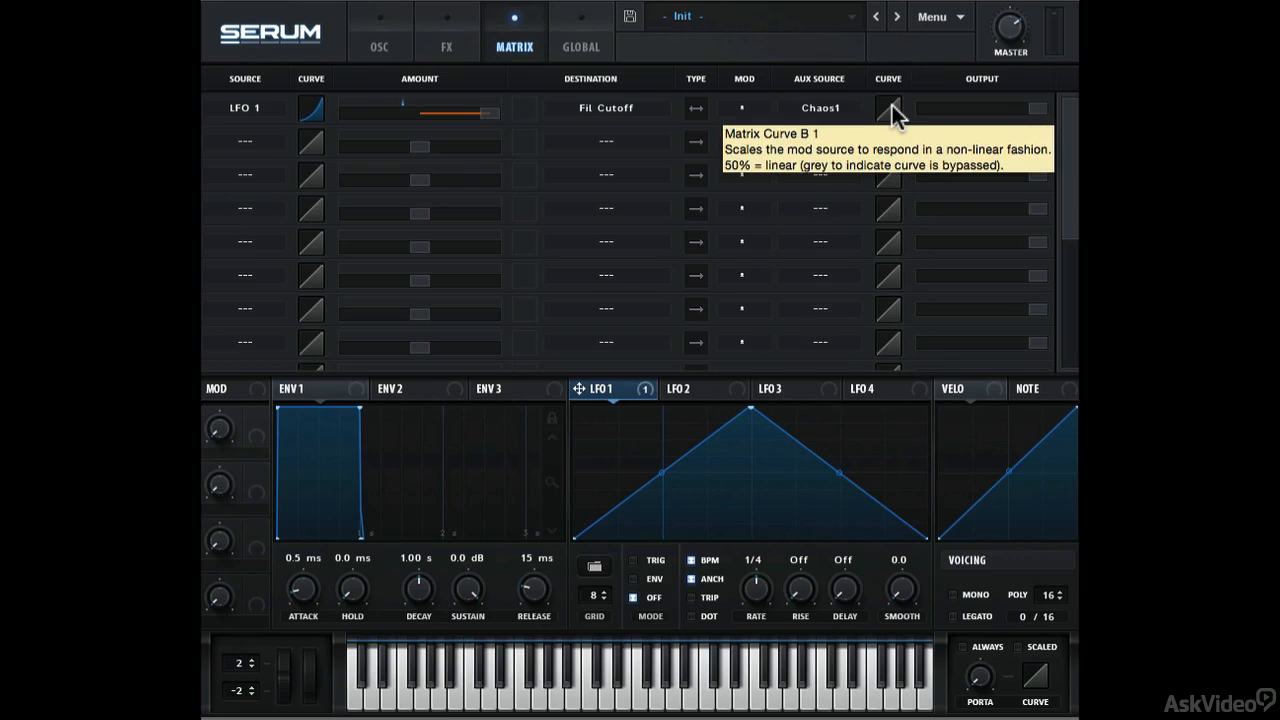
{"action": "mouse_move", "coordinate": [718, 133]}
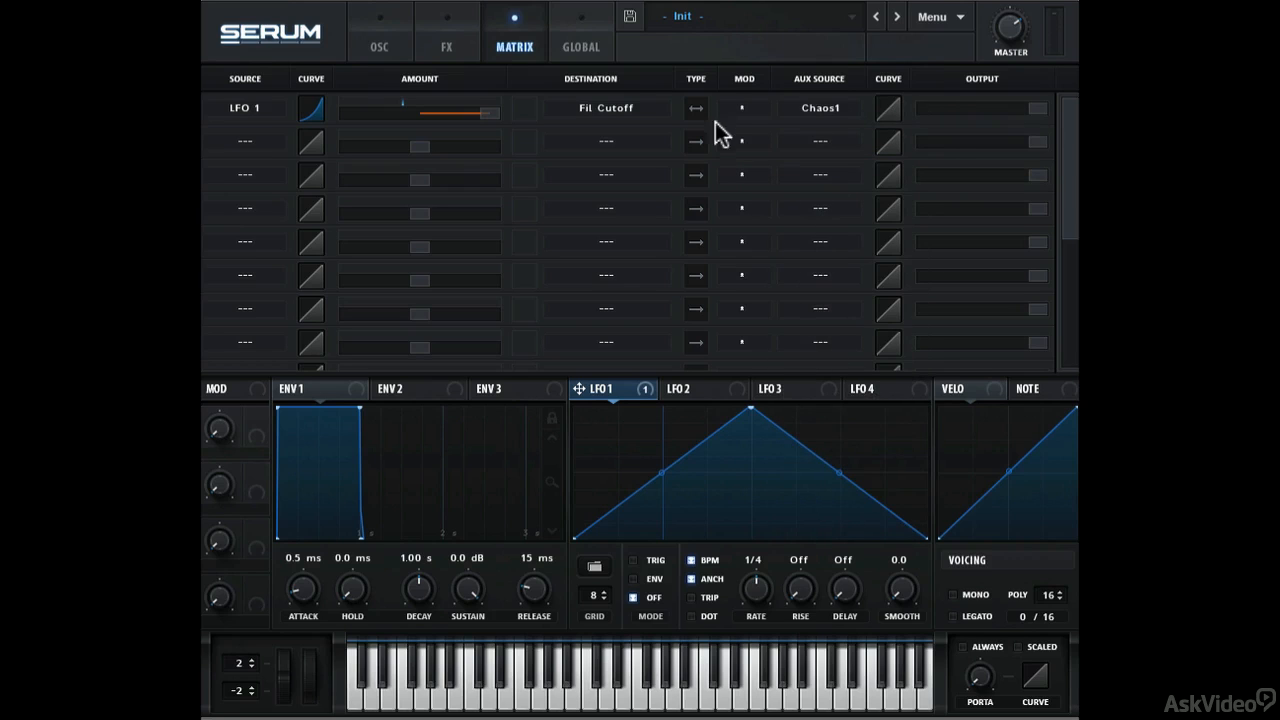
- Change and tempo-sync the Chaos 1 rate on the Global page, then return to OSC
{"action": "left_click", "coordinate": [580, 46]}
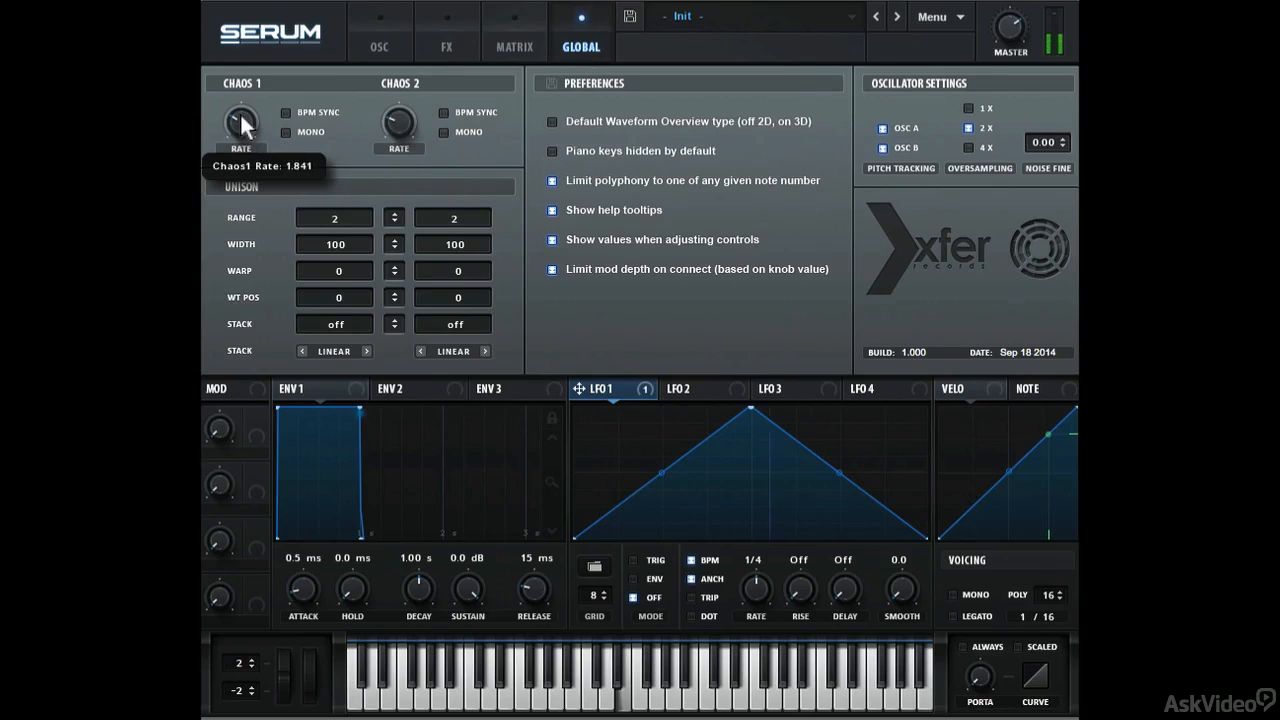
{"action": "mouse_move", "coordinate": [258, 127]}
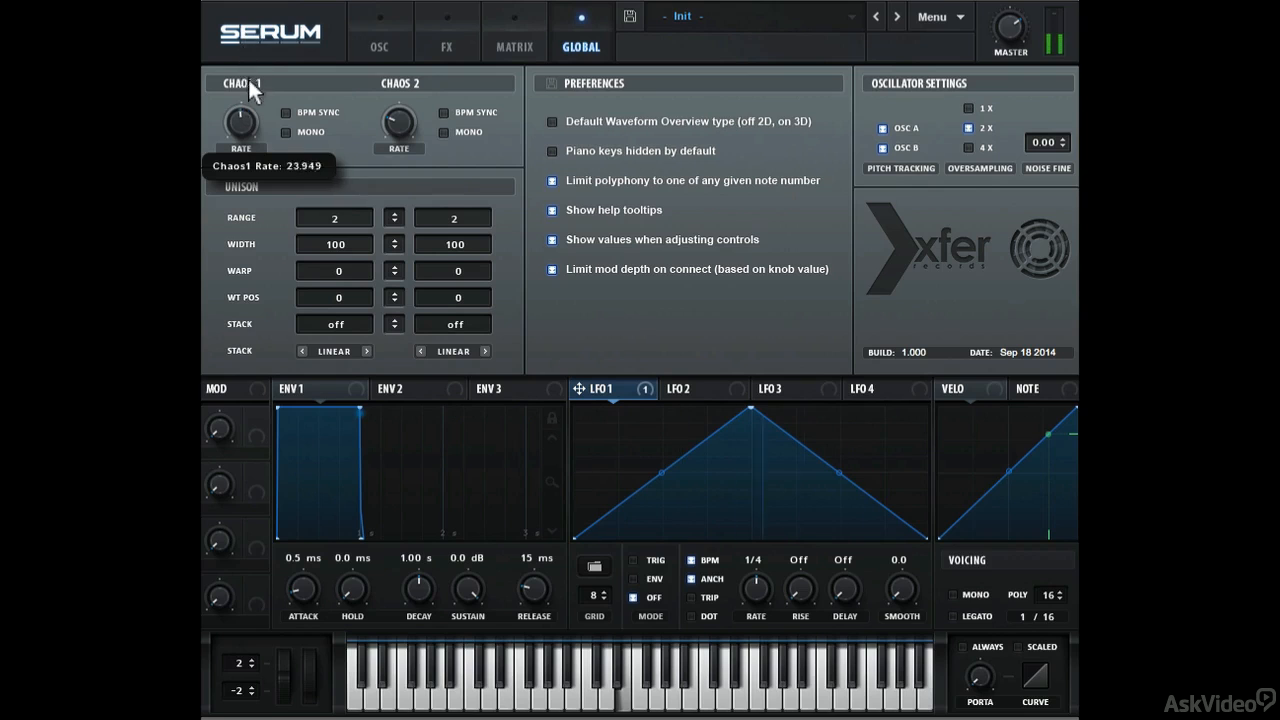
{"action": "left_click_drag", "start_coordinate": [241, 124], "coordinate": [241, 140]}
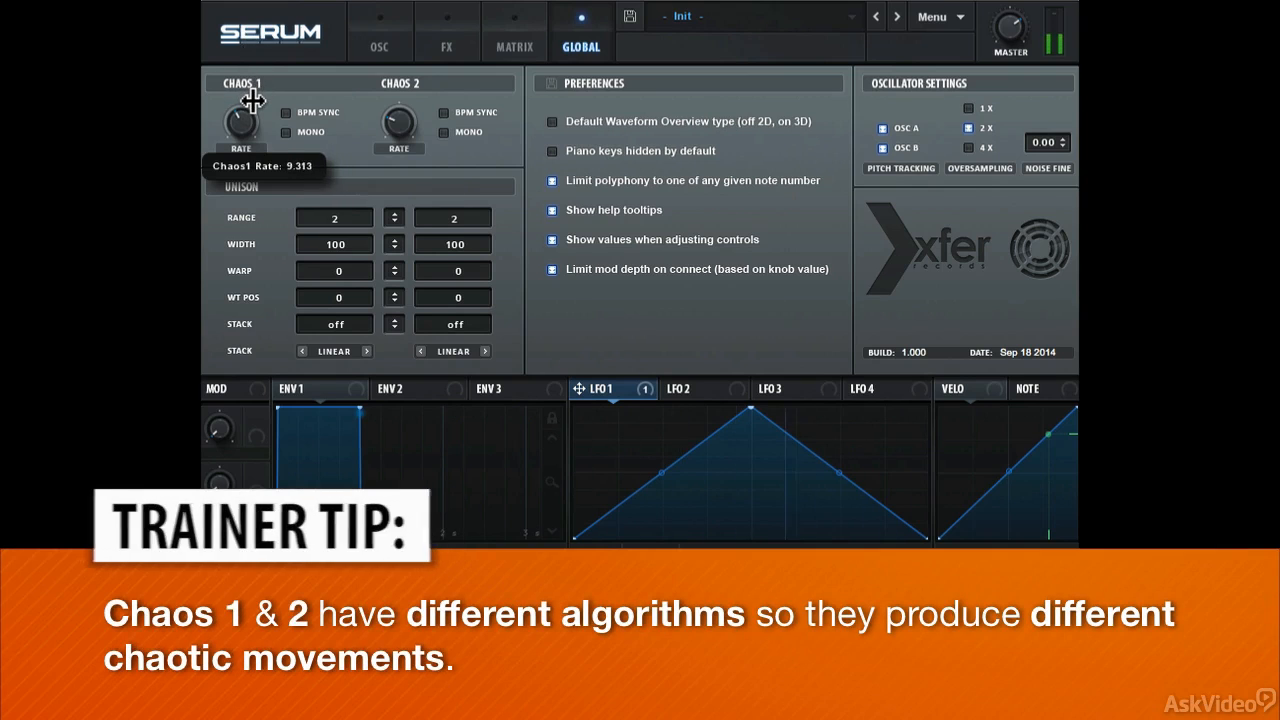
{"action": "mouse_move", "coordinate": [290, 120]}
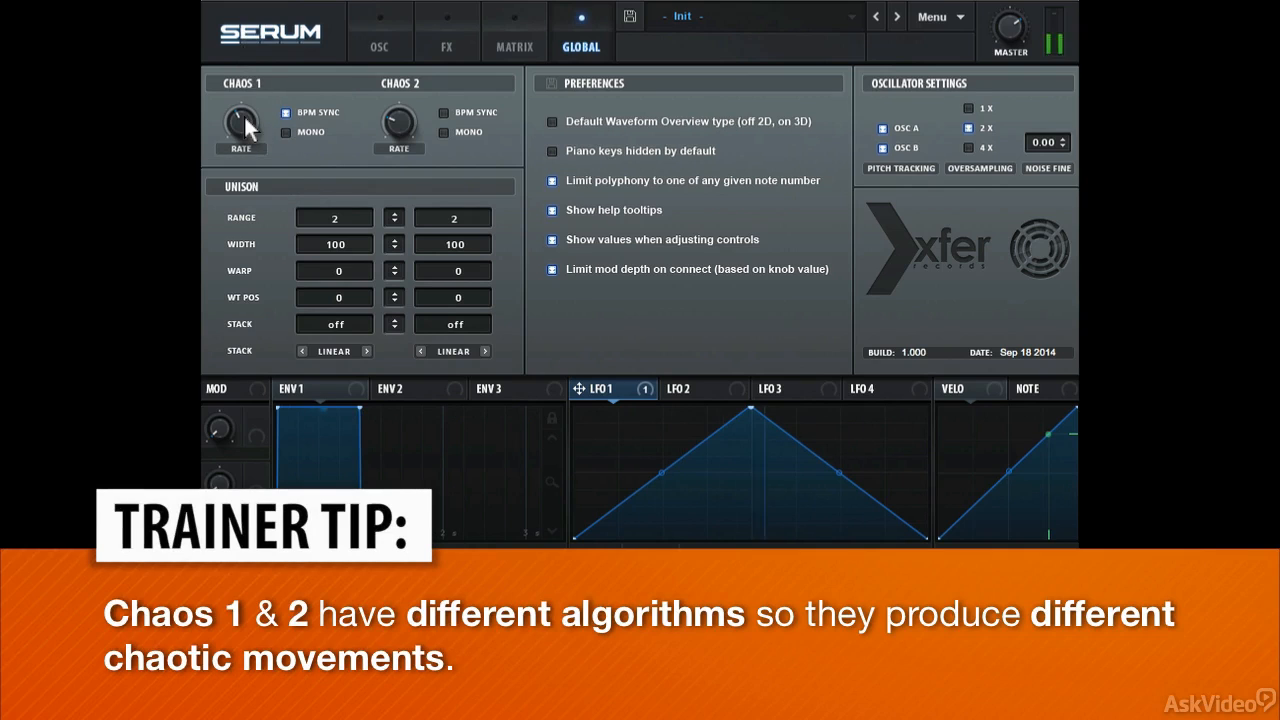
{"action": "mouse_move", "coordinate": [240, 125]}
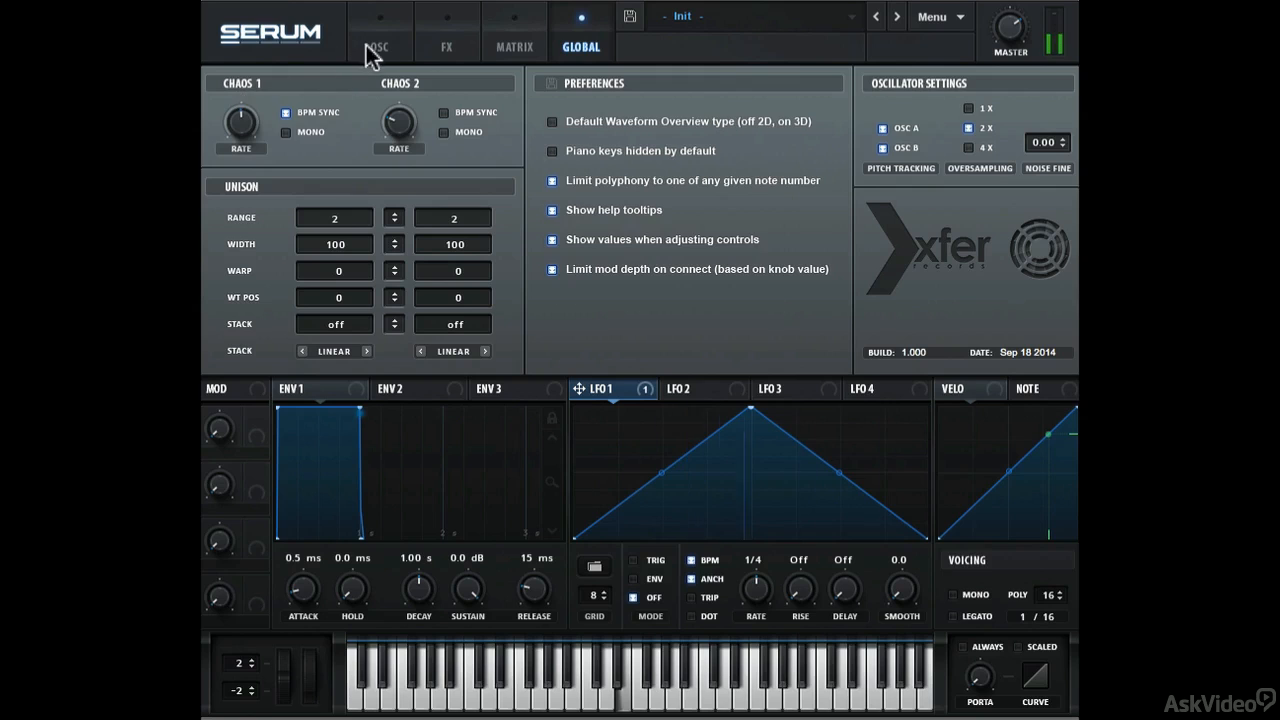
{"action": "left_click", "coordinate": [379, 47]}
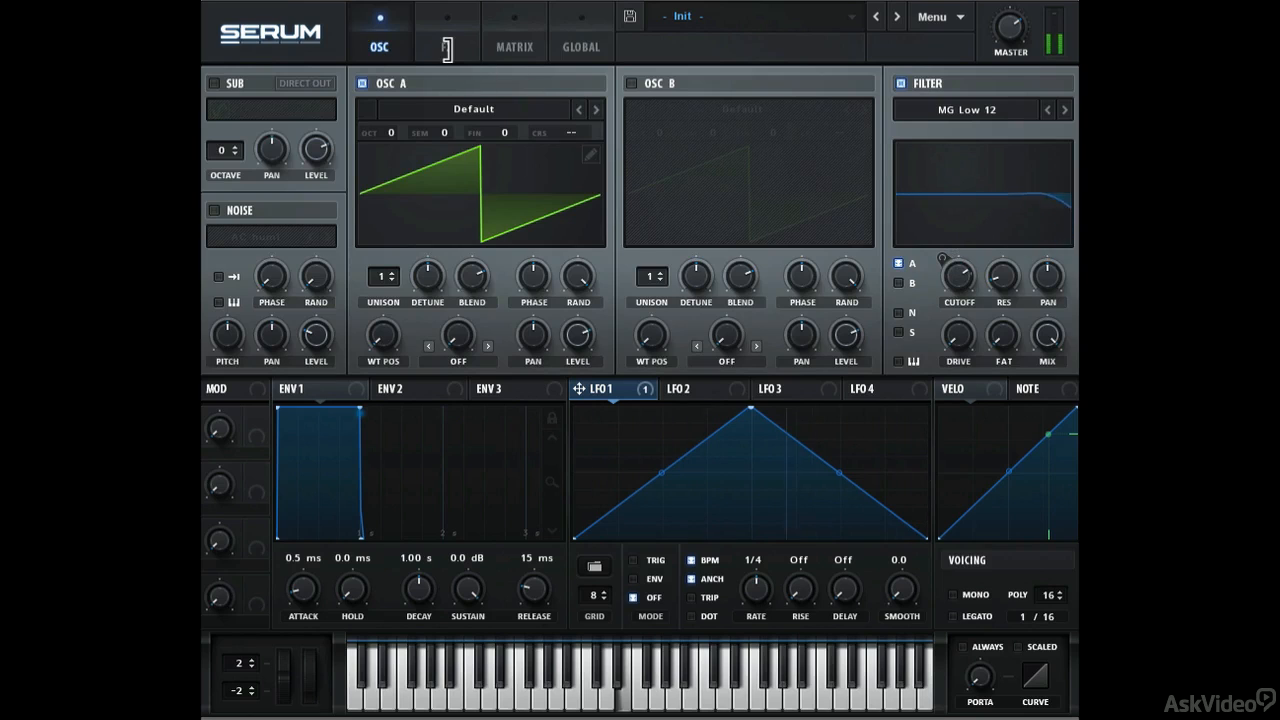
- Set the Chaos1 aux curve to 30 and the route output to 100
{"action": "left_click", "coordinate": [514, 46]}
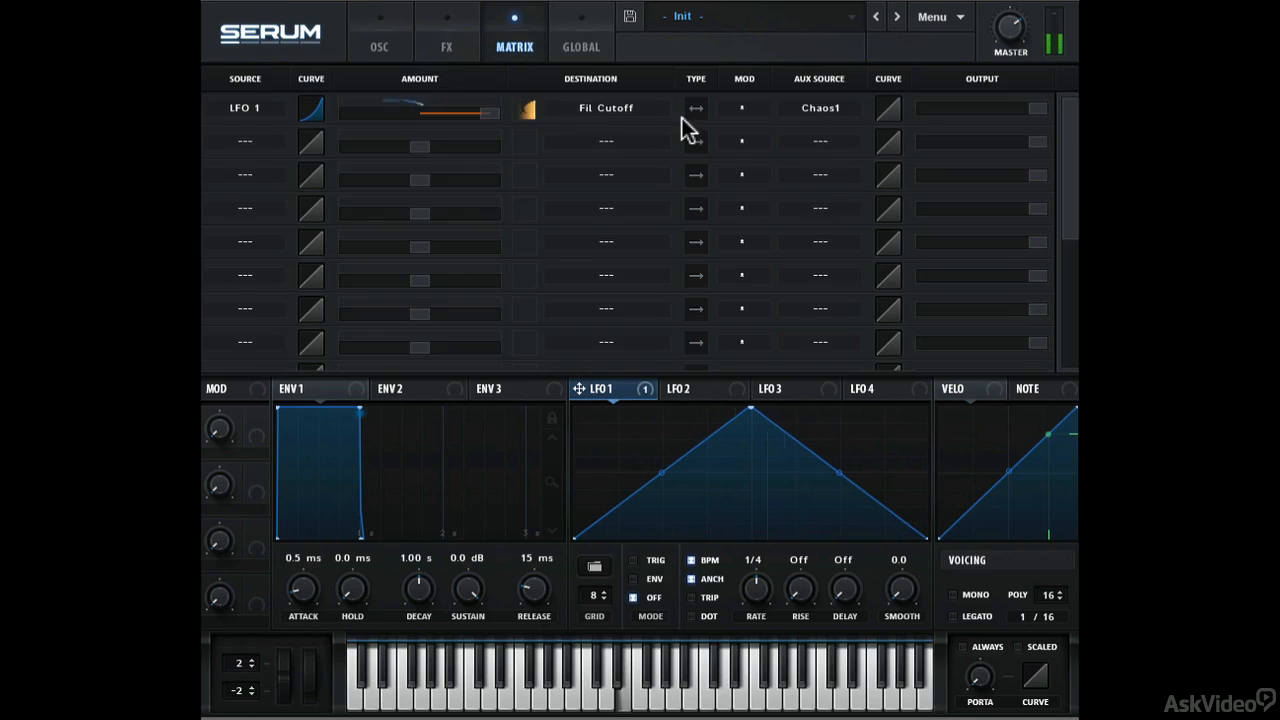
{"action": "mouse_move", "coordinate": [820, 108]}
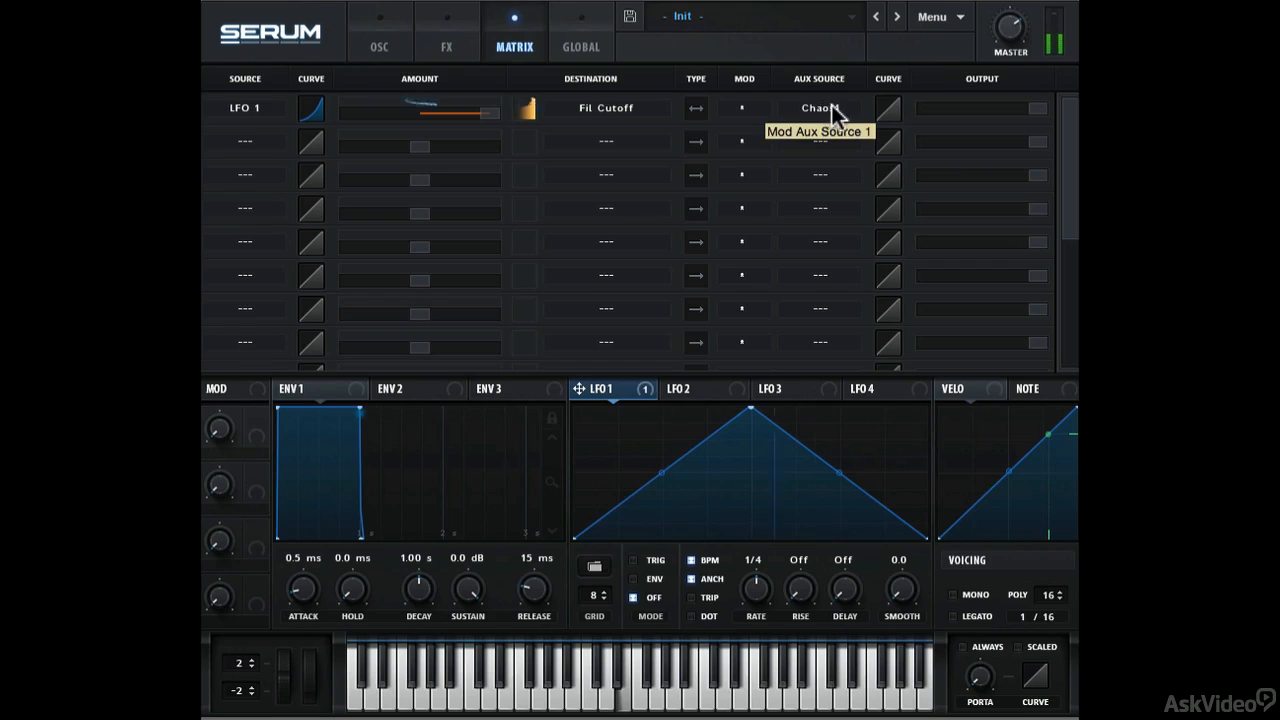
{"action": "mouse_move", "coordinate": [890, 113]}
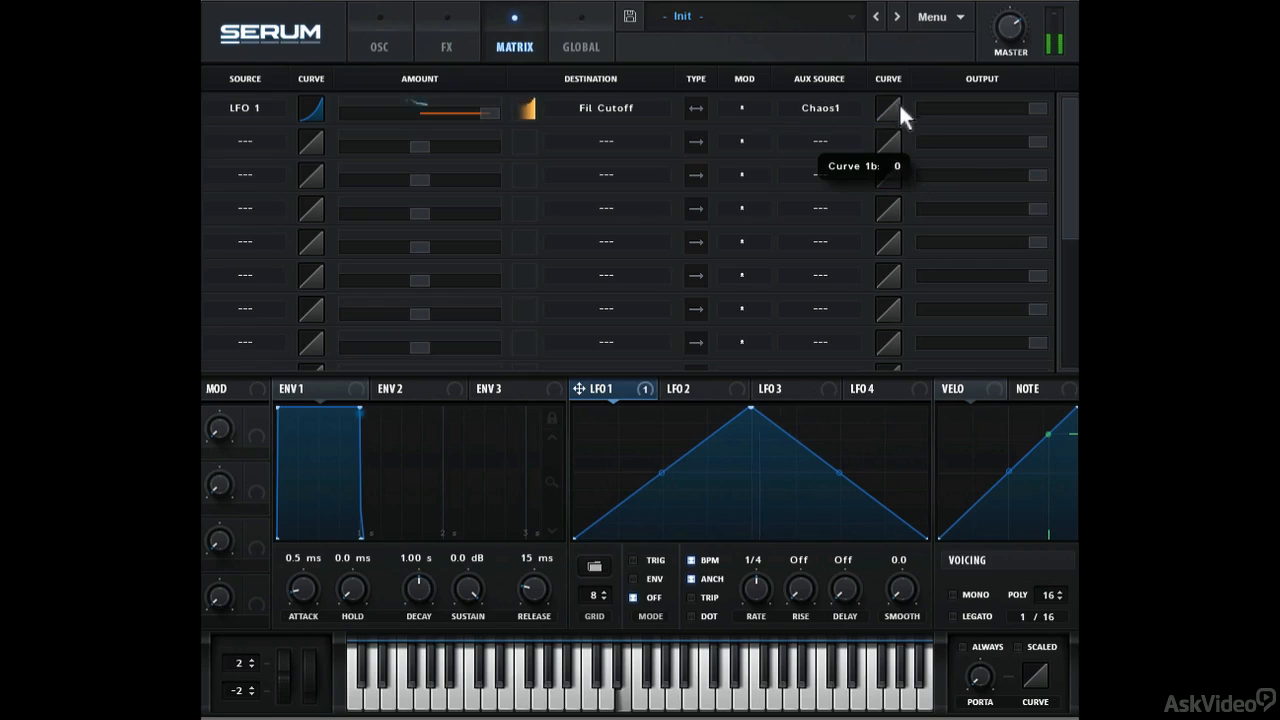
{"action": "left_click_drag", "start_coordinate": [888, 112], "coordinate": [888, 95]}
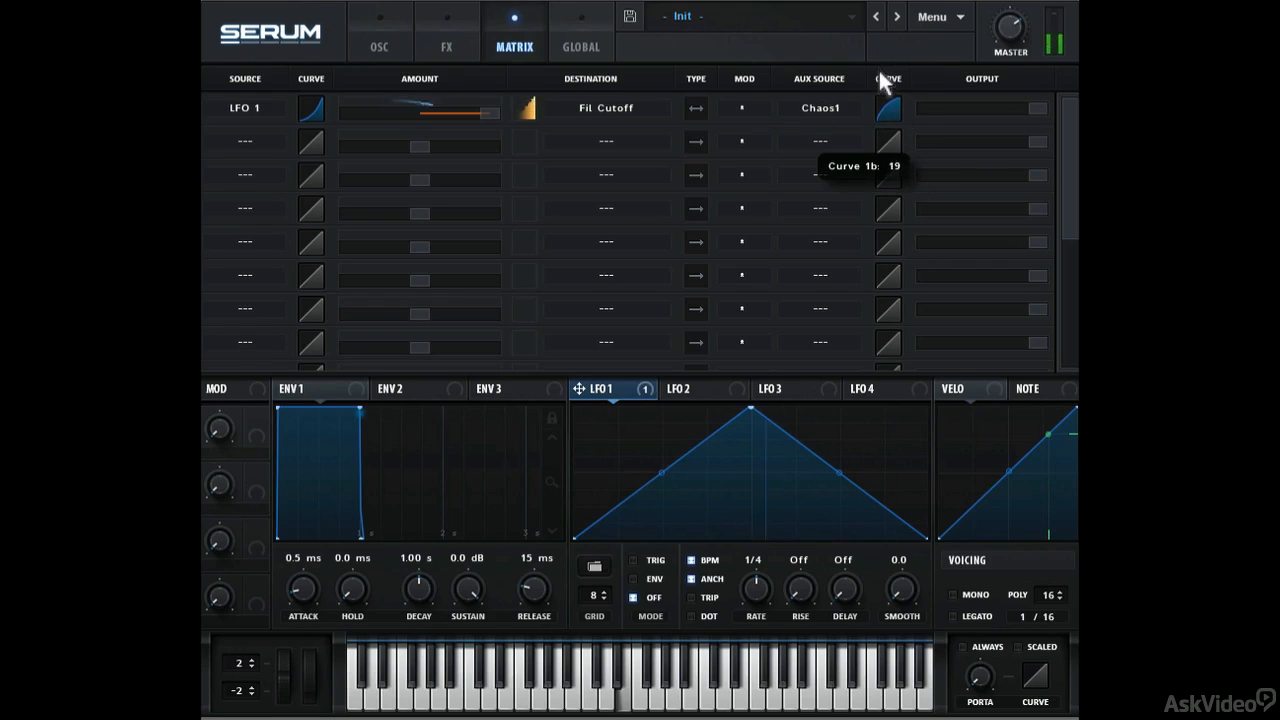
{"action": "left_click_drag", "start_coordinate": [887, 107], "coordinate": [887, 90]}
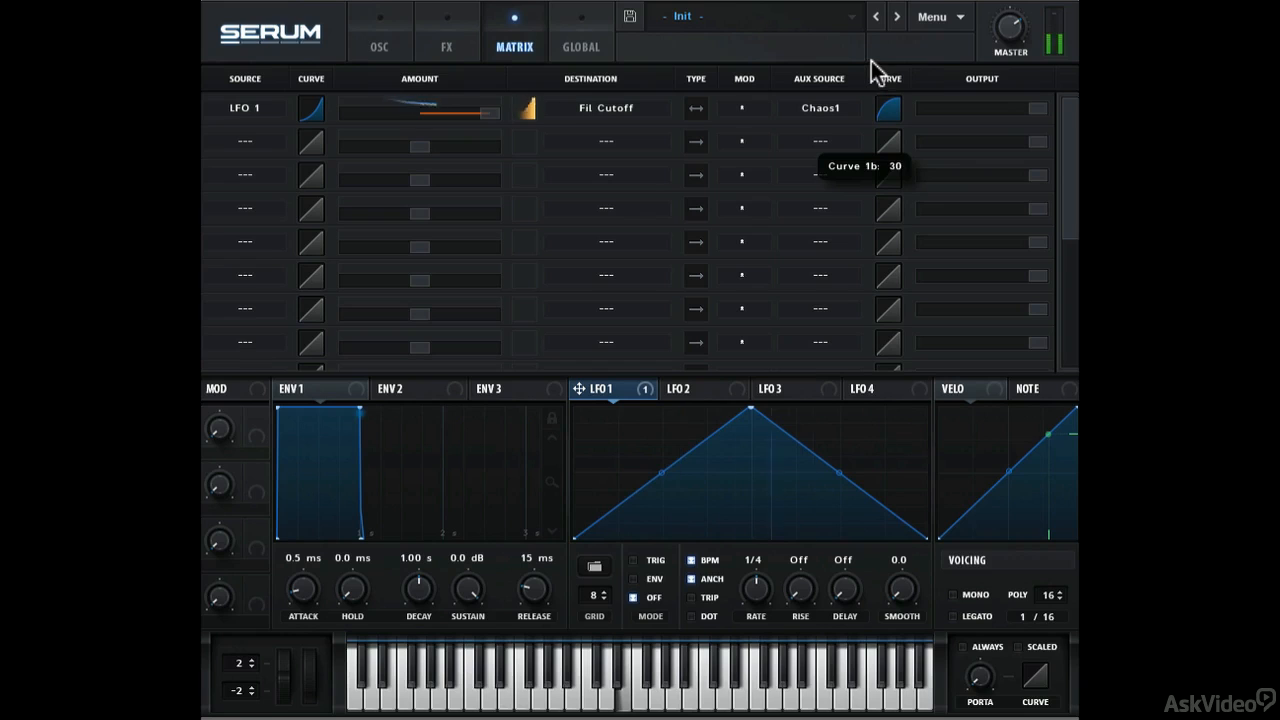
{"action": "mouse_move", "coordinate": [963, 108]}
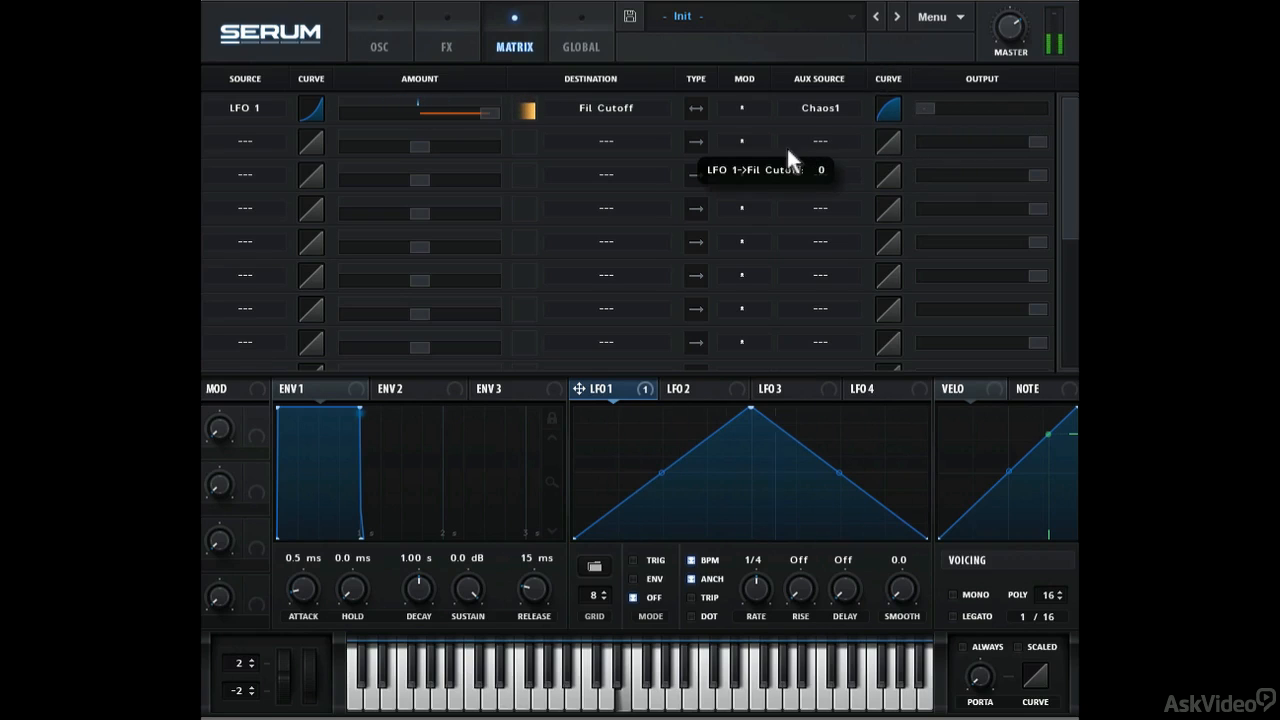
{"action": "left_click_drag", "start_coordinate": [920, 108], "coordinate": [955, 108]}
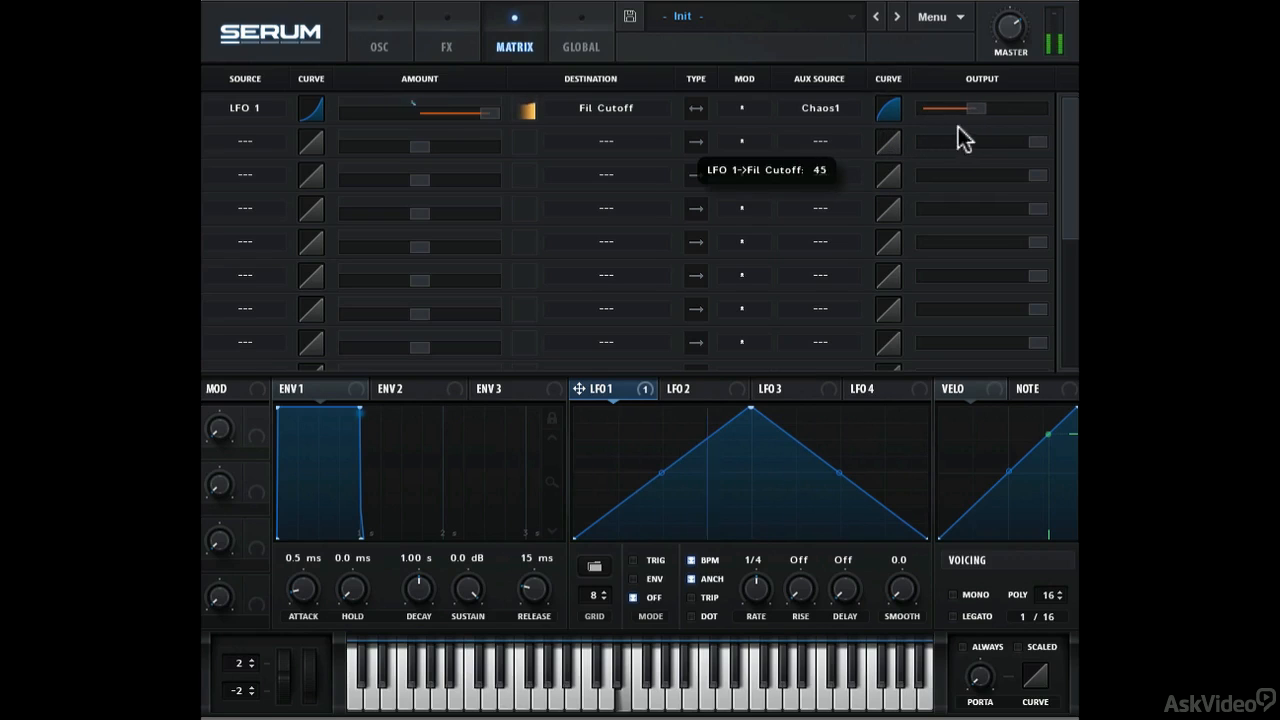
{"action": "left_click_drag", "start_coordinate": [950, 108], "coordinate": [980, 108]}
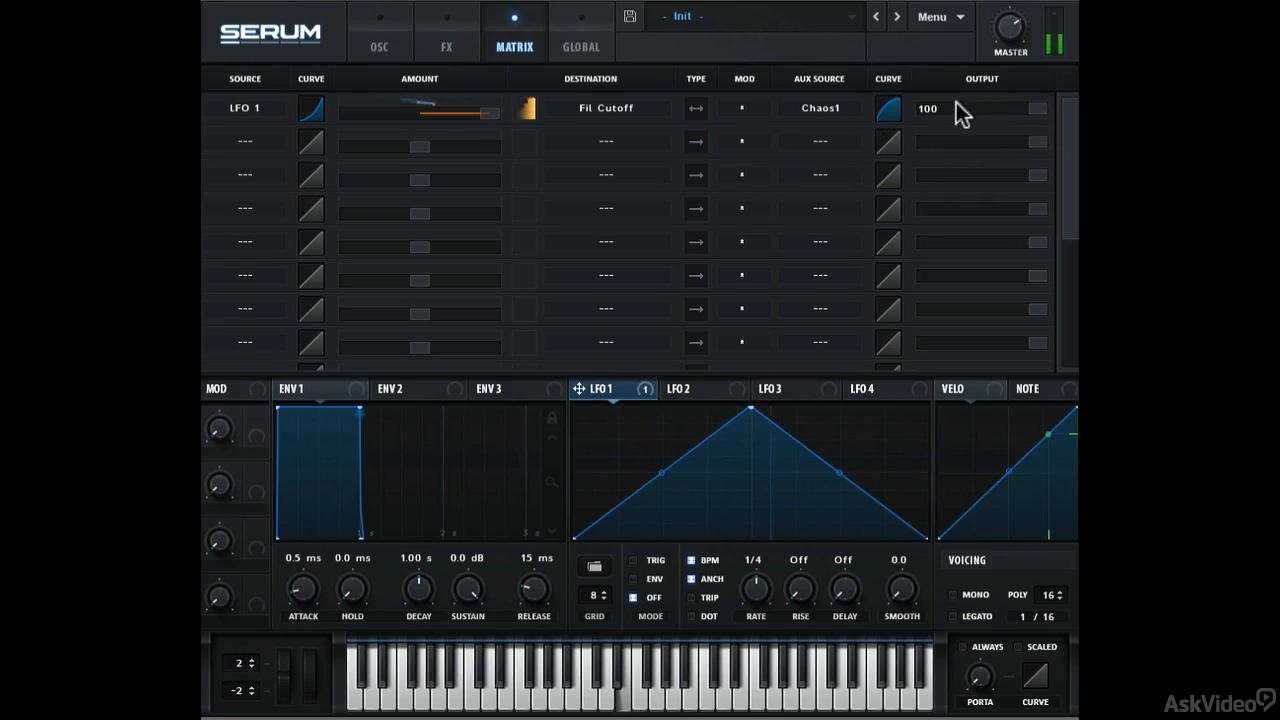
- Replace Chaos1 with LFO 2 as the route's aux source
{"action": "left_click", "coordinate": [818, 107]}
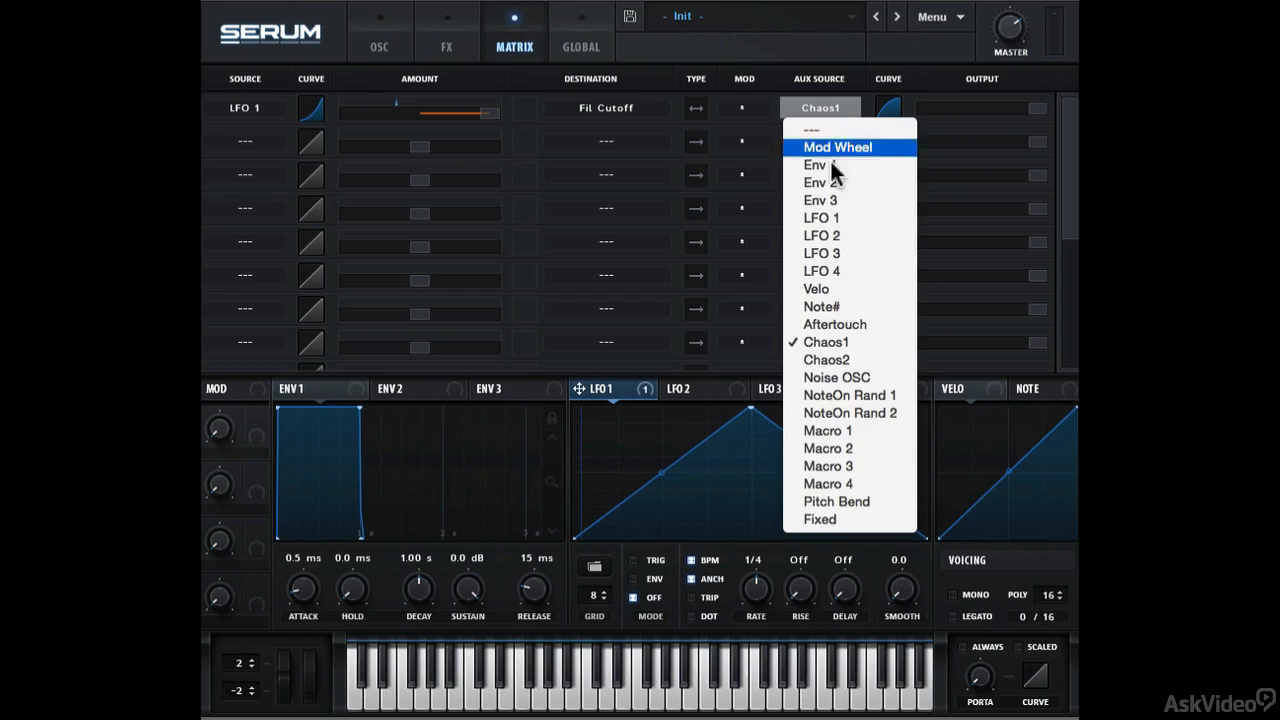
{"action": "left_click", "coordinate": [821, 218]}
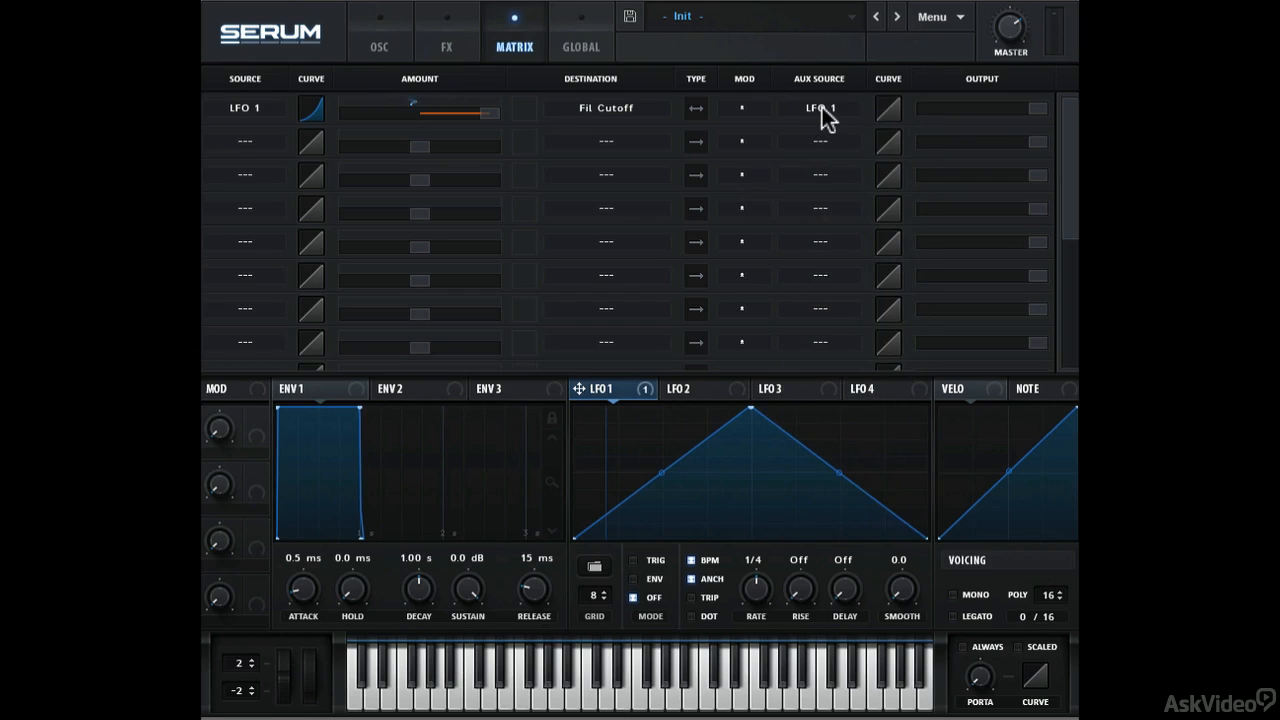
{"action": "left_click", "coordinate": [819, 108]}
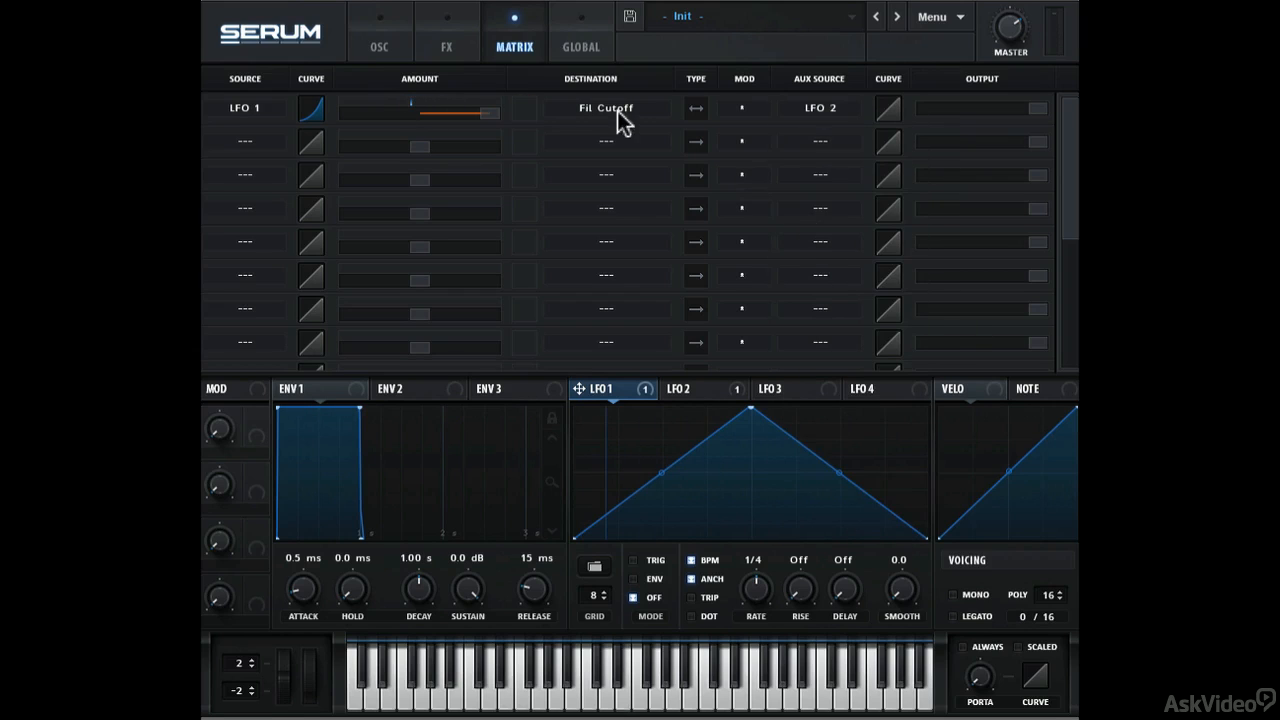
- Check LFO 2's 1/8 rate on the oscillator page and return to the matrix
{"action": "left_click", "coordinate": [379, 47]}
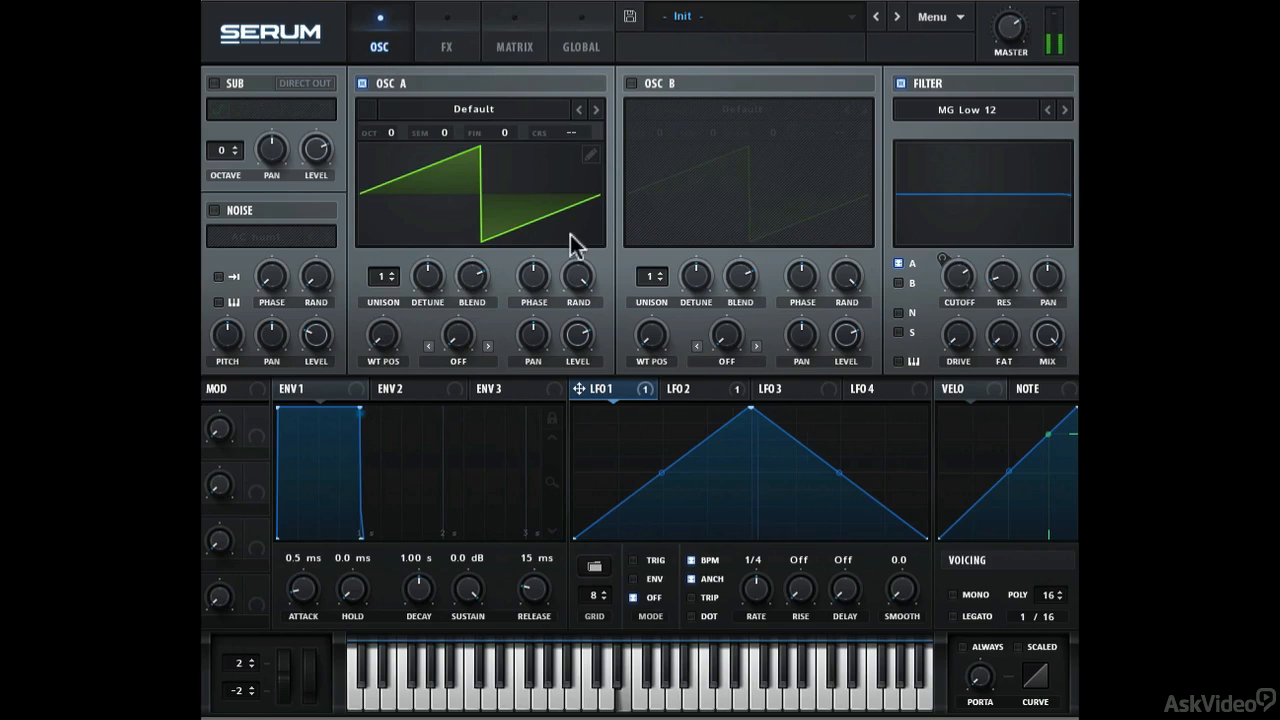
{"action": "left_click", "coordinate": [678, 389]}
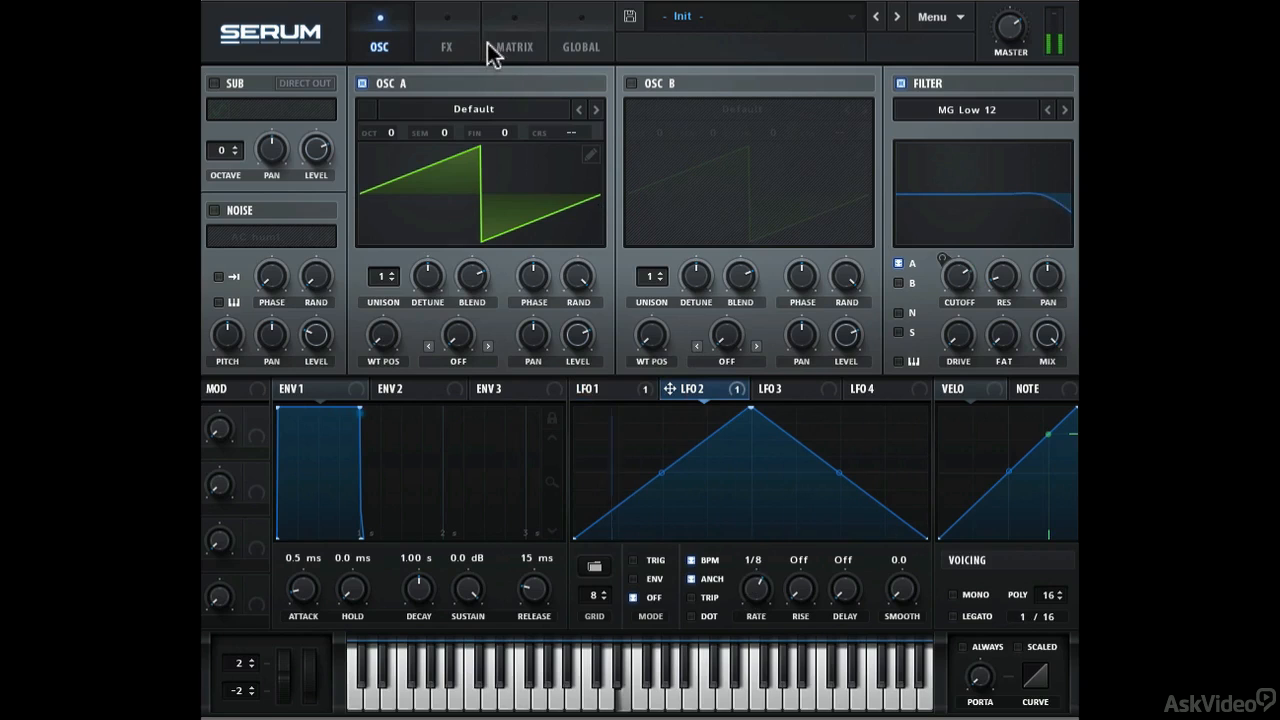
{"action": "left_click", "coordinate": [514, 46]}
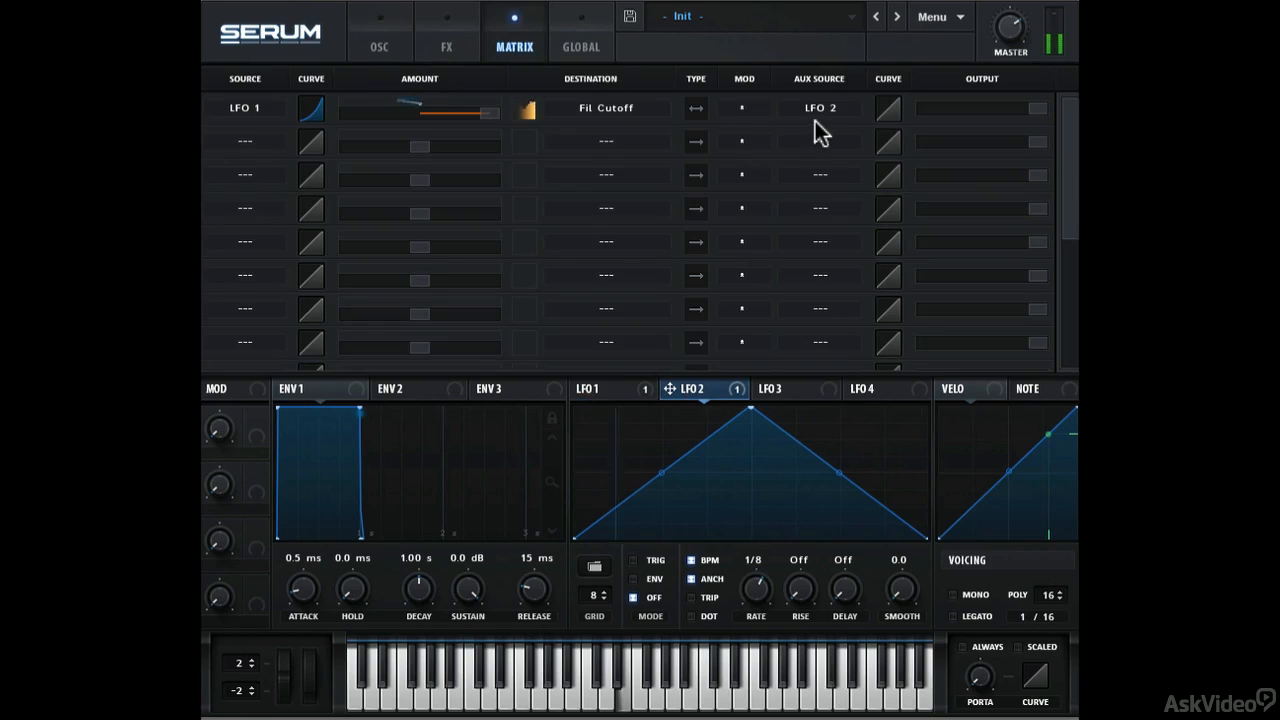
{"action": "left_click", "coordinate": [744, 108]}
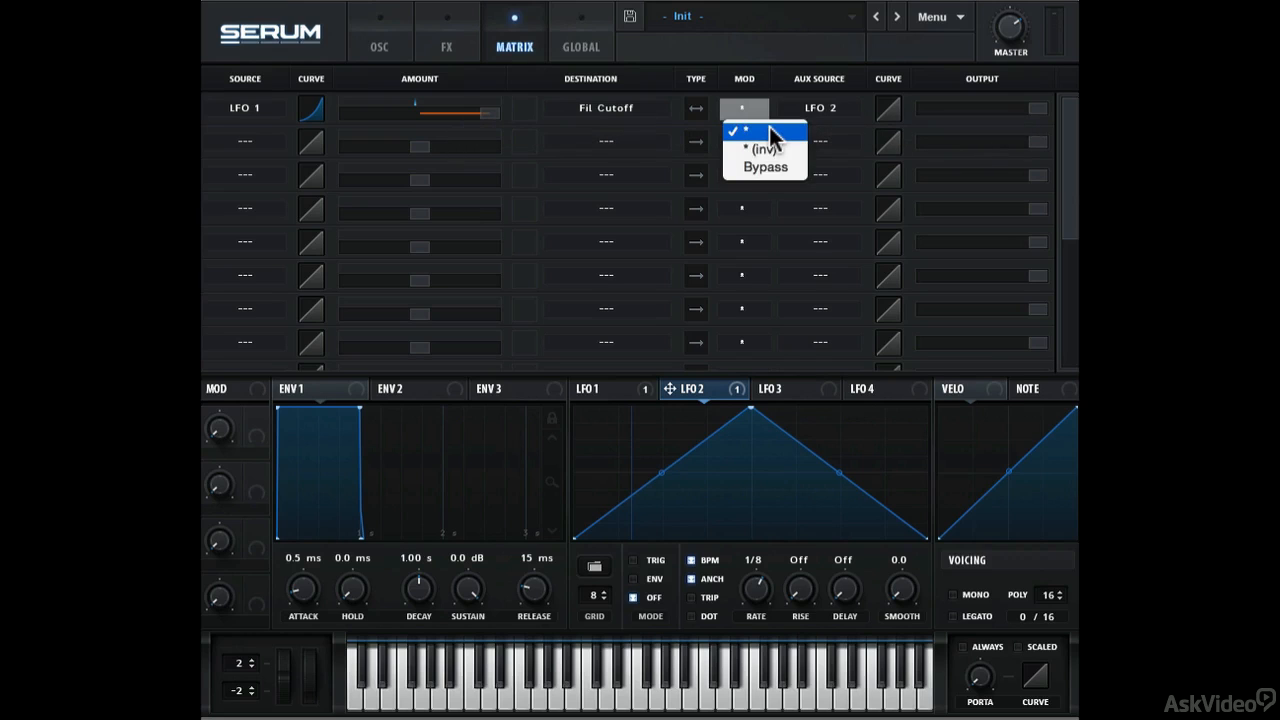
- Try the * and * (inv) mod settings, then set the aux mod to Bypass
{"action": "left_click", "coordinate": [765, 131]}
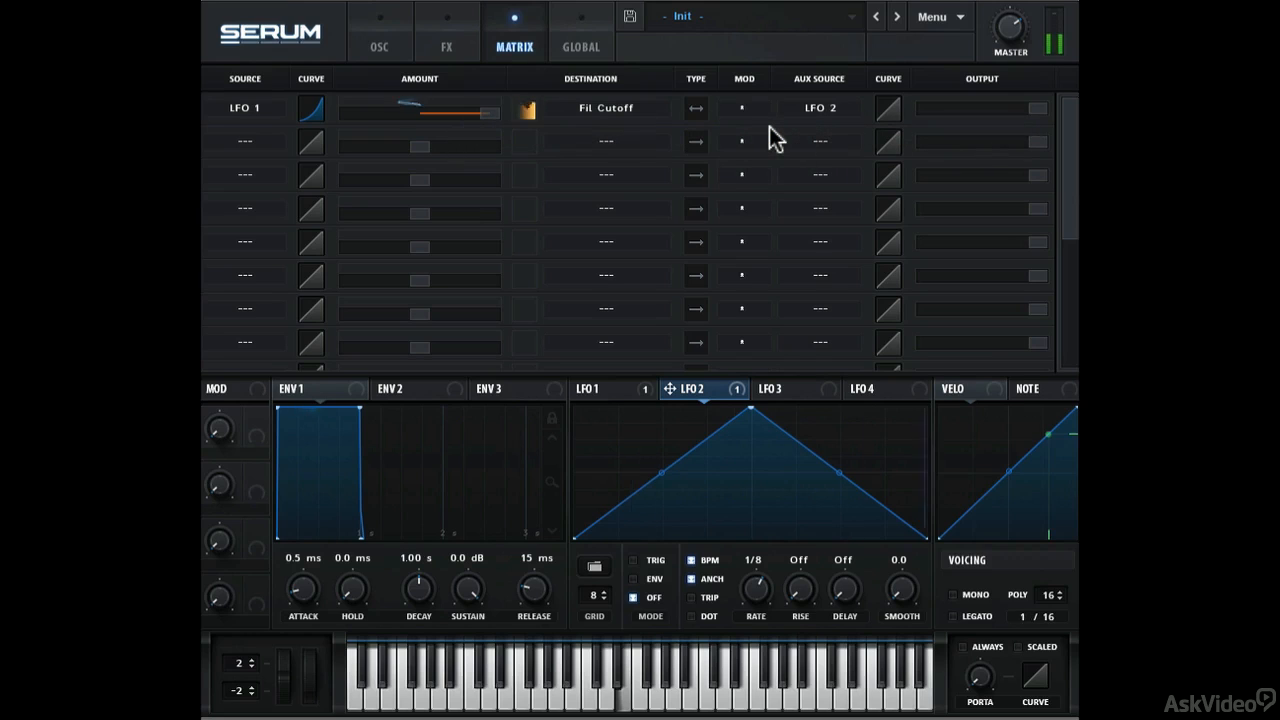
{"action": "left_click", "coordinate": [744, 108]}
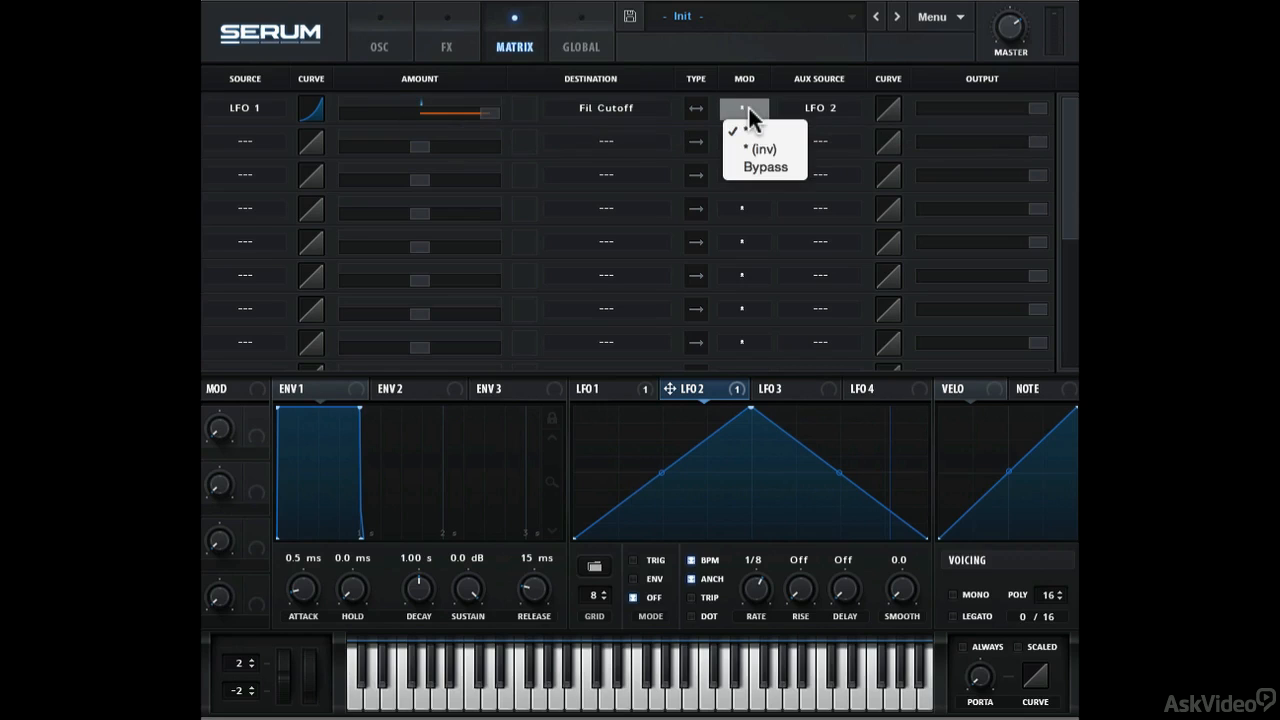
{"action": "left_click", "coordinate": [763, 149]}
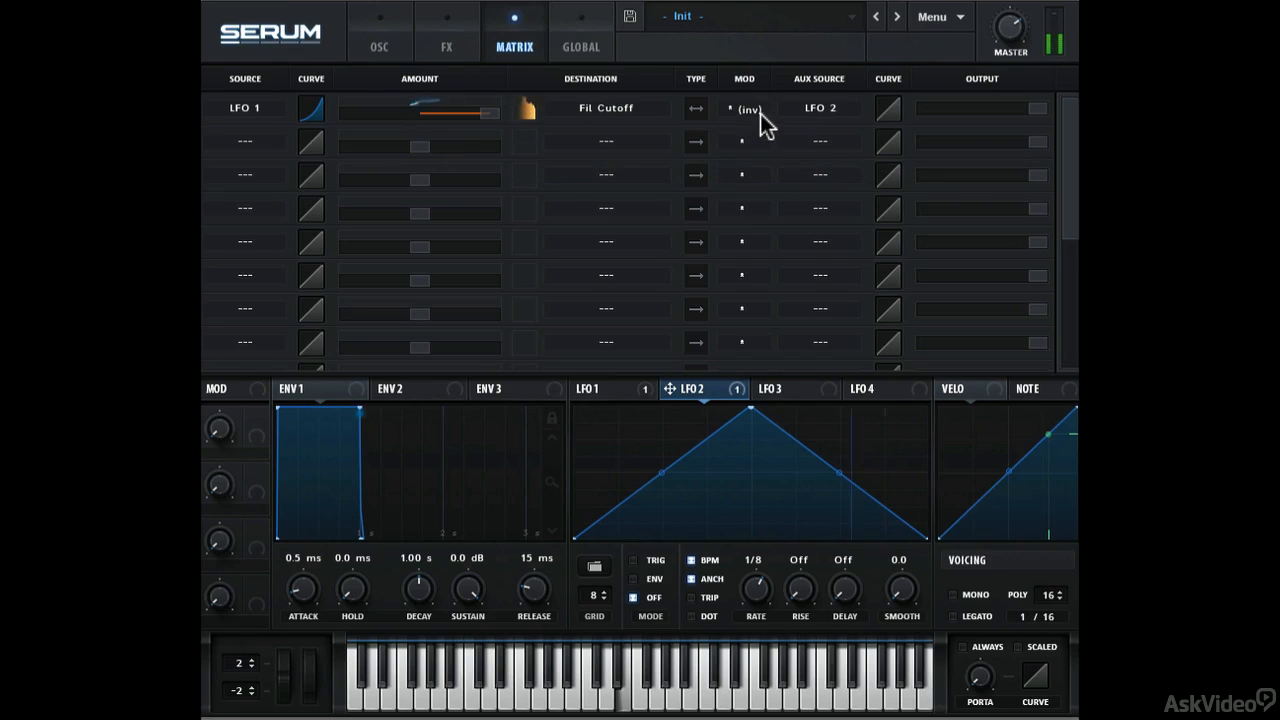
{"action": "mouse_move", "coordinate": [760, 115]}
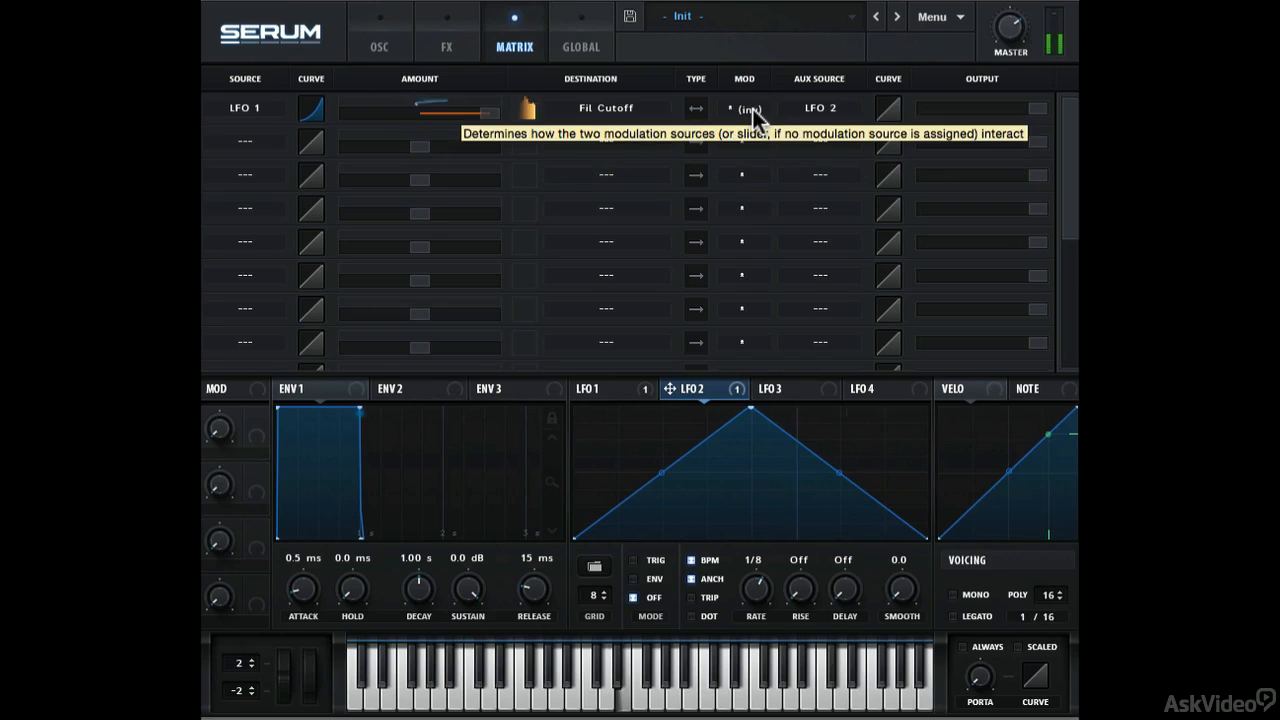
{"action": "left_click", "coordinate": [743, 108]}
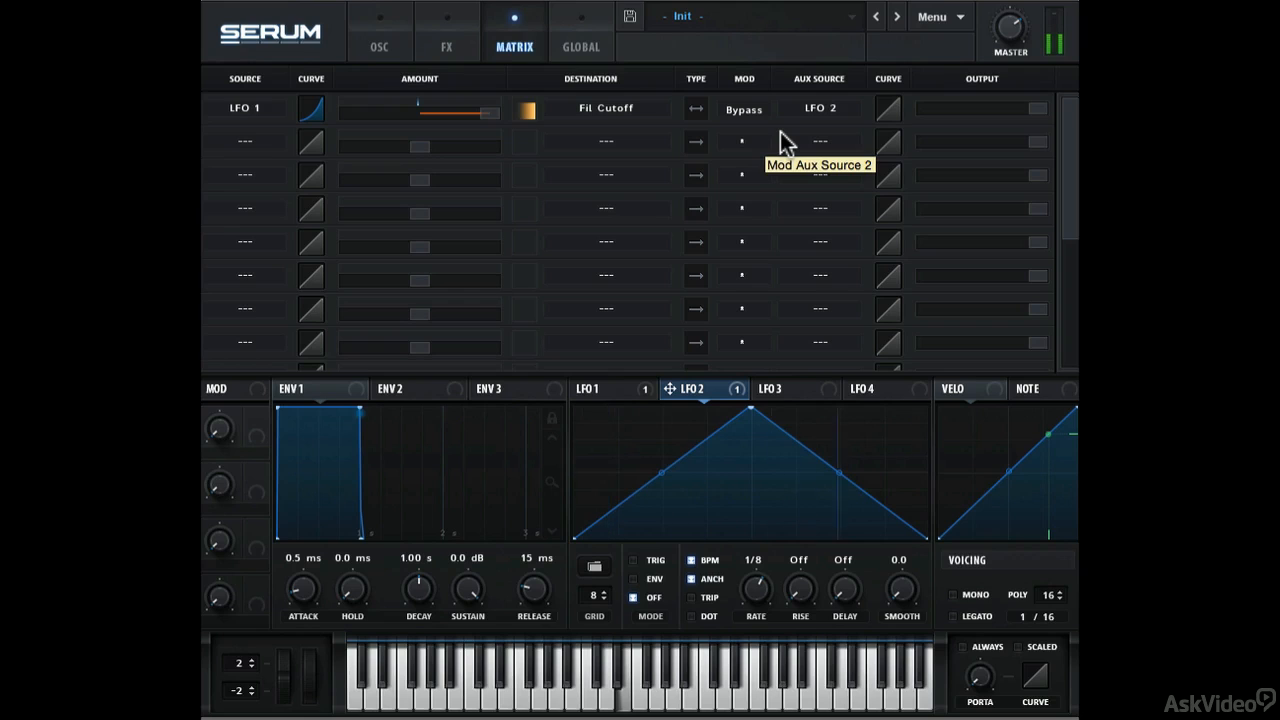
{"action": "mouse_move", "coordinate": [745, 112]}
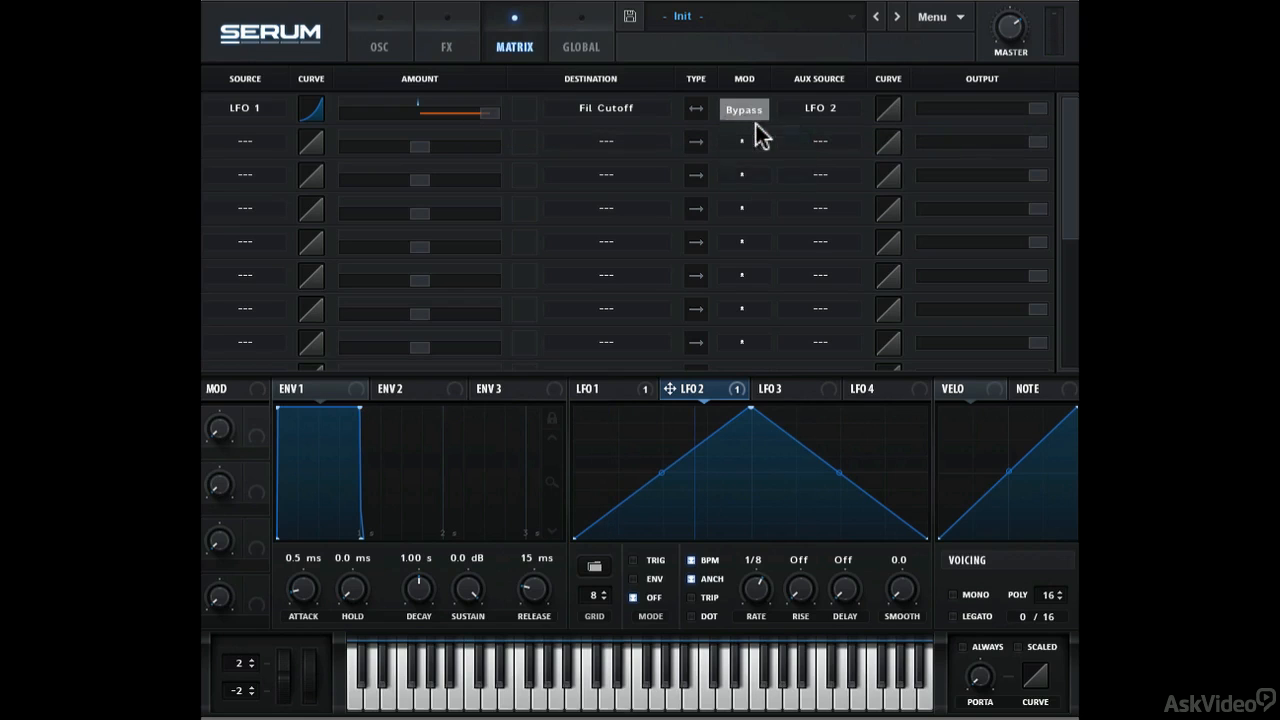
- Set Mod Wheel as the aux source with the * (inv) mod setting
{"action": "left_click", "coordinate": [820, 107]}
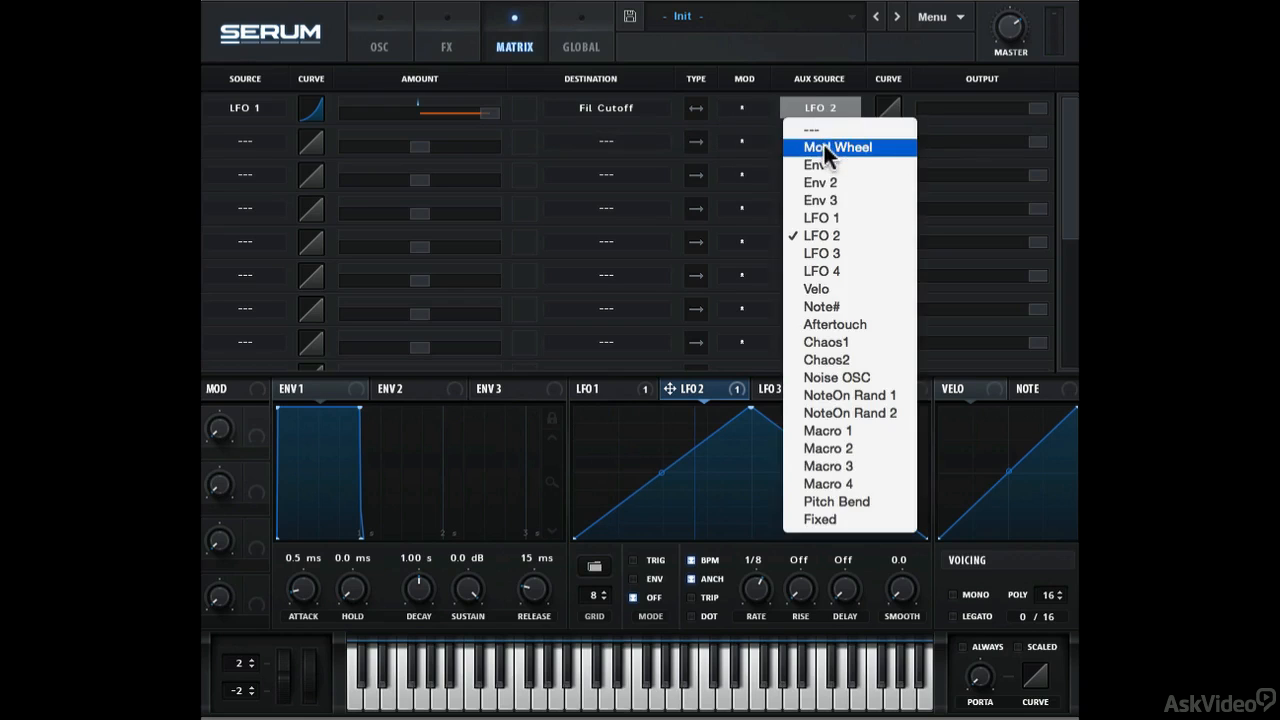
{"action": "left_click", "coordinate": [836, 147]}
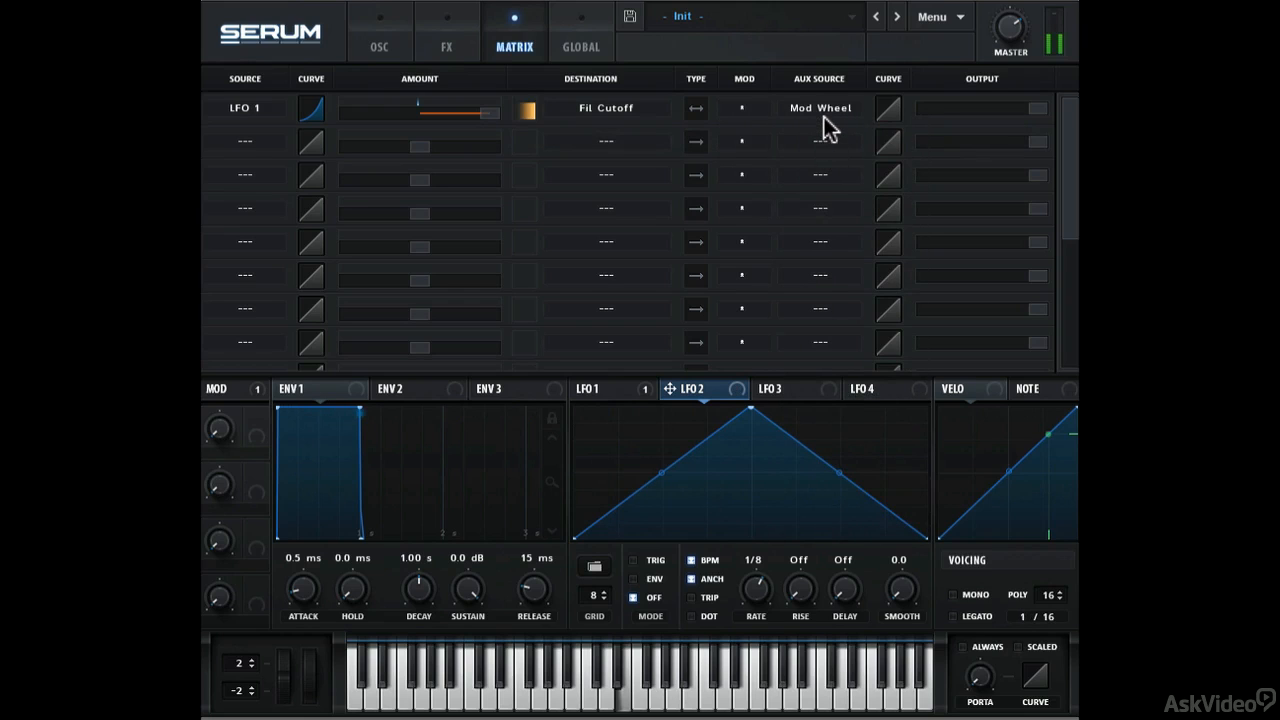
{"action": "mouse_move", "coordinate": [318, 622]}
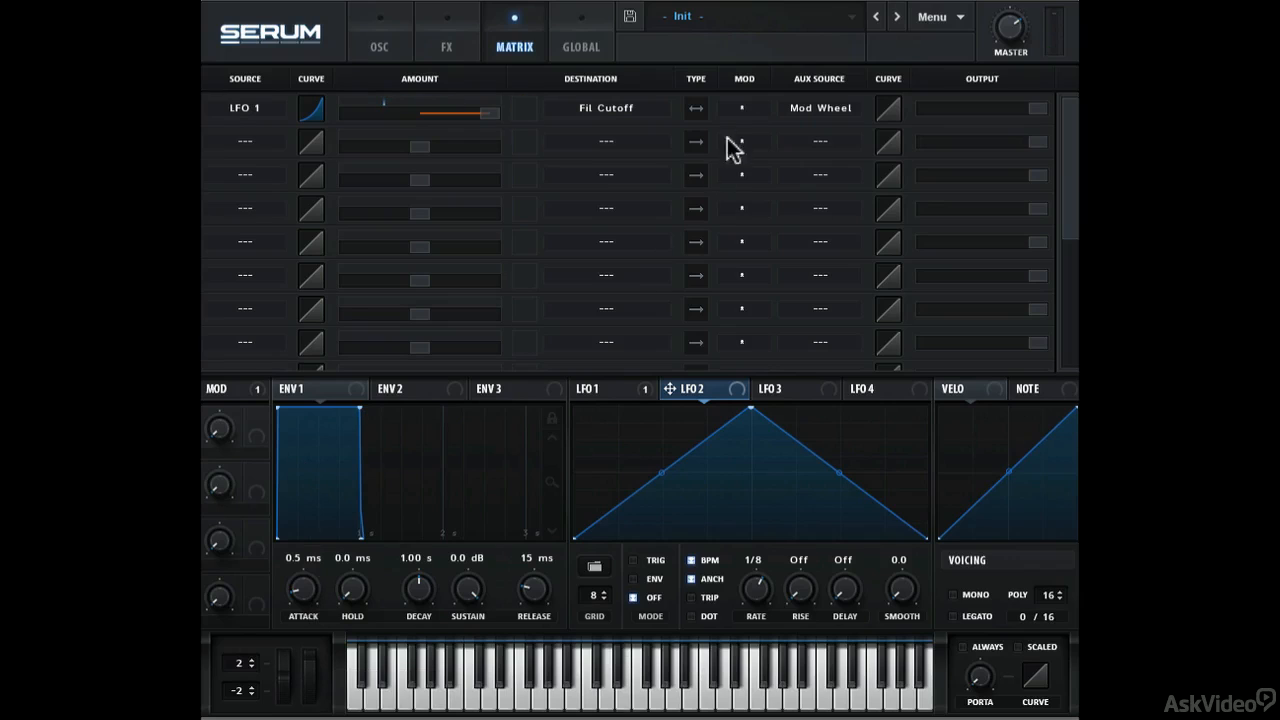
{"action": "left_click", "coordinate": [742, 108]}
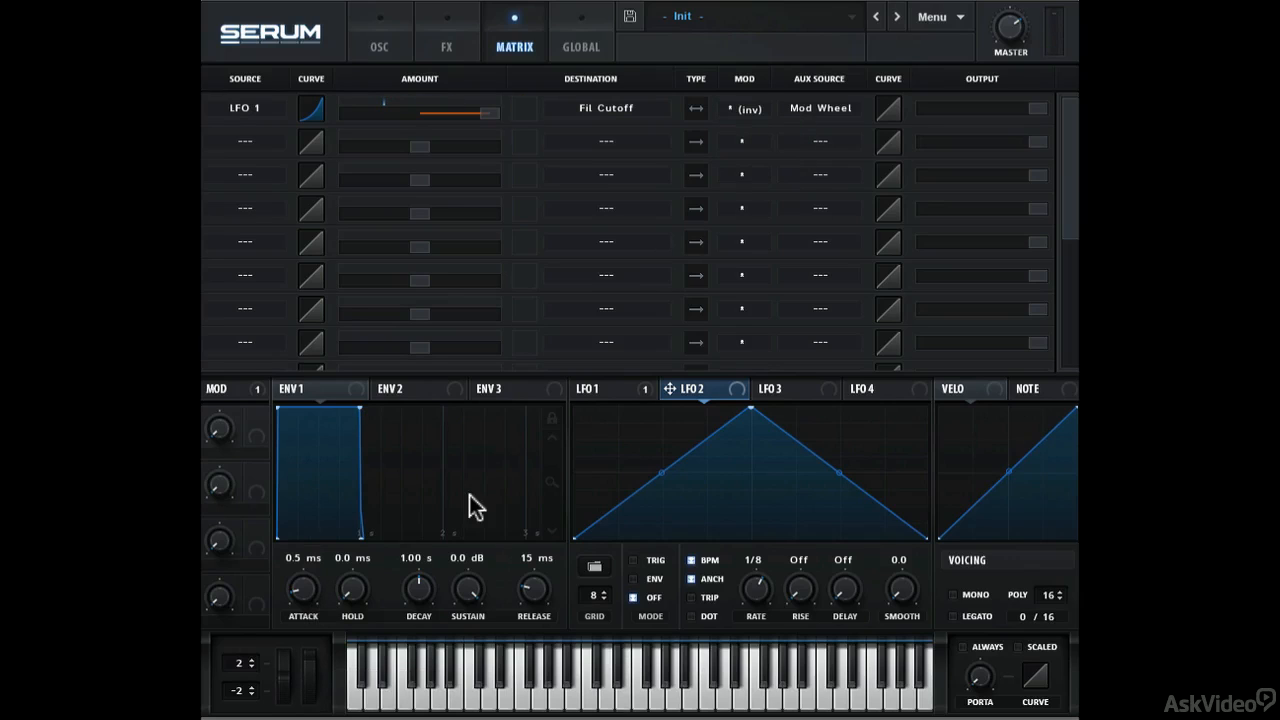
{"action": "mouse_move", "coordinate": [315, 675]}
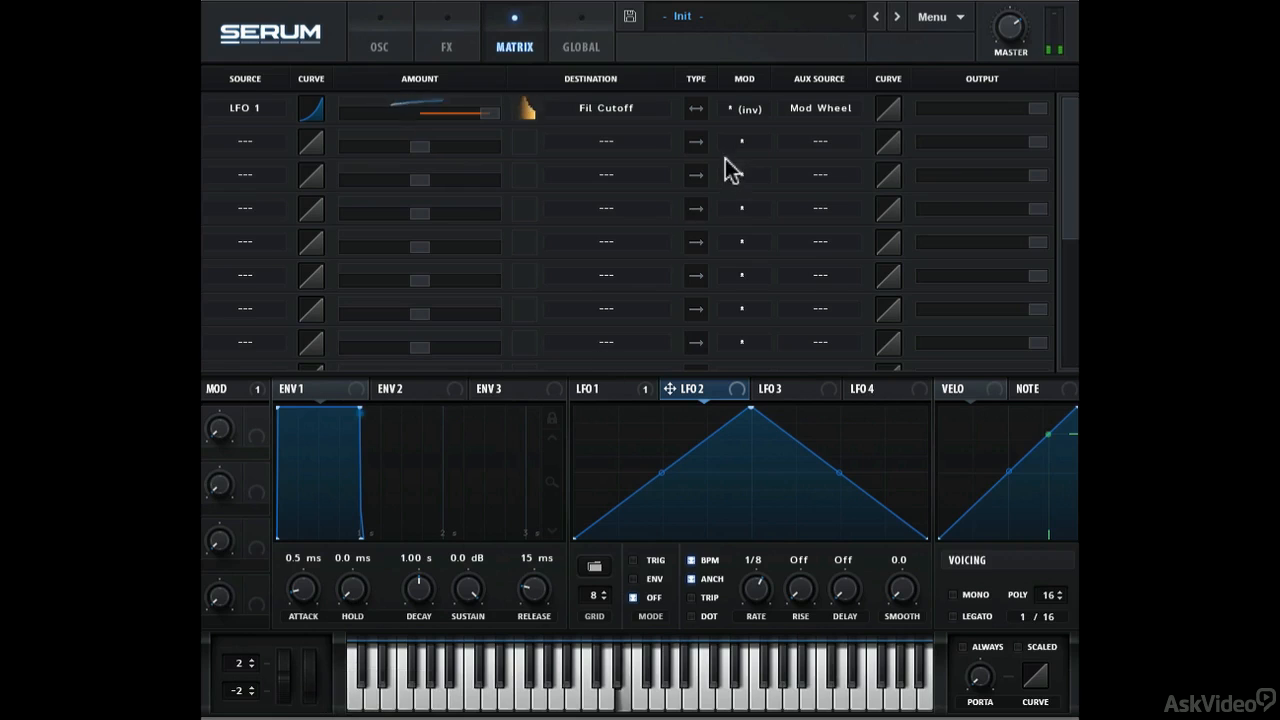
{"action": "mouse_move", "coordinate": [744, 108]}
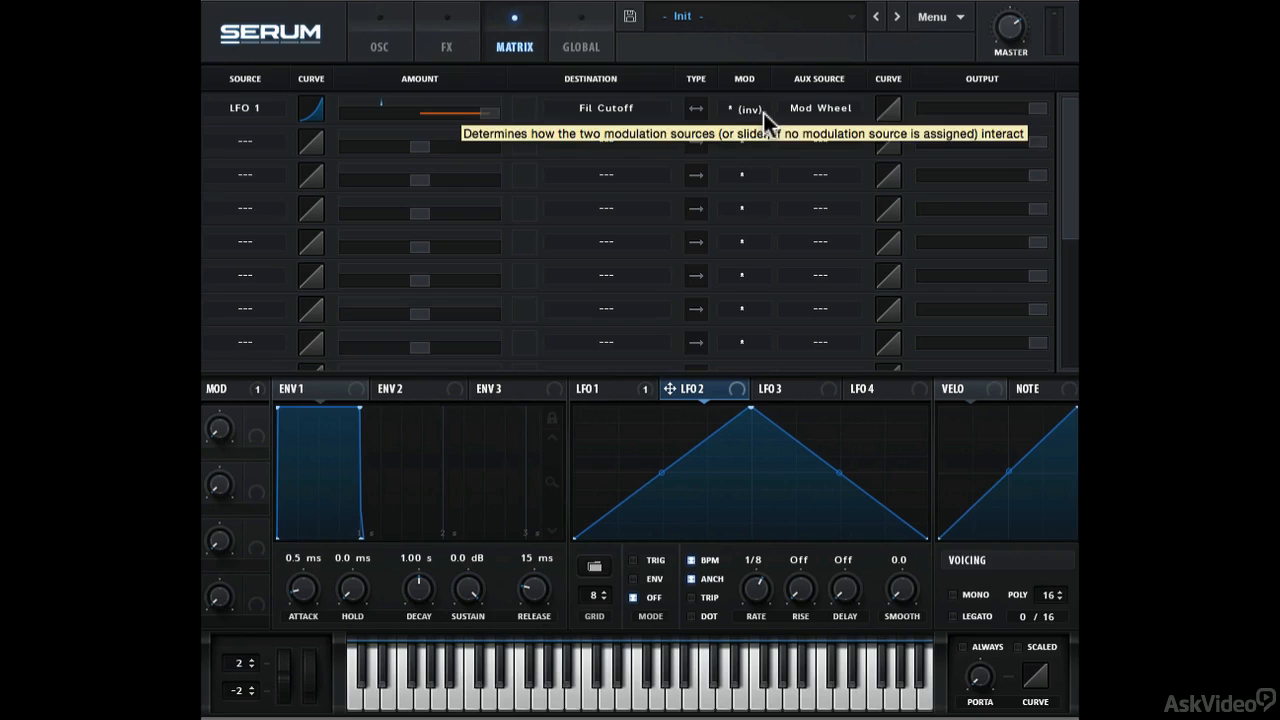
{"action": "mouse_move", "coordinate": [548, 135]}
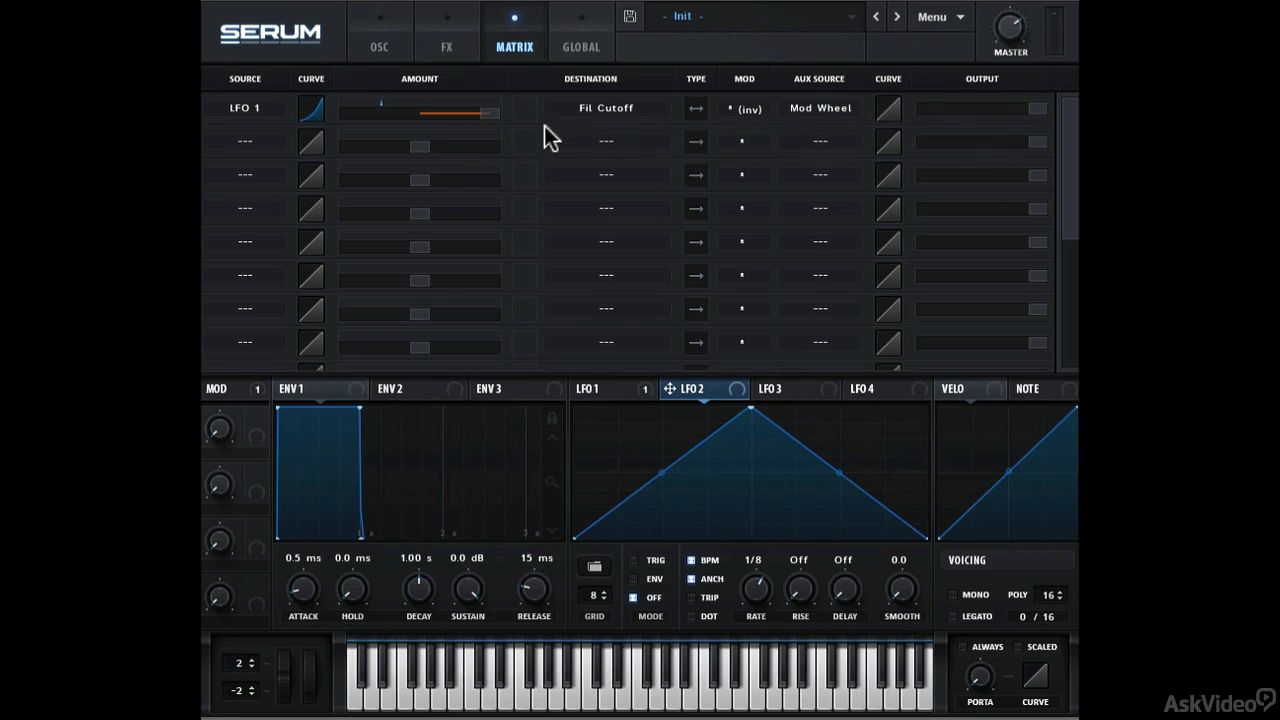
{"action": "mouse_move", "coordinate": [255, 150]}
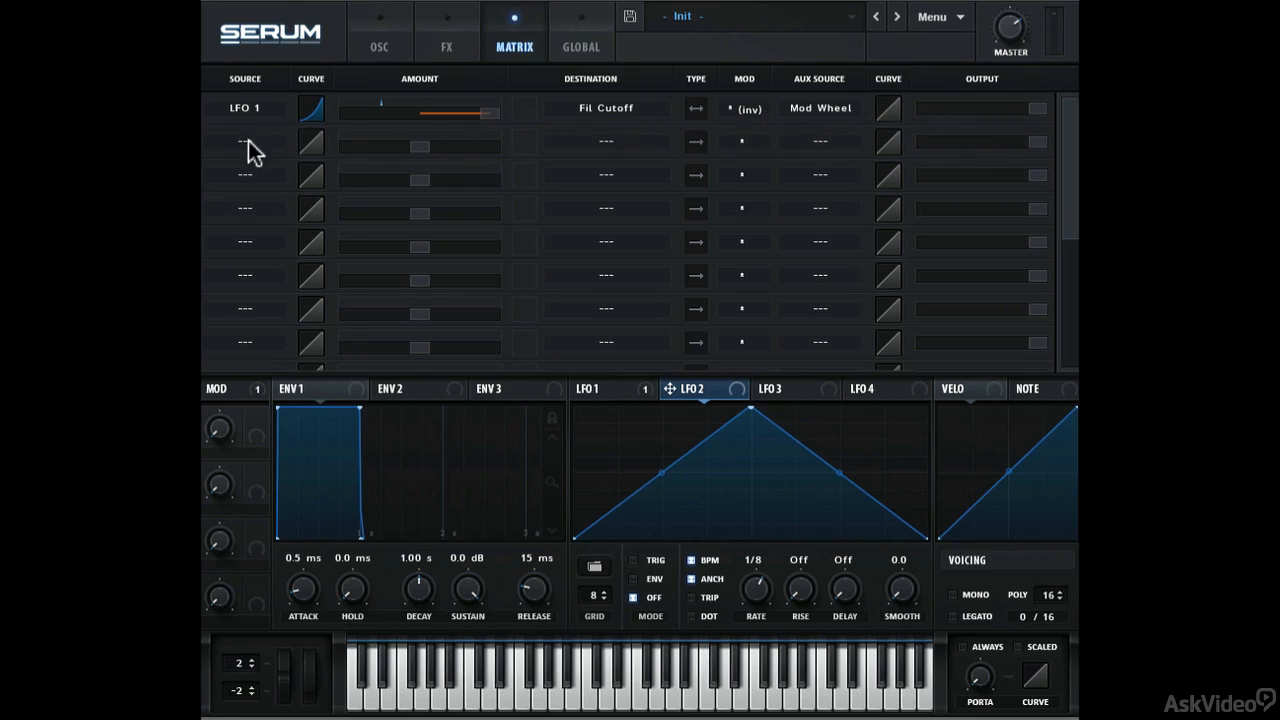
- Route slot 2's Noise OSC to A Semi with a raised amount, bypassing slot 1's aux
{"action": "left_click", "coordinate": [245, 140]}
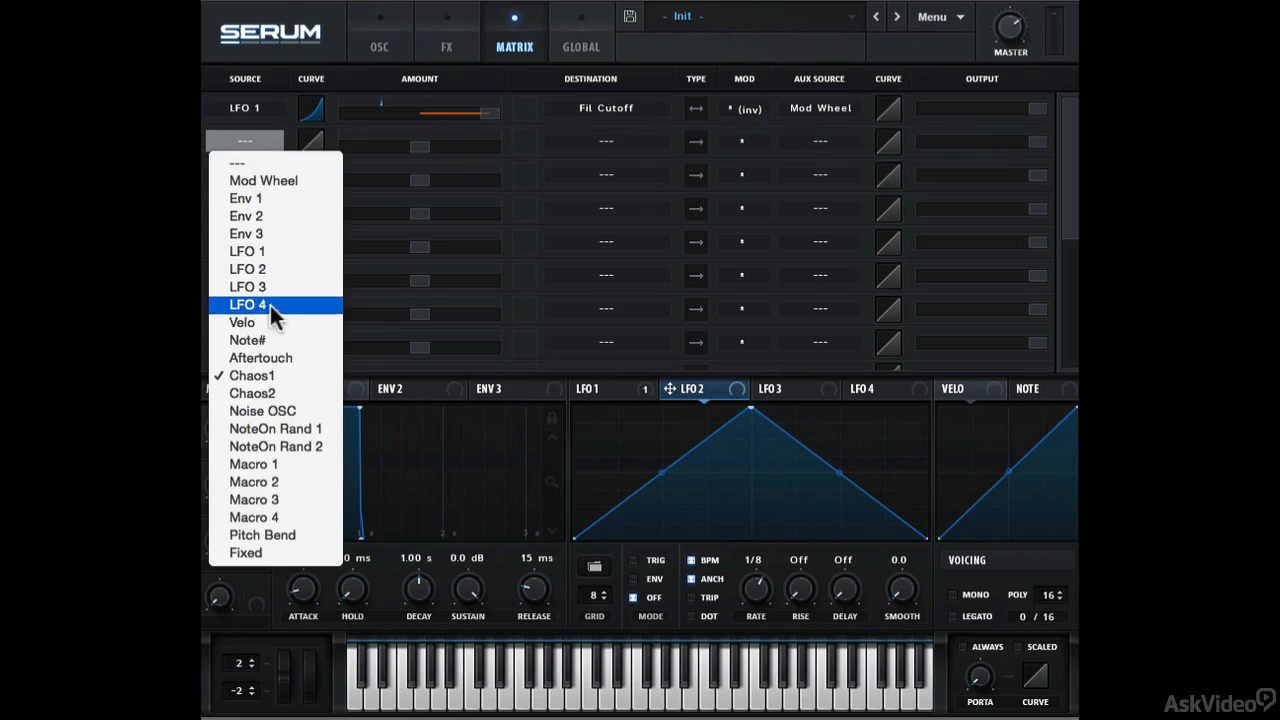
{"action": "mouse_move", "coordinate": [290, 425]}
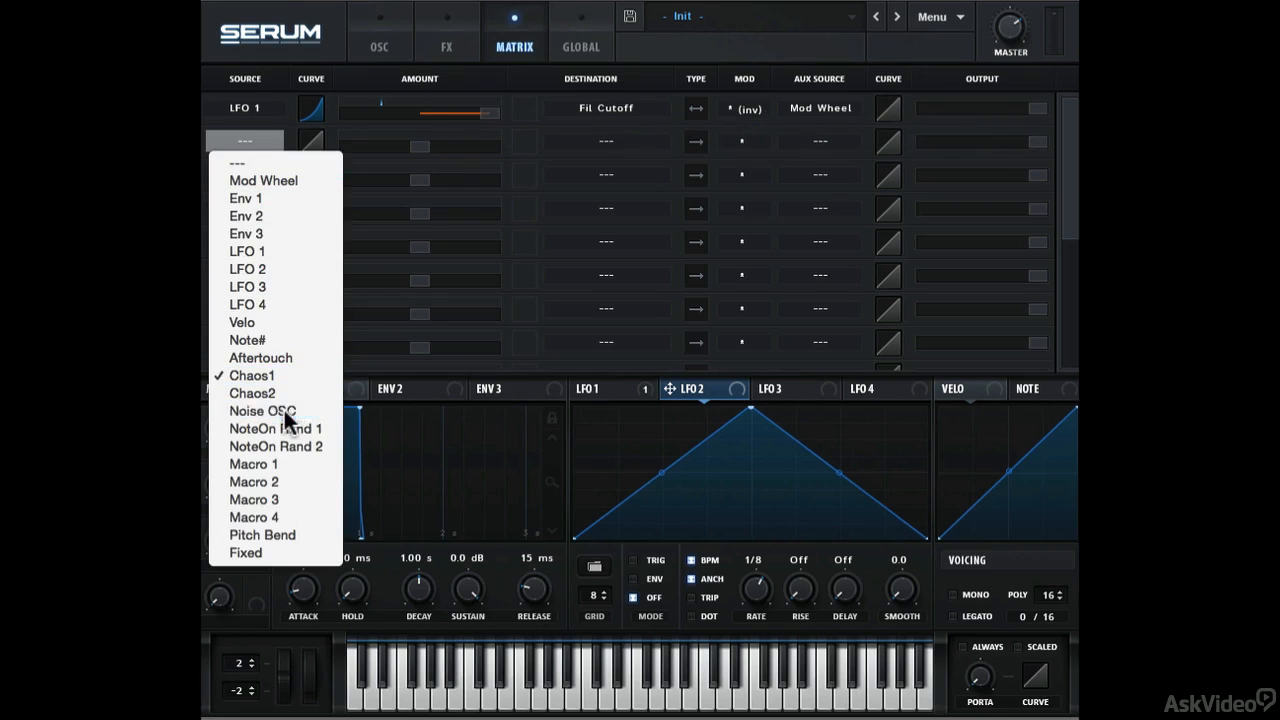
{"action": "left_click", "coordinate": [263, 411]}
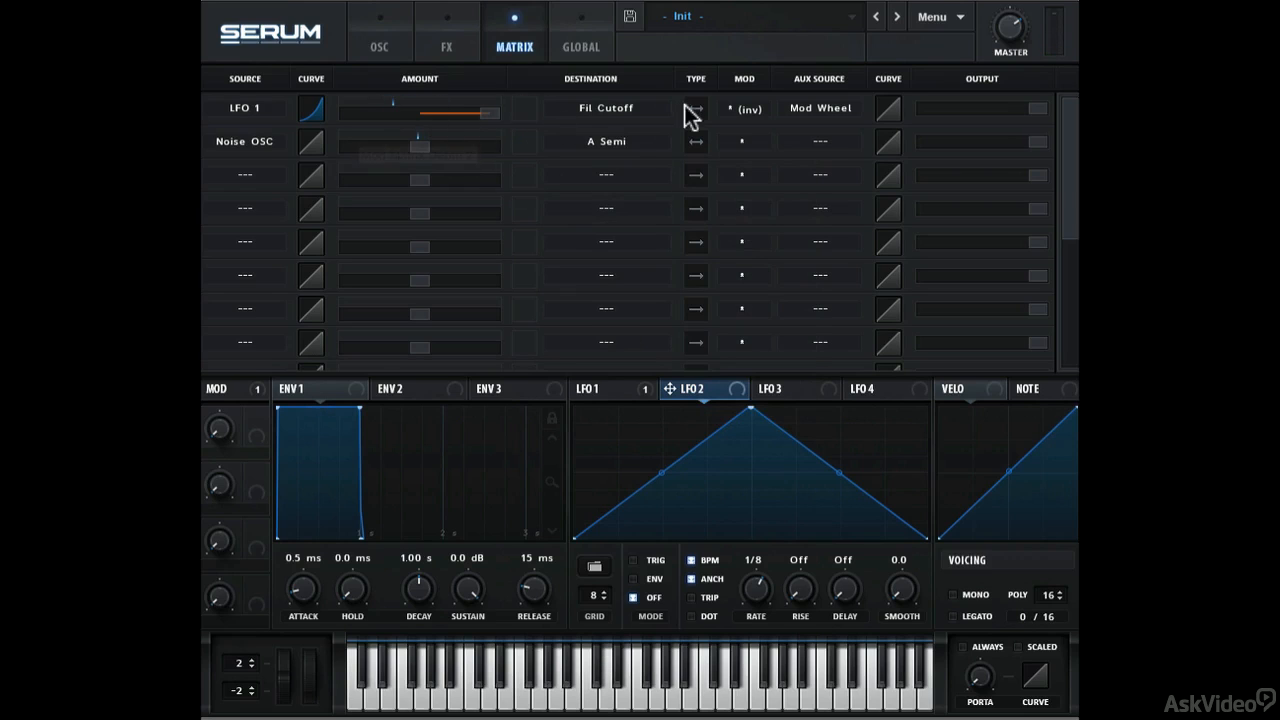
{"action": "left_click", "coordinate": [743, 108]}
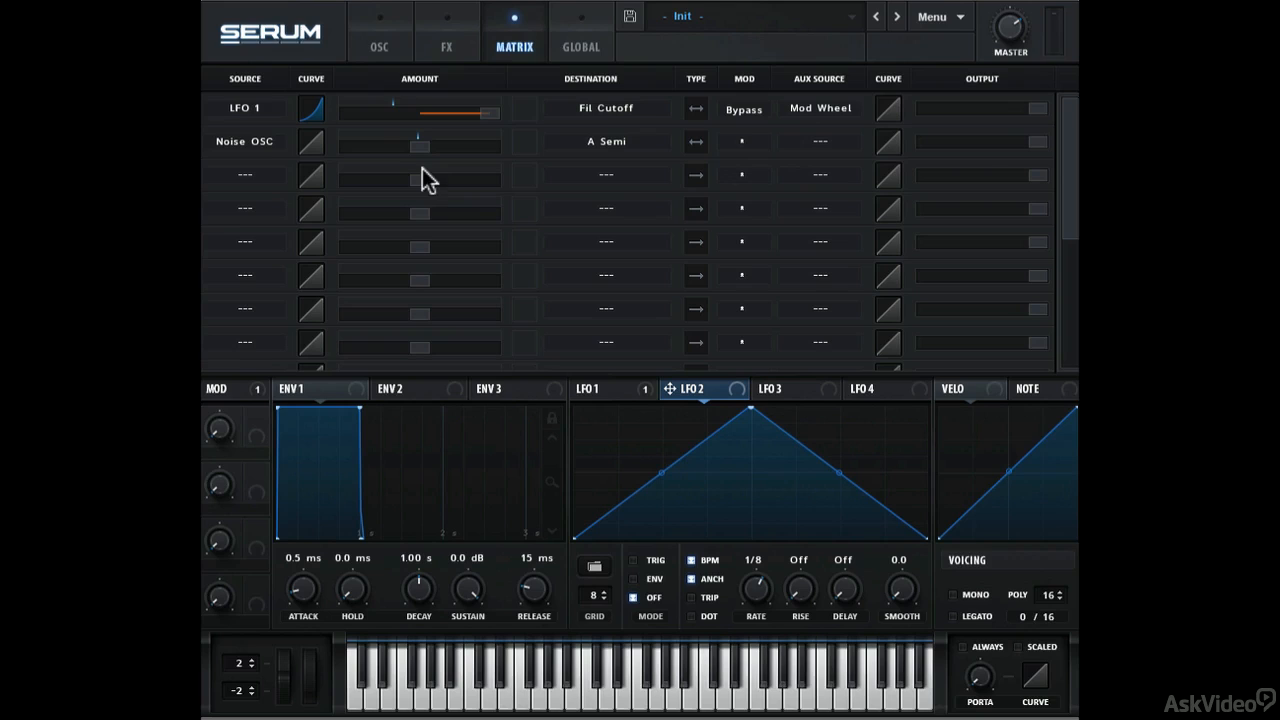
{"action": "left_click_drag", "start_coordinate": [413, 141], "coordinate": [460, 141]}
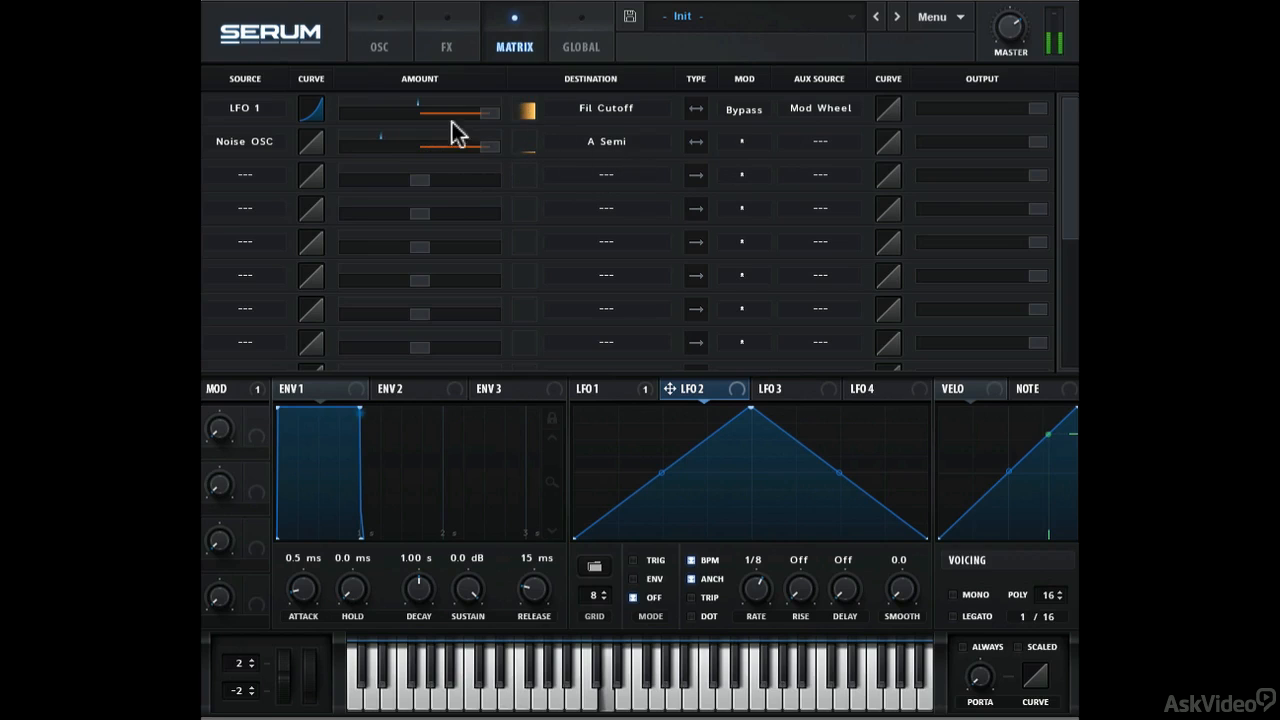
{"action": "left_click", "coordinate": [379, 47]}
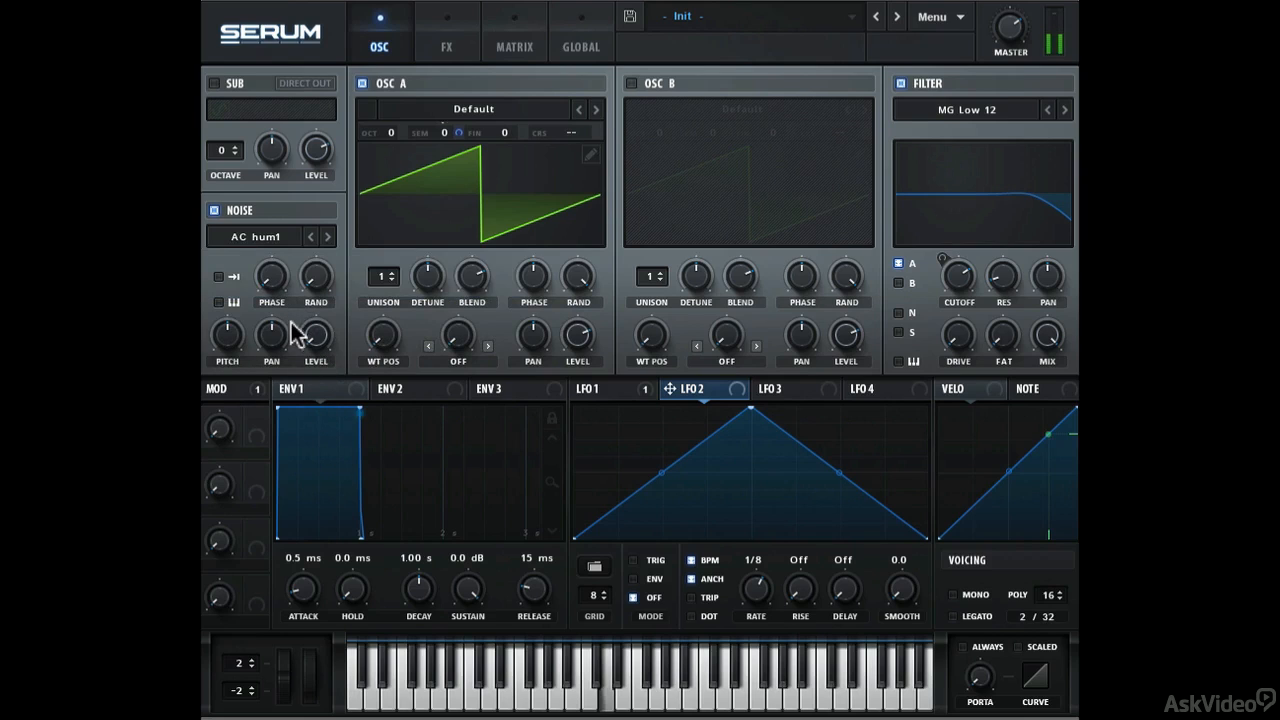
{"action": "mouse_move", "coordinate": [227, 335]}
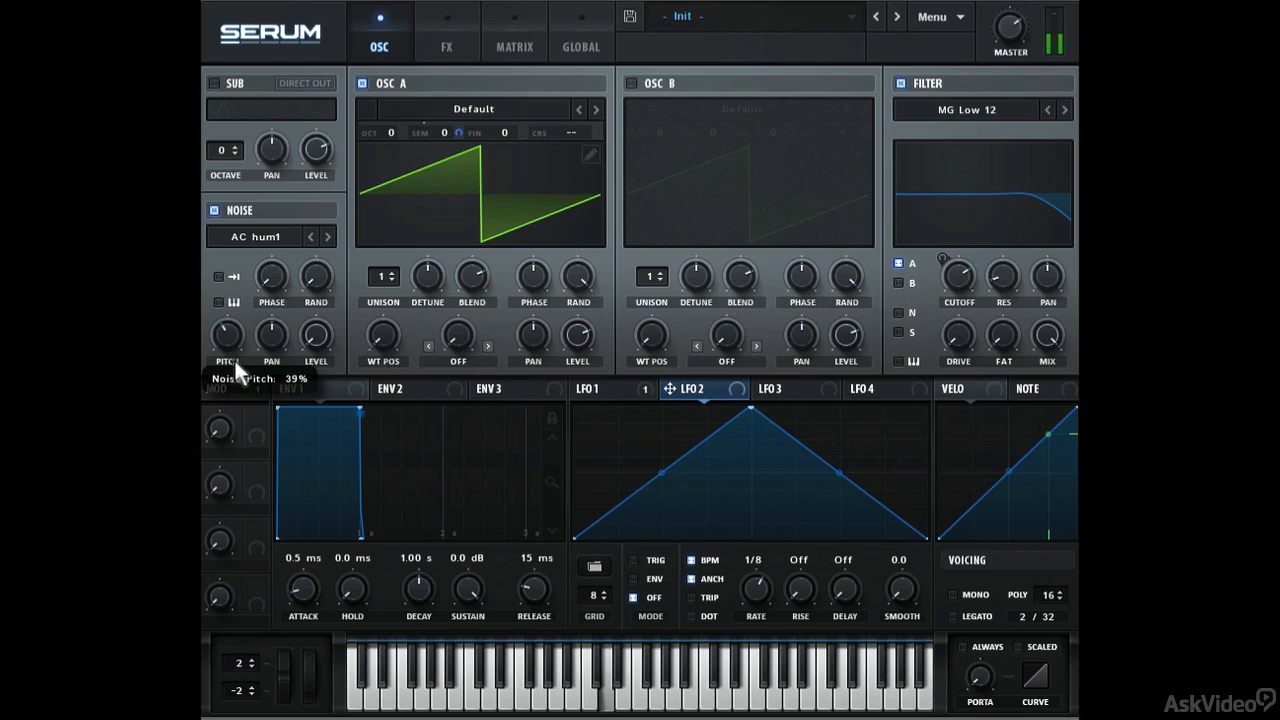
- Drag the noise oscillator's pitch knob down to 13%
{"action": "left_click_drag", "start_coordinate": [227, 336], "coordinate": [227, 362]}
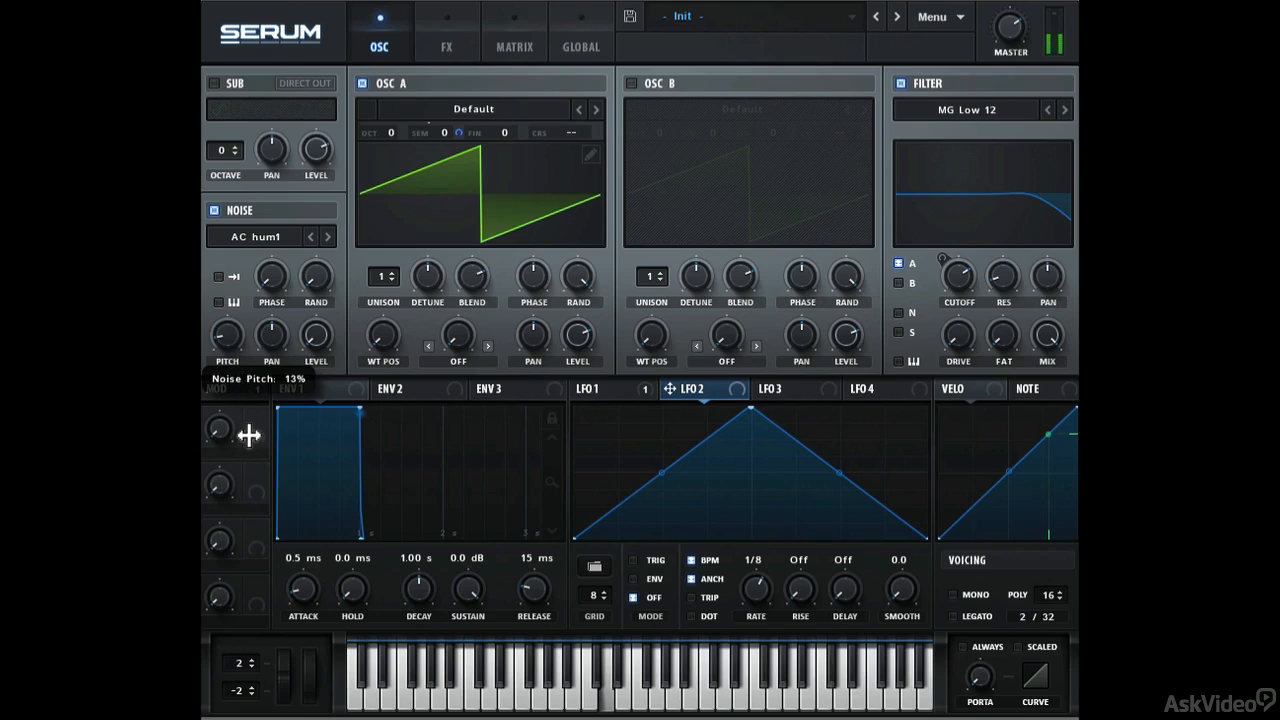
{"action": "left_click_drag", "start_coordinate": [248, 435], "coordinate": [251, 463]}
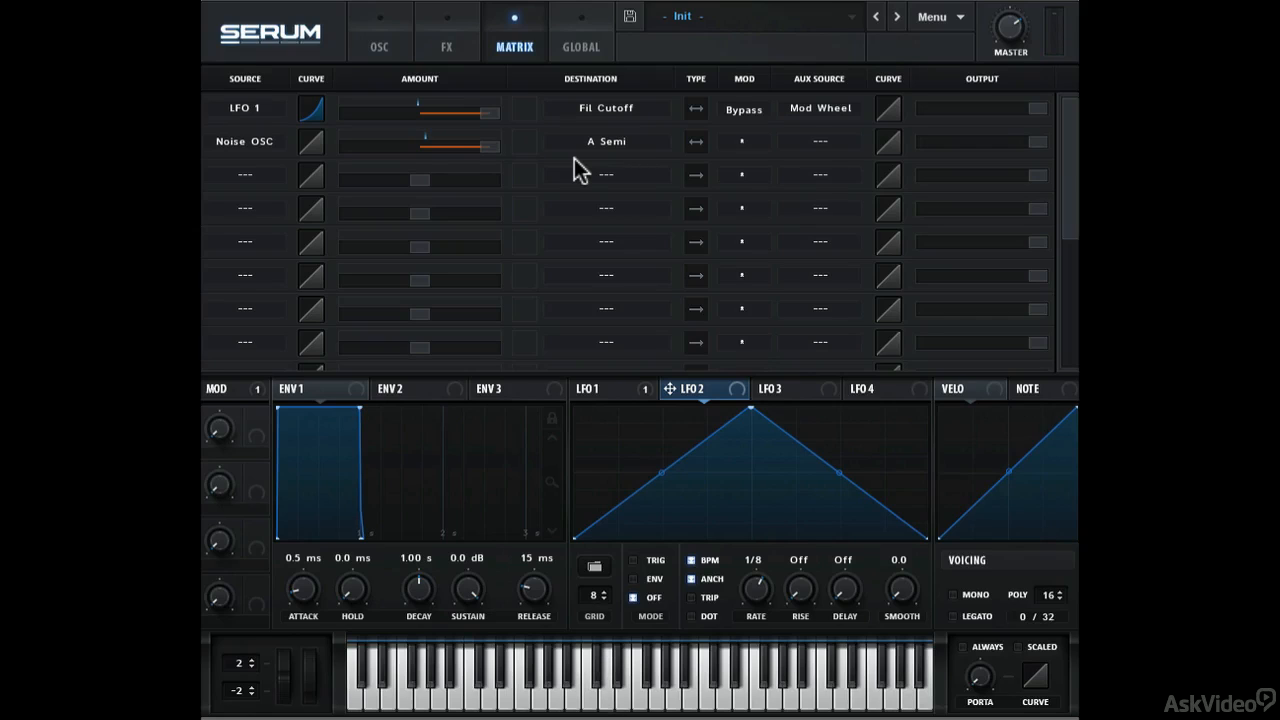
- Replace Noise OSC with NoteOn Rand 1 as the A Semi source and bypass the route
{"action": "left_click", "coordinate": [244, 141]}
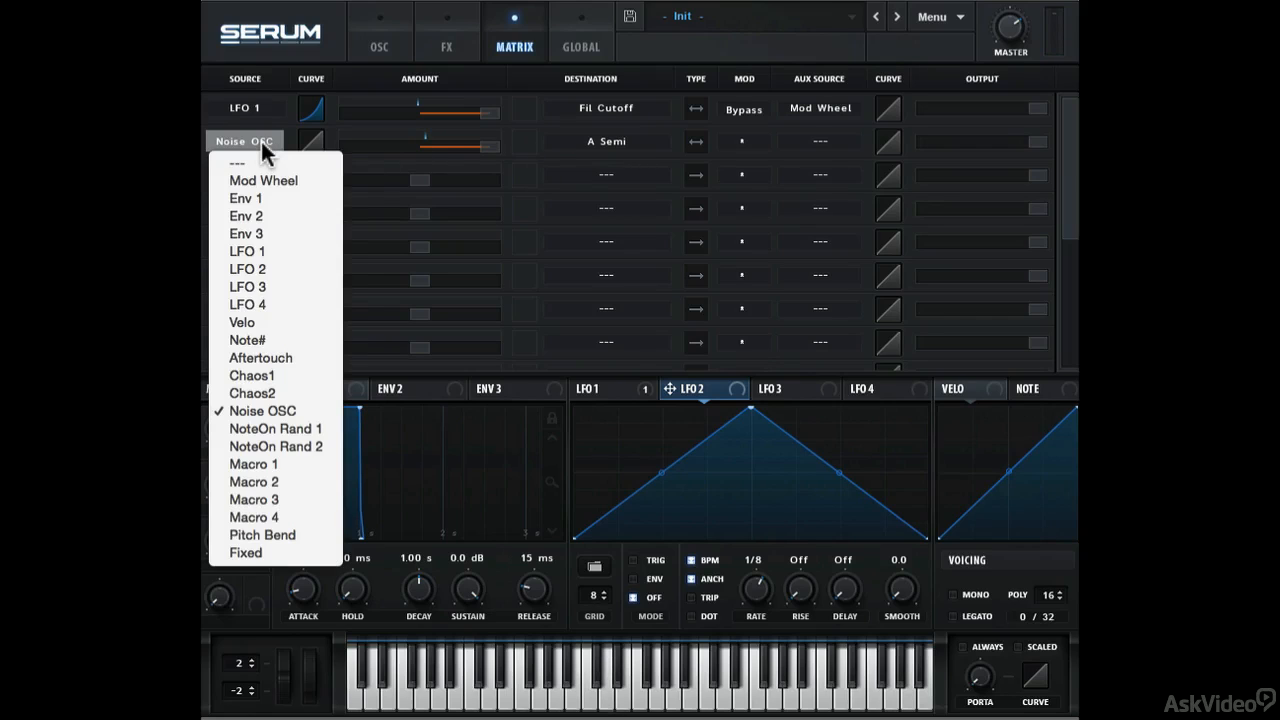
{"action": "mouse_move", "coordinate": [258, 358]}
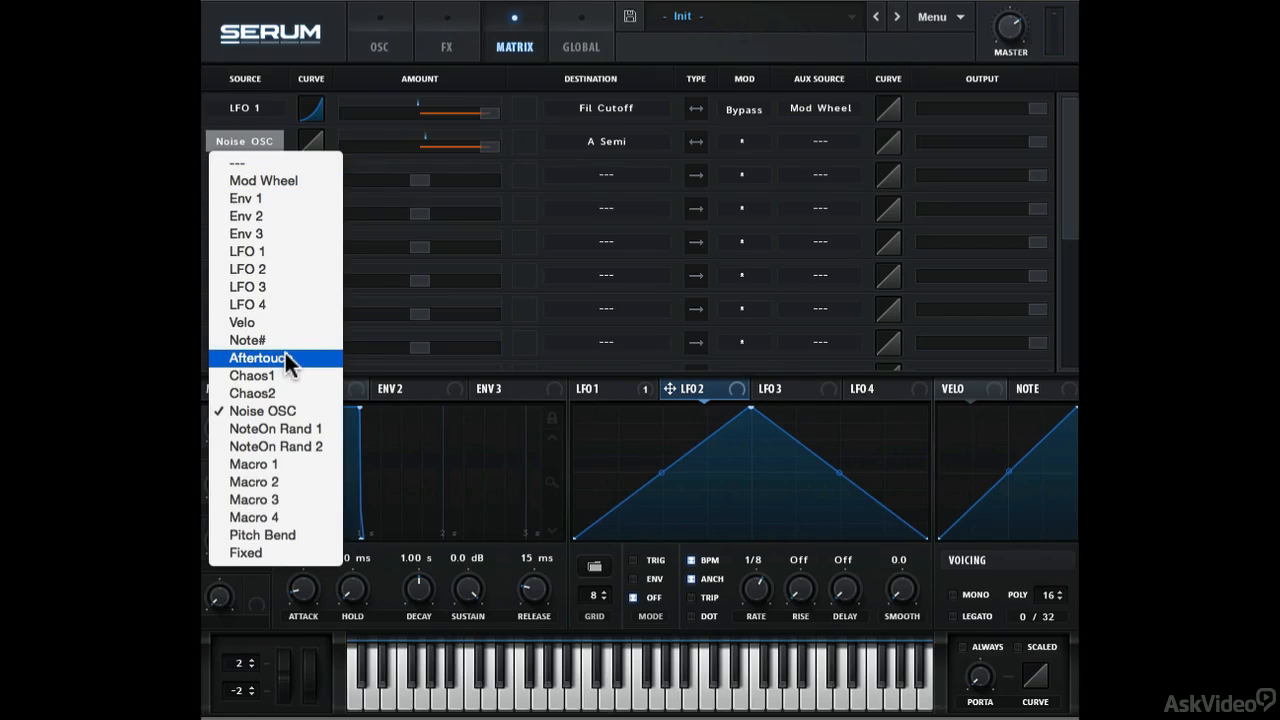
{"action": "mouse_move", "coordinate": [275, 429]}
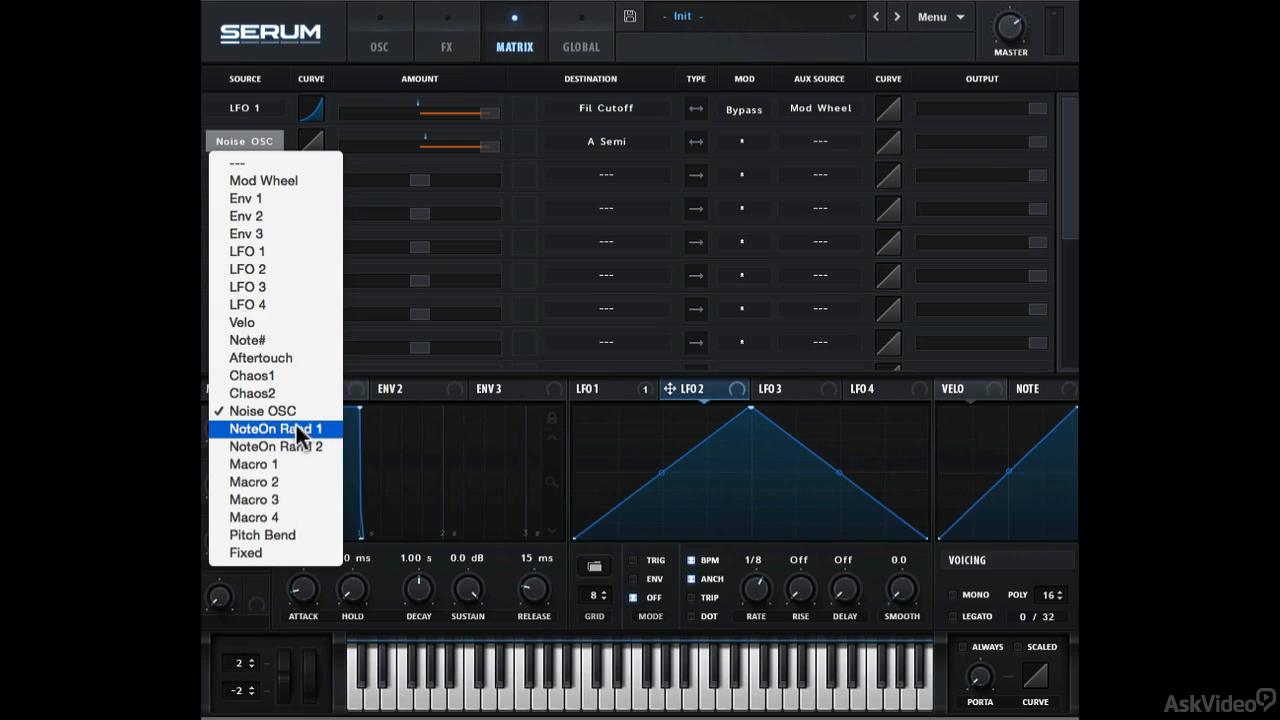
{"action": "mouse_move", "coordinate": [277, 446]}
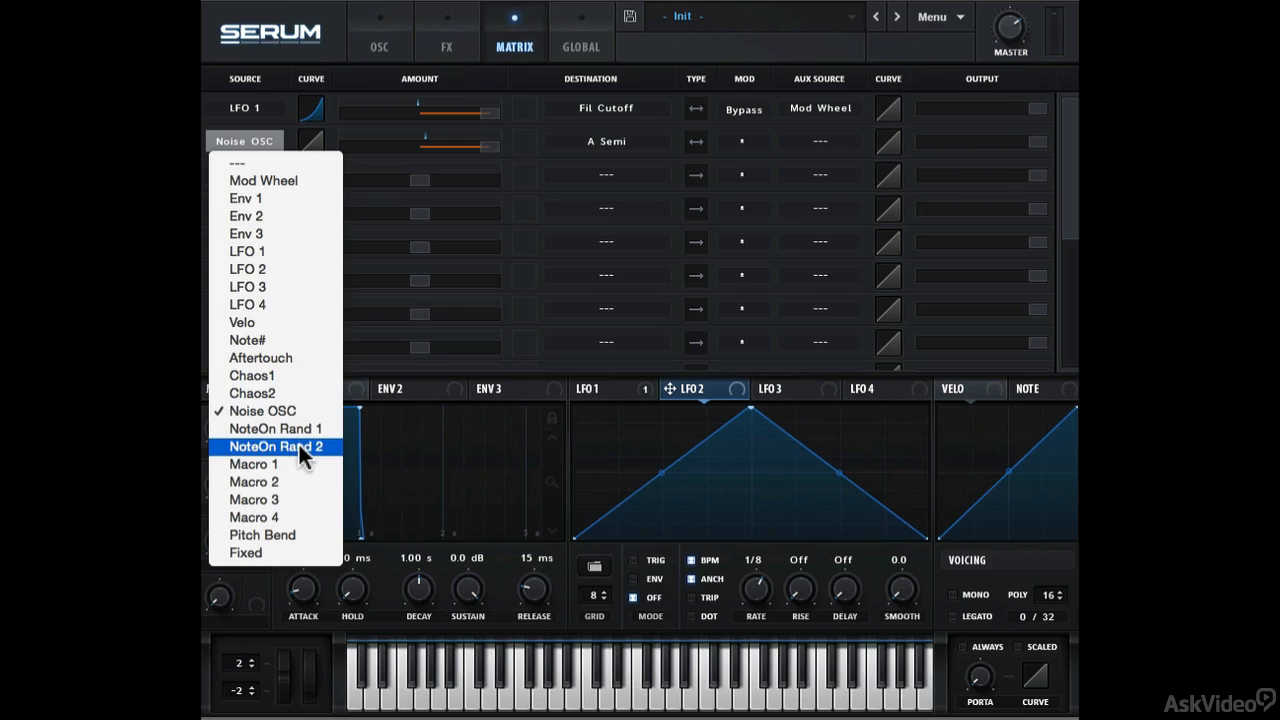
{"action": "mouse_move", "coordinate": [277, 428]}
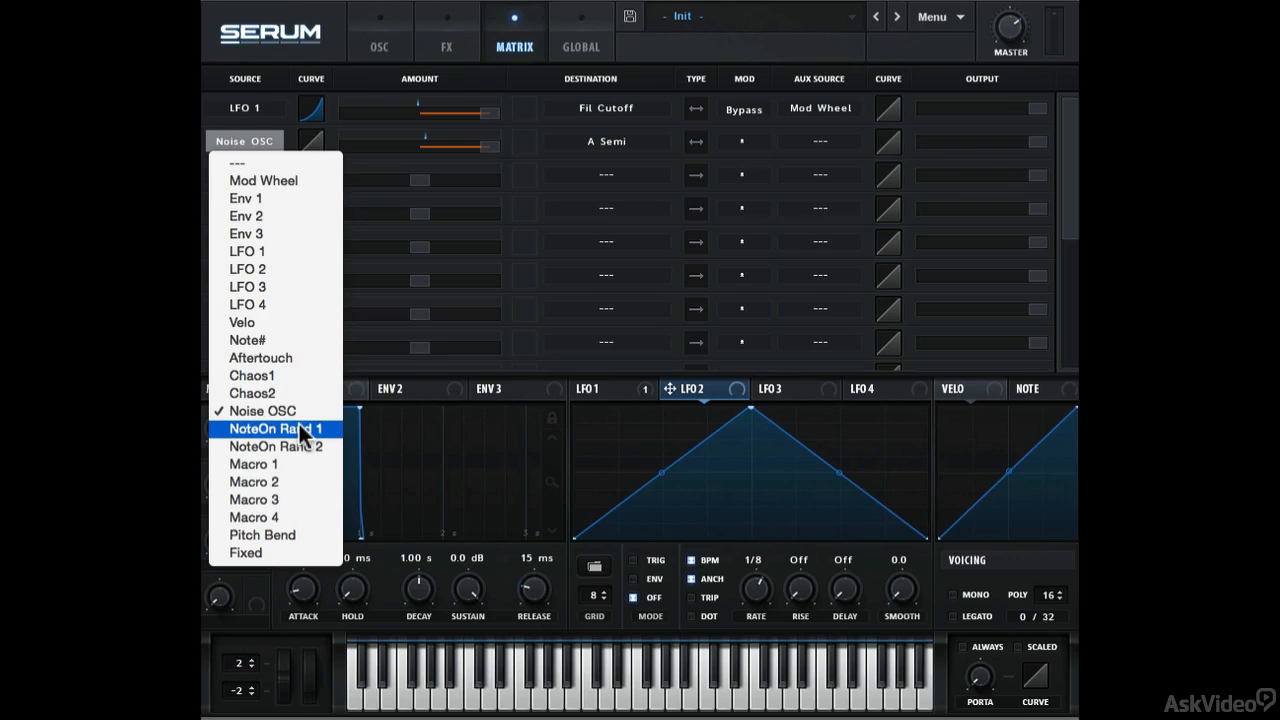
{"action": "left_click", "coordinate": [278, 428]}
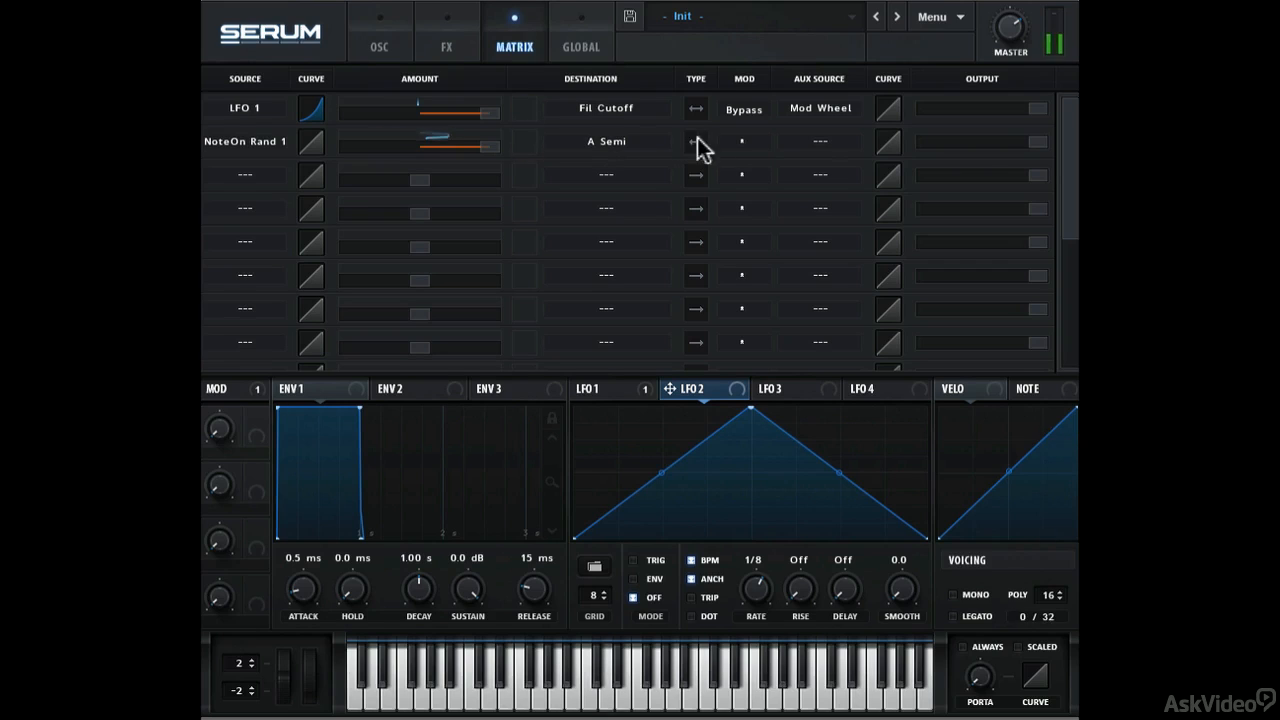
{"action": "left_click", "coordinate": [743, 142]}
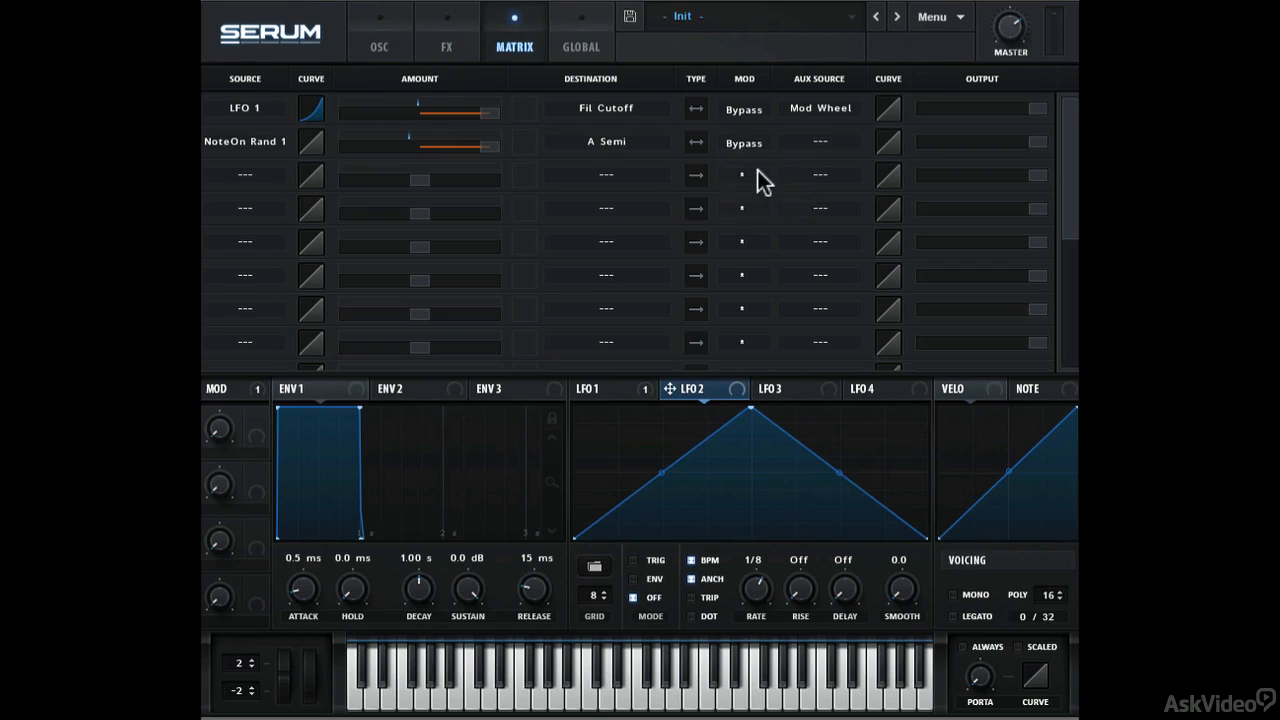
{"action": "mouse_move", "coordinate": [748, 148]}
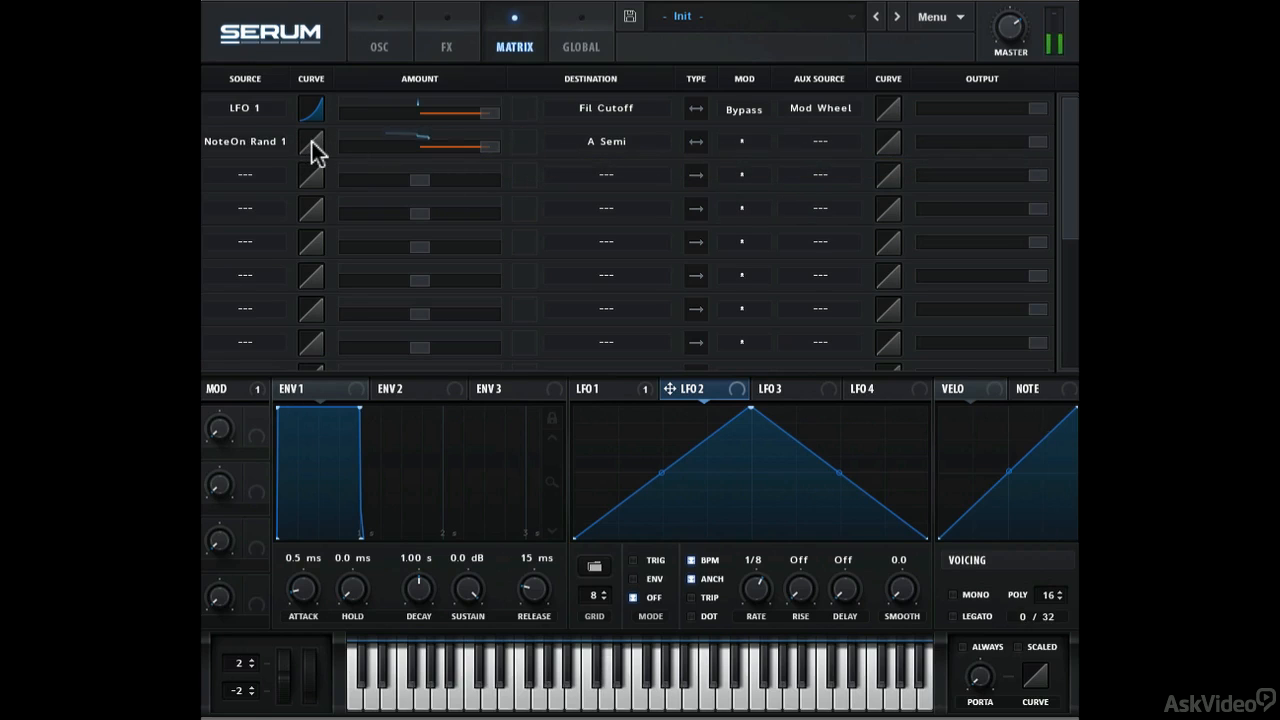
{"action": "mouse_move", "coordinate": [311, 140]}
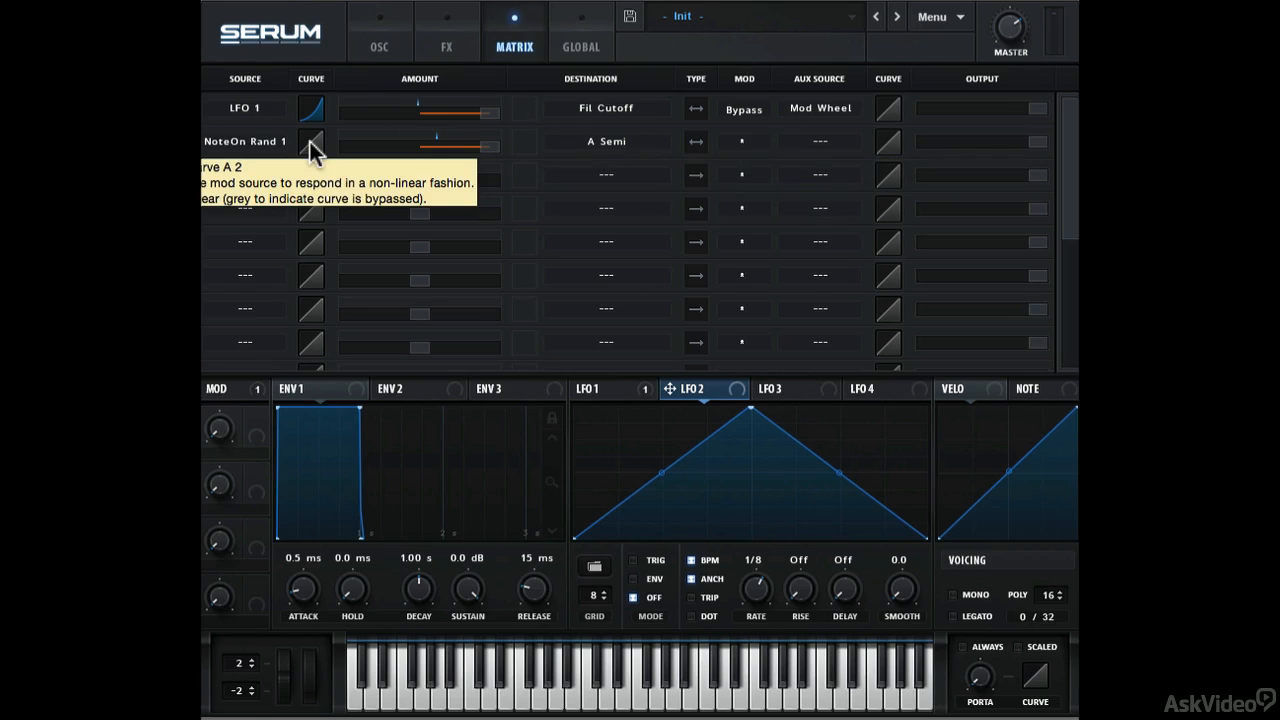
- Set Fixed as the A Semi source and lower its amount from 100 to about 56
{"action": "left_click", "coordinate": [243, 141]}
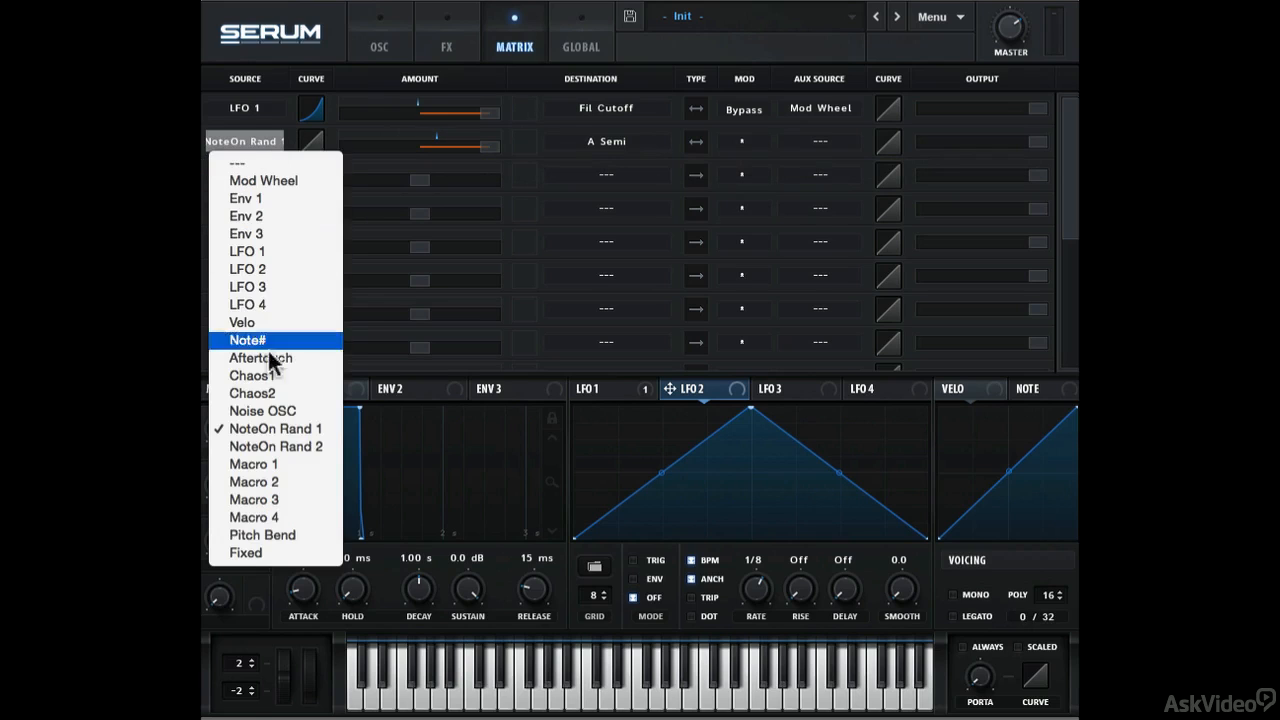
{"action": "mouse_move", "coordinate": [276, 446]}
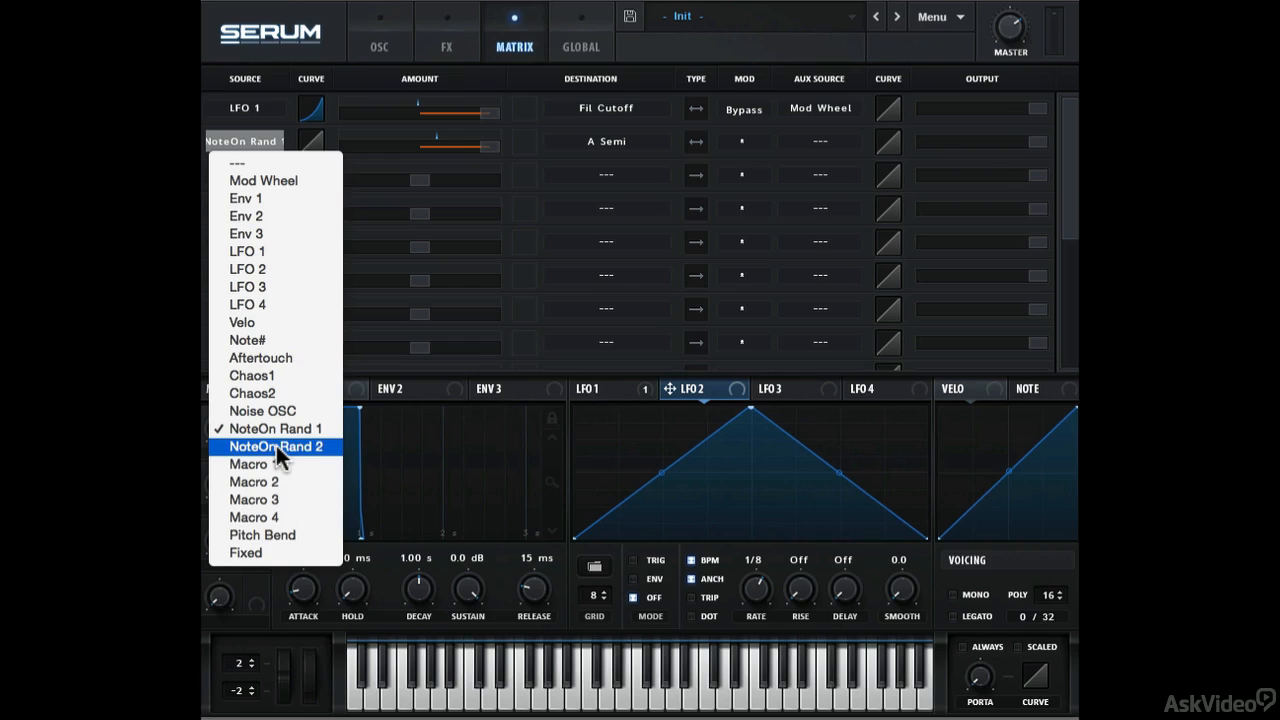
{"action": "mouse_move", "coordinate": [289, 548]}
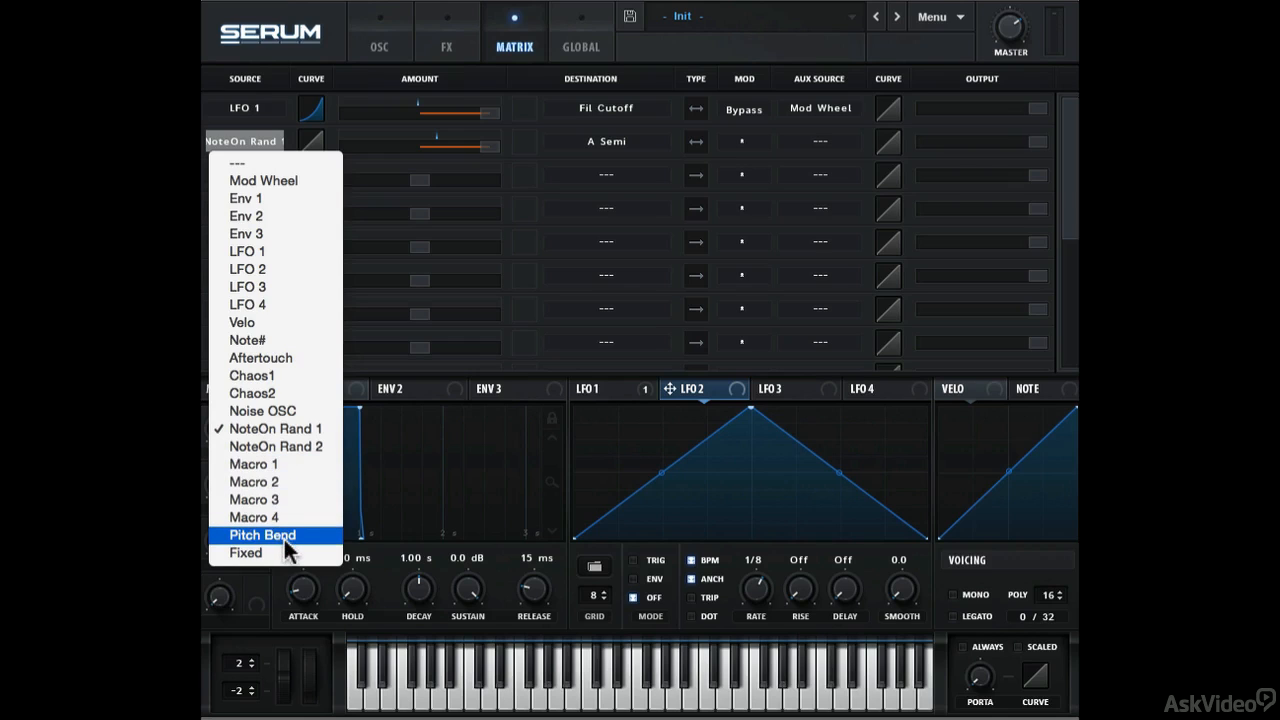
{"action": "mouse_move", "coordinate": [291, 550]}
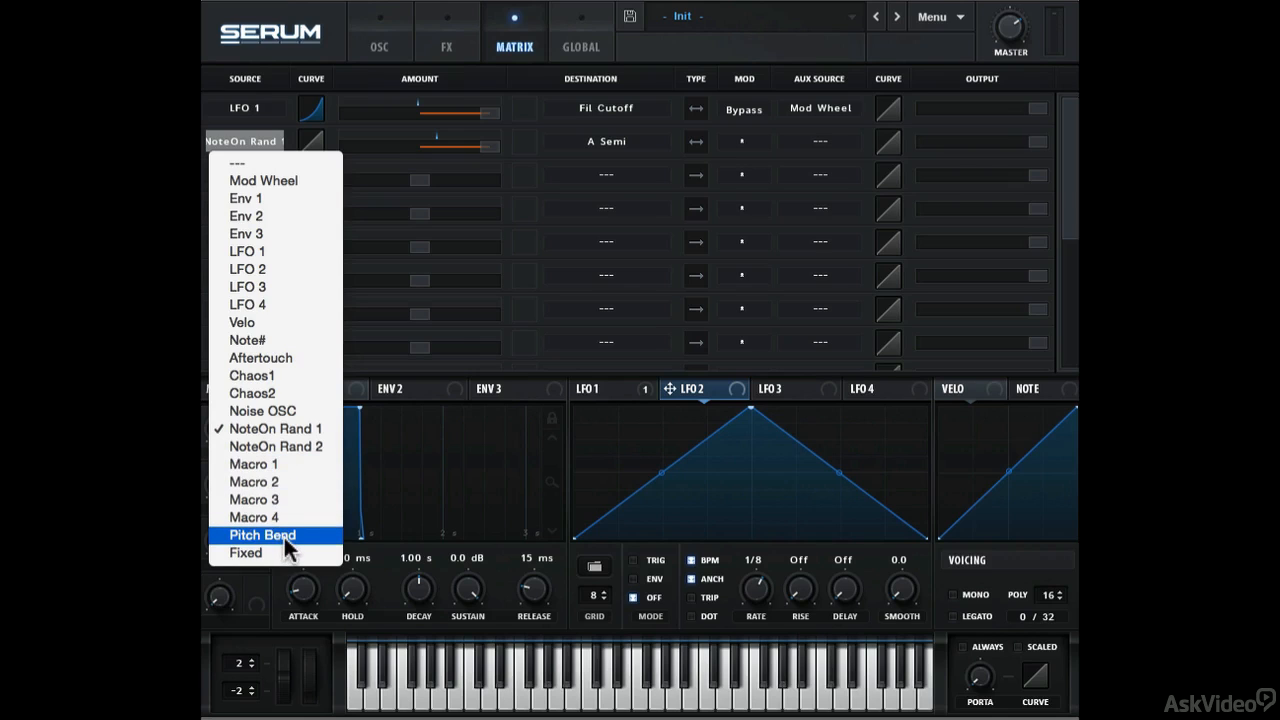
{"action": "mouse_move", "coordinate": [262, 553]}
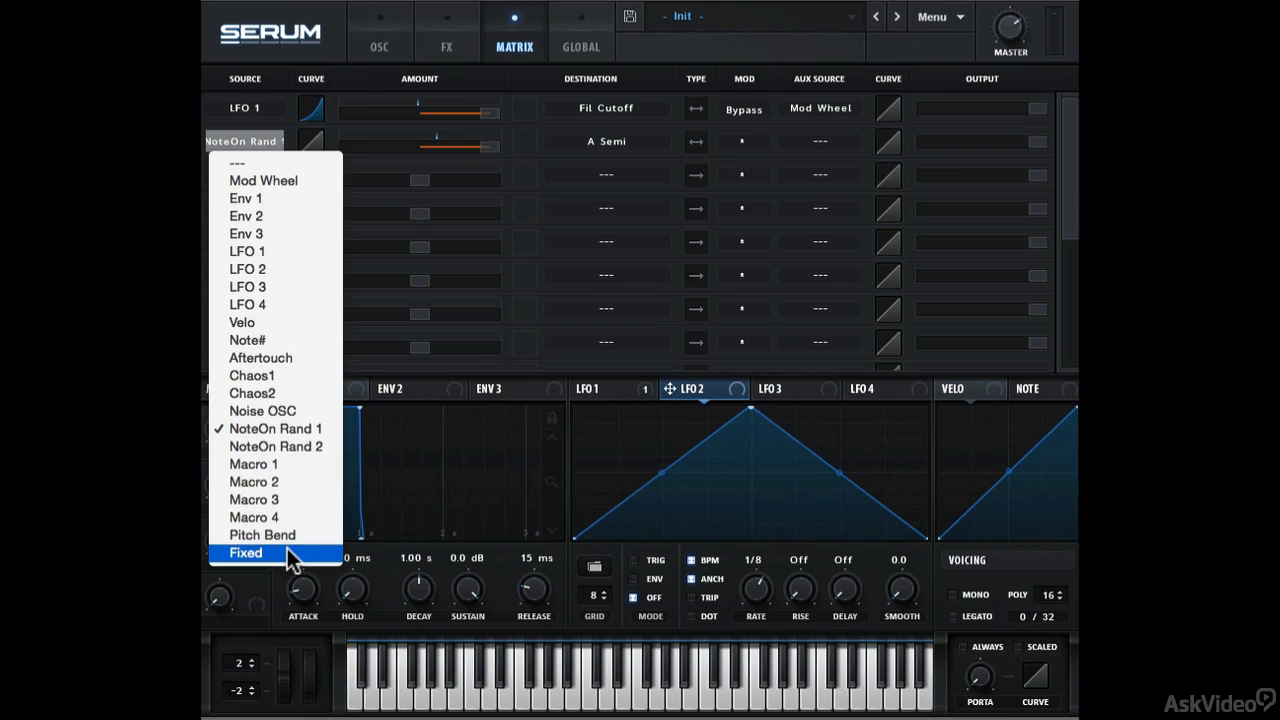
{"action": "left_click", "coordinate": [245, 553]}
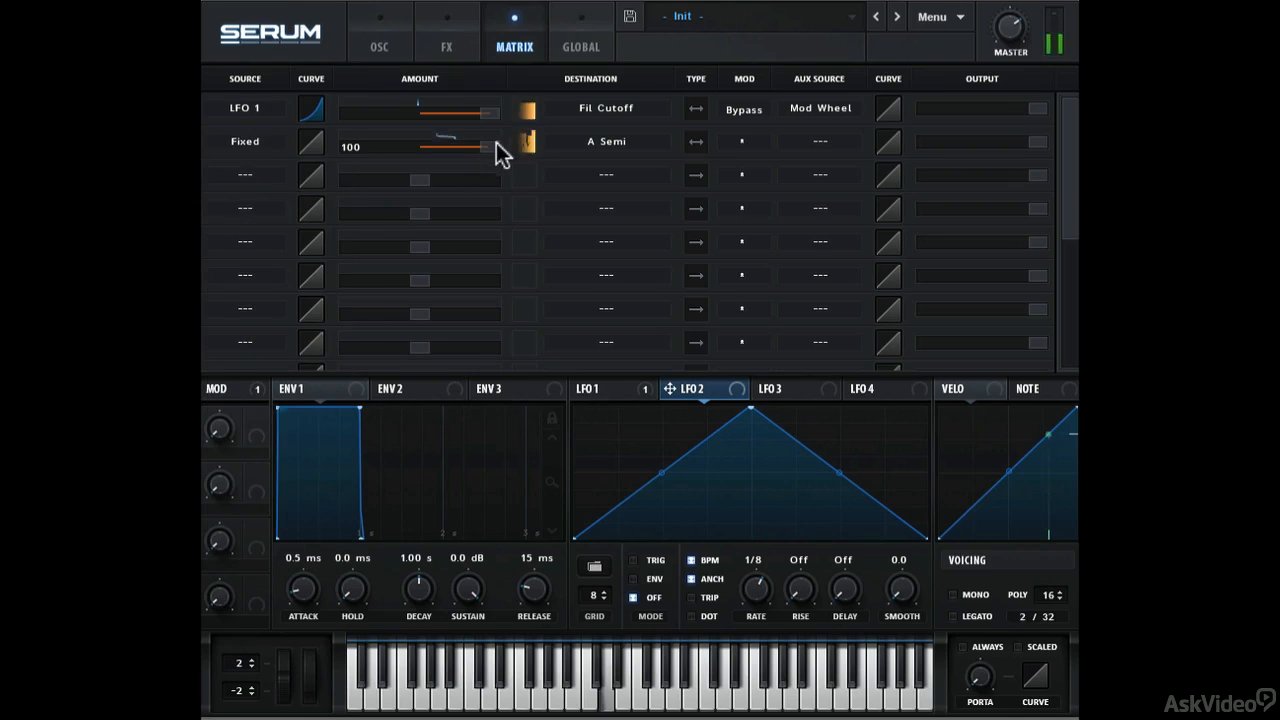
{"action": "left_click_drag", "start_coordinate": [470, 140], "coordinate": [455, 140]}
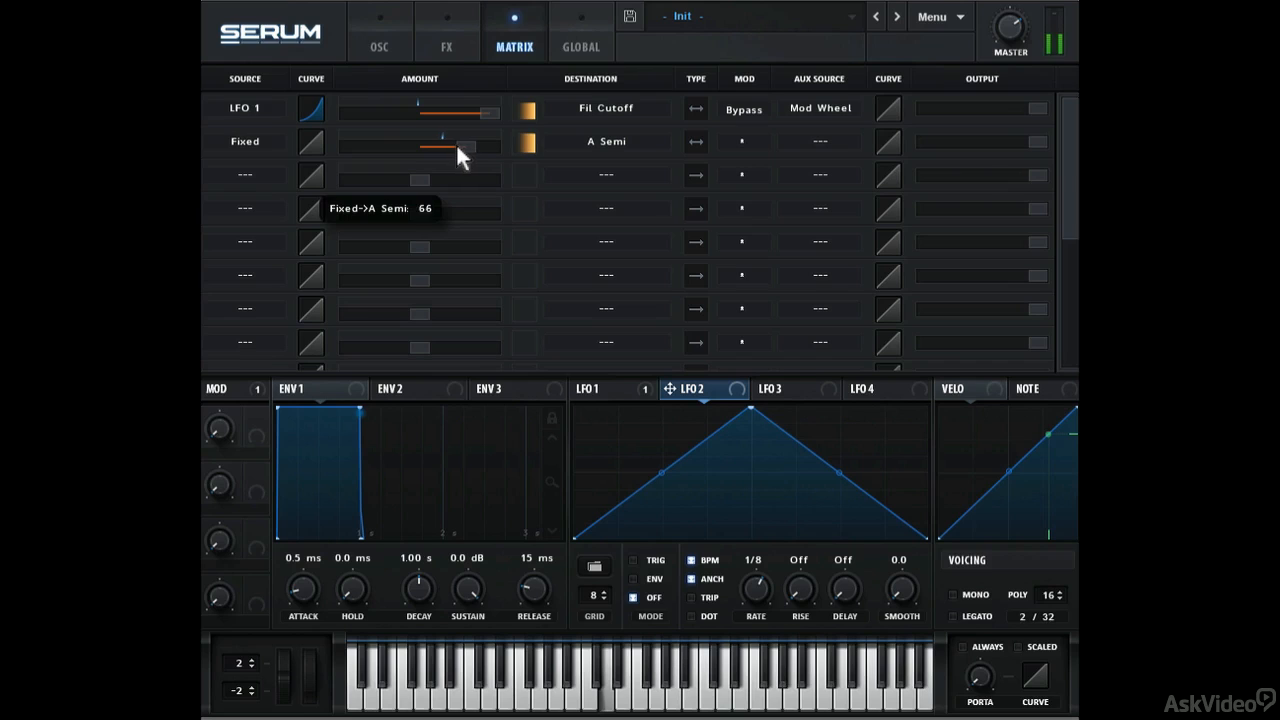
{"action": "left_click_drag", "start_coordinate": [465, 141], "coordinate": [452, 141]}
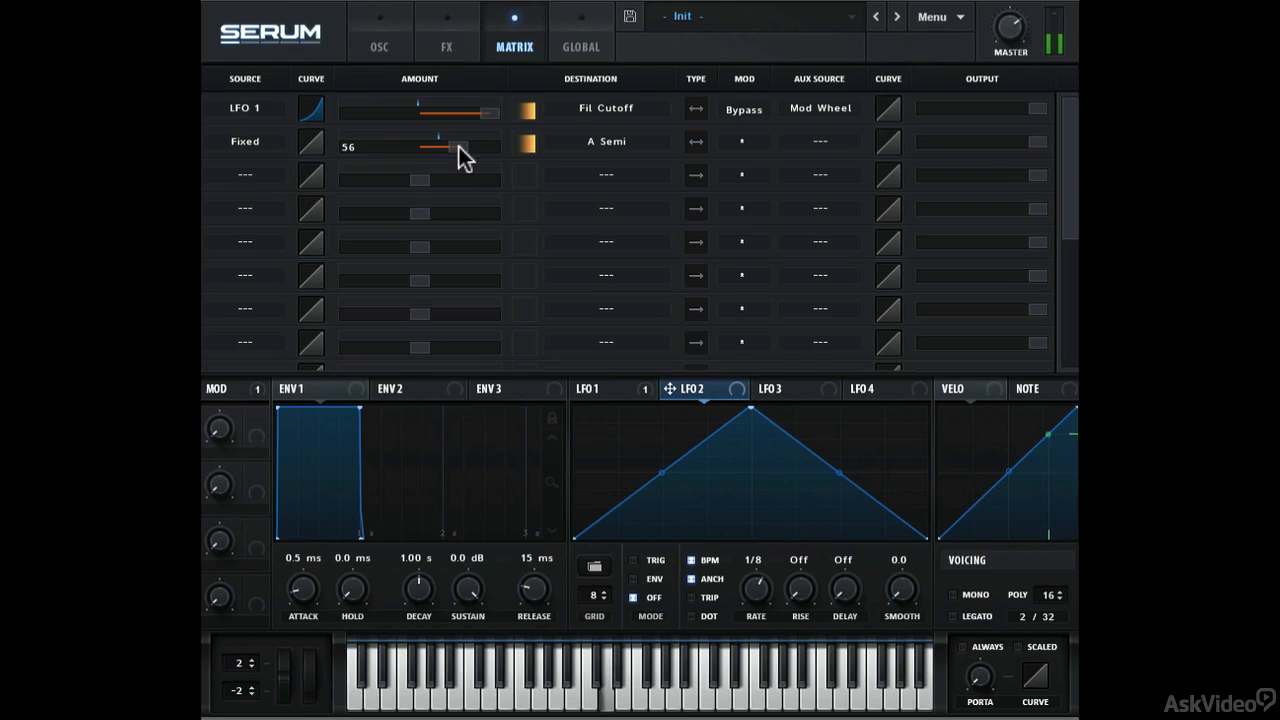
{"action": "left_click_drag", "start_coordinate": [460, 147], "coordinate": [440, 147]}
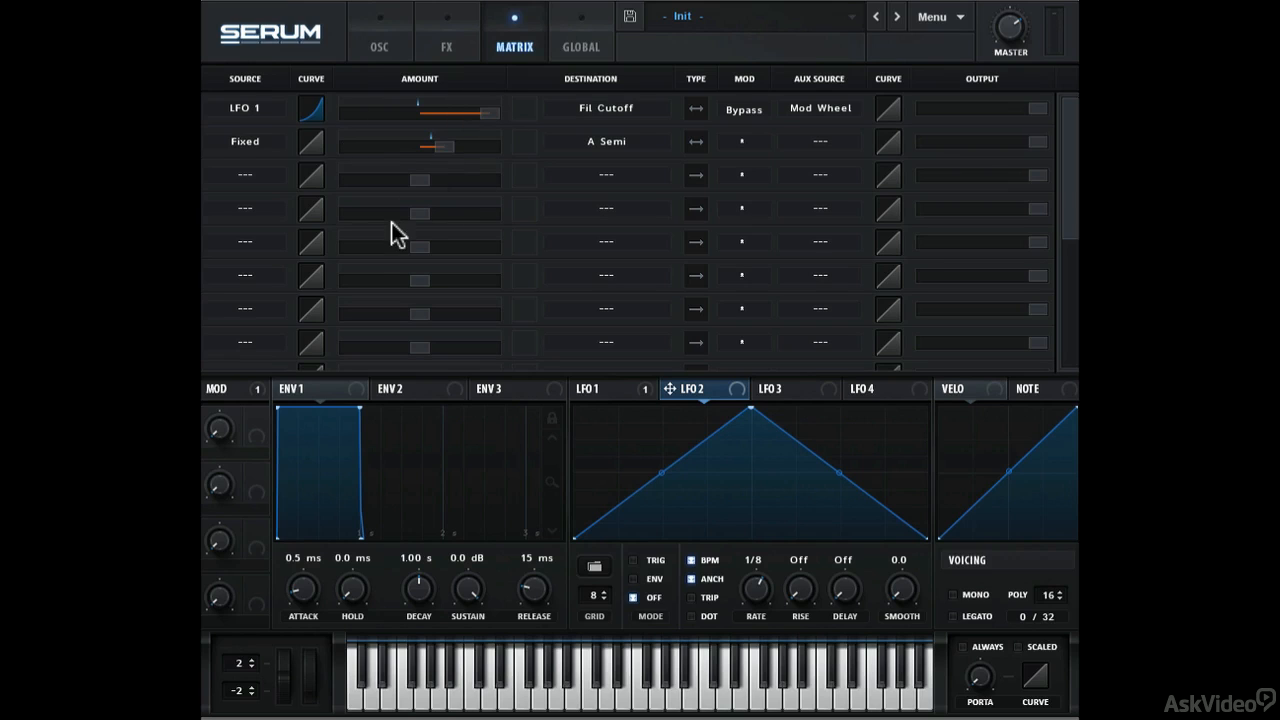
{"action": "mouse_move", "coordinate": [1037, 115]}
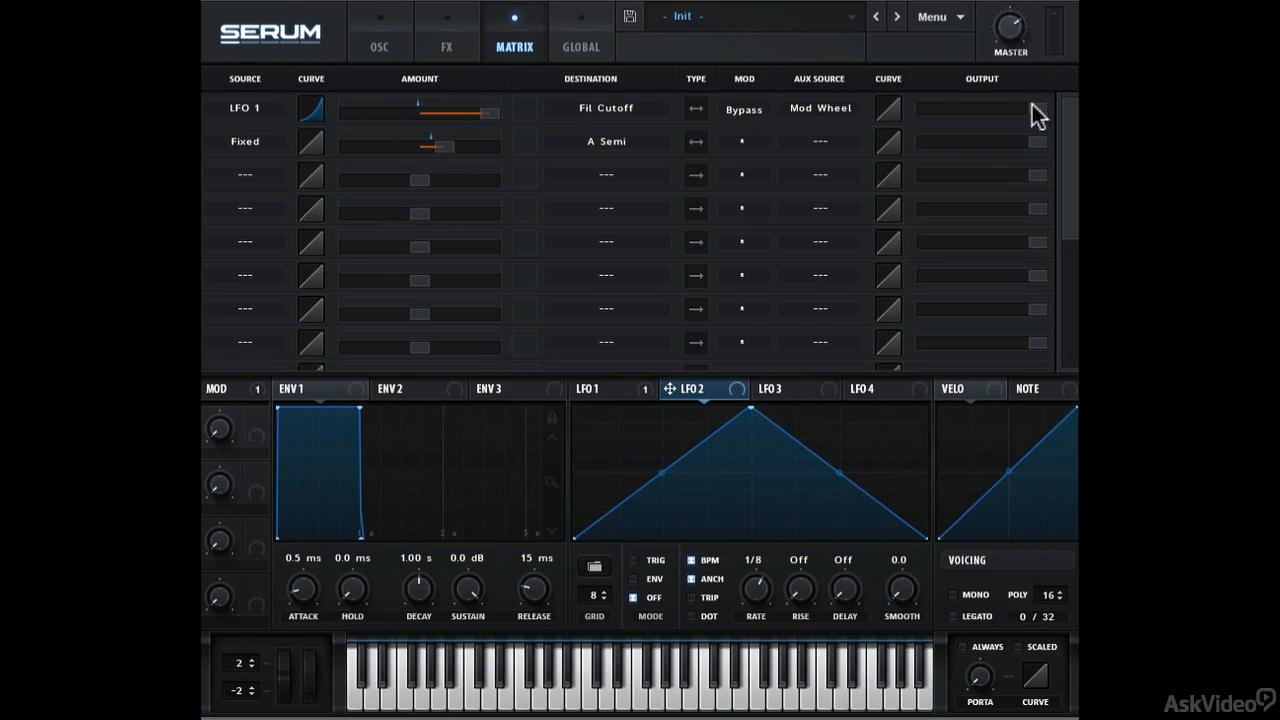
- Scroll the matrix and return to the OSC page with oscillator and filter controls
{"action": "scroll", "scroll_direction": "down", "scroll_amount": 3}
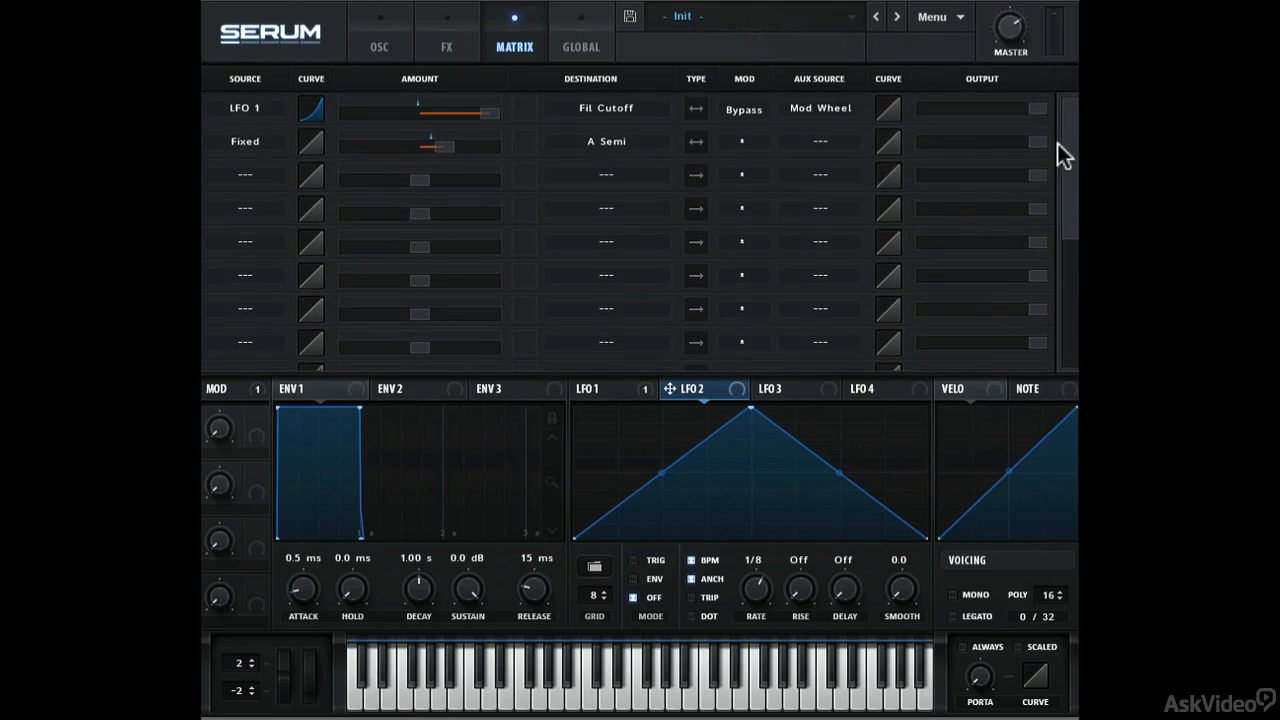
{"action": "left_click", "coordinate": [379, 46]}
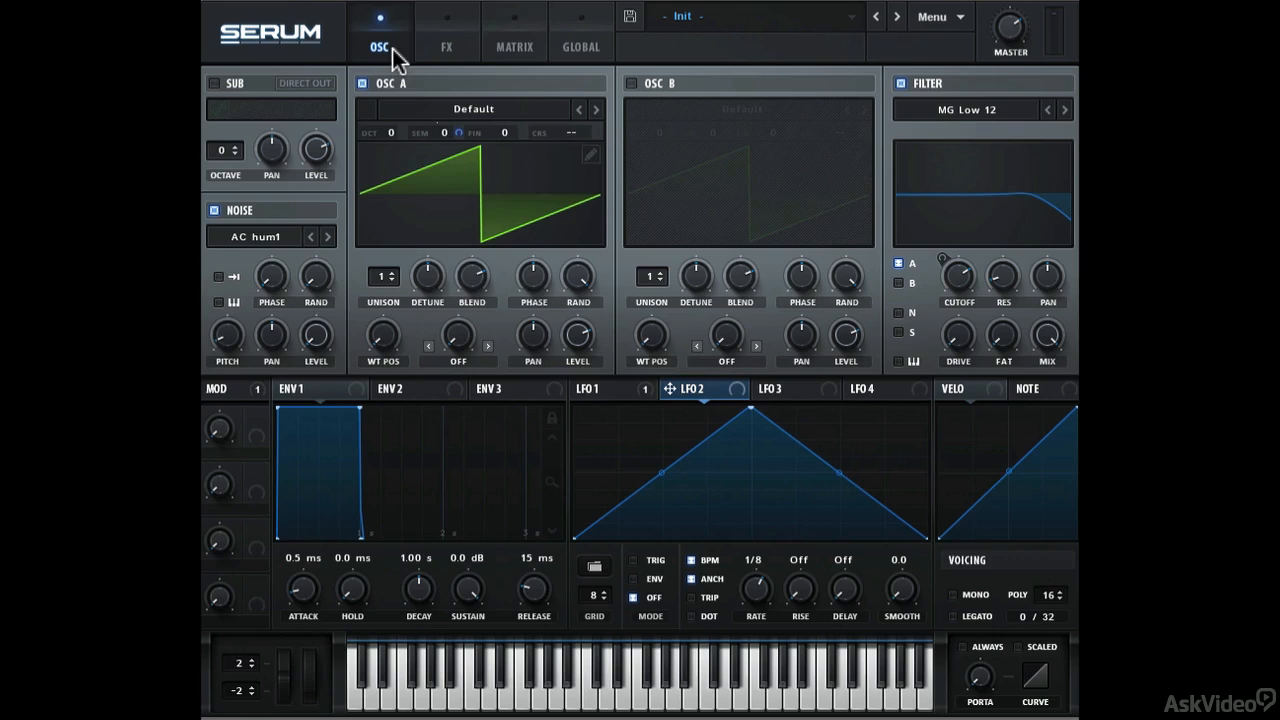
{"action": "mouse_move", "coordinate": [977, 290]}
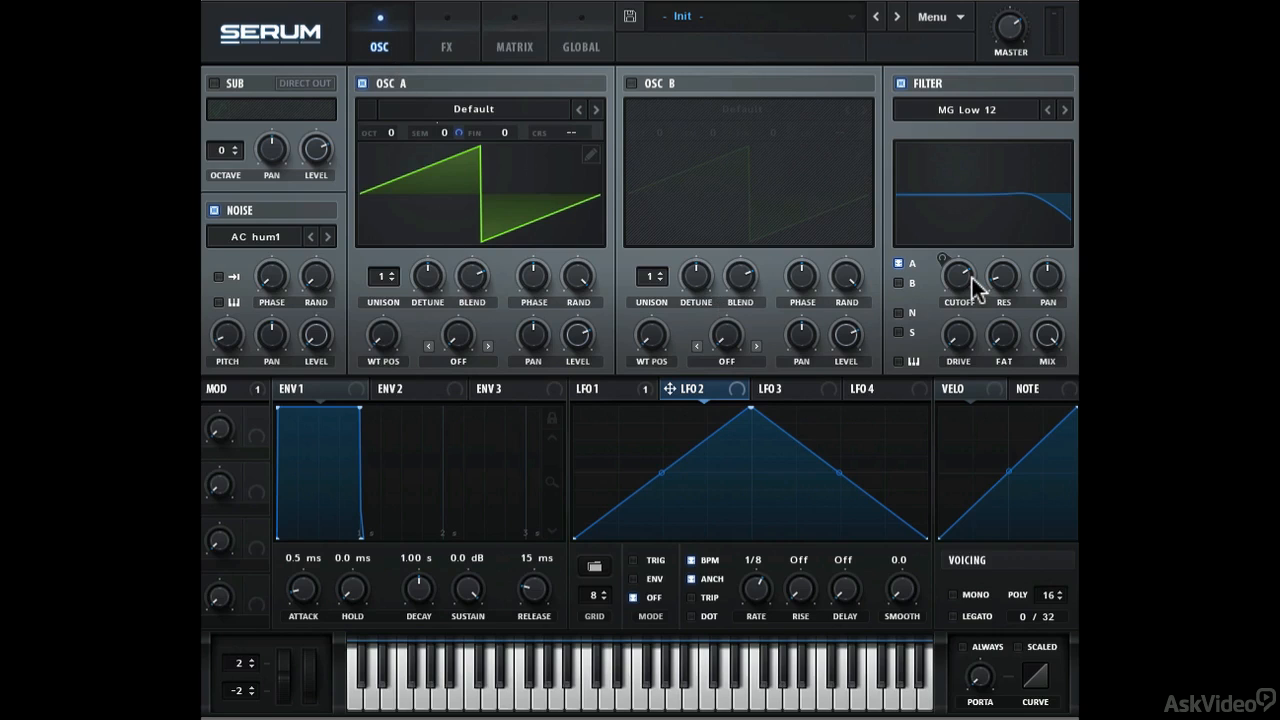